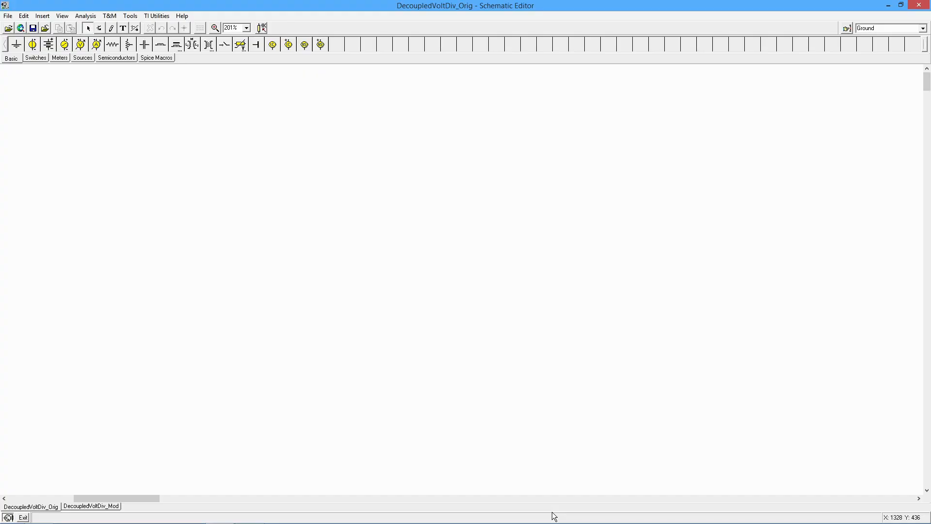
pyautogui.moveTo(408, 514)
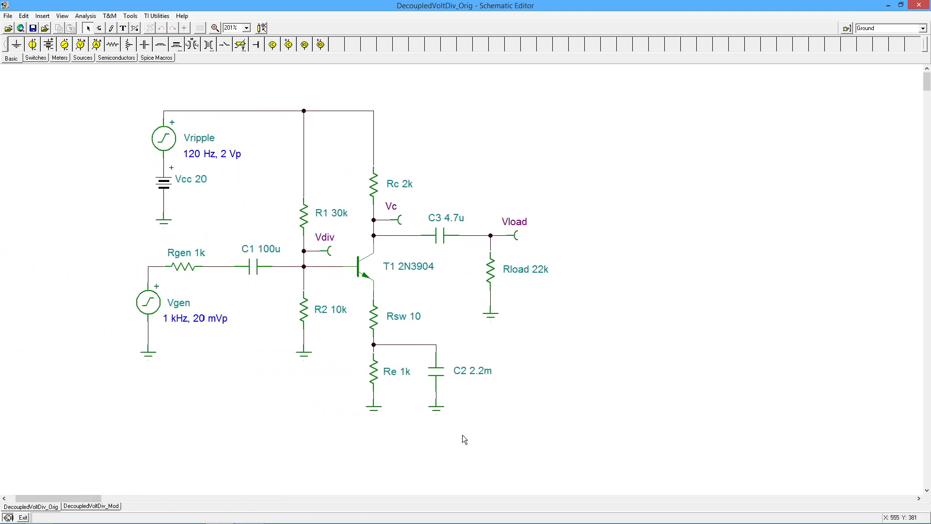
pyautogui.moveTo(309, 320)
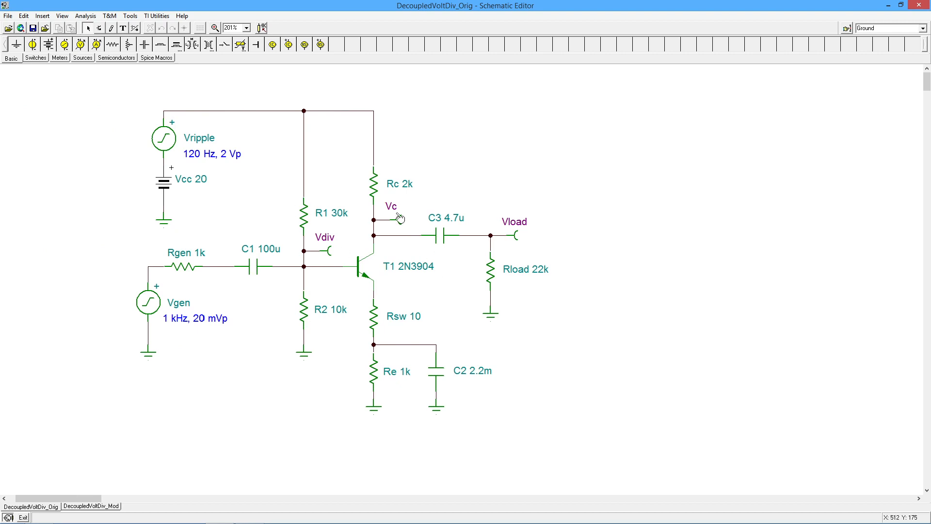
pyautogui.moveTo(143, 149)
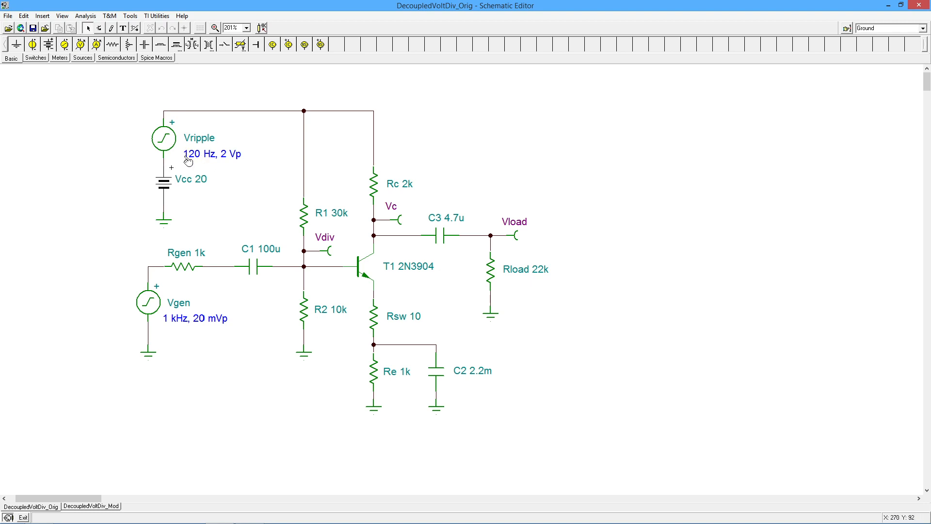
pyautogui.moveTo(224, 166)
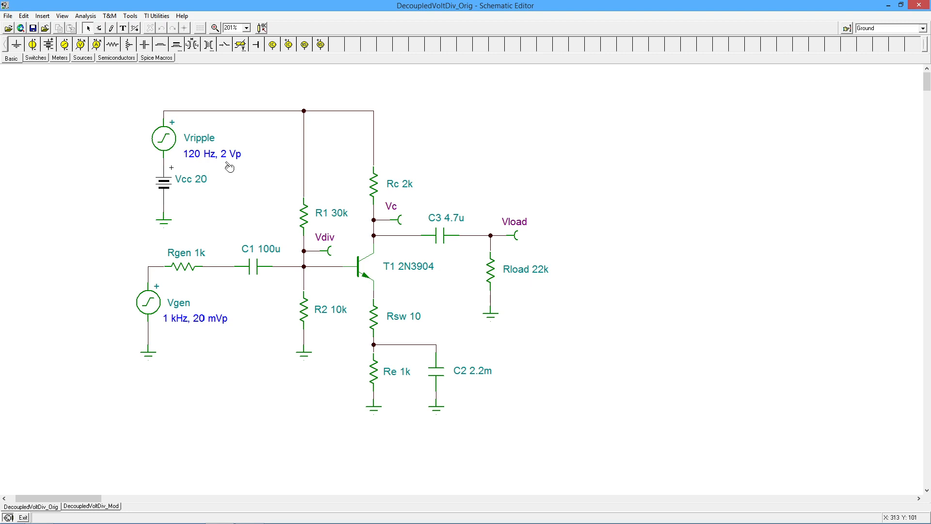
pyautogui.moveTo(159, 120)
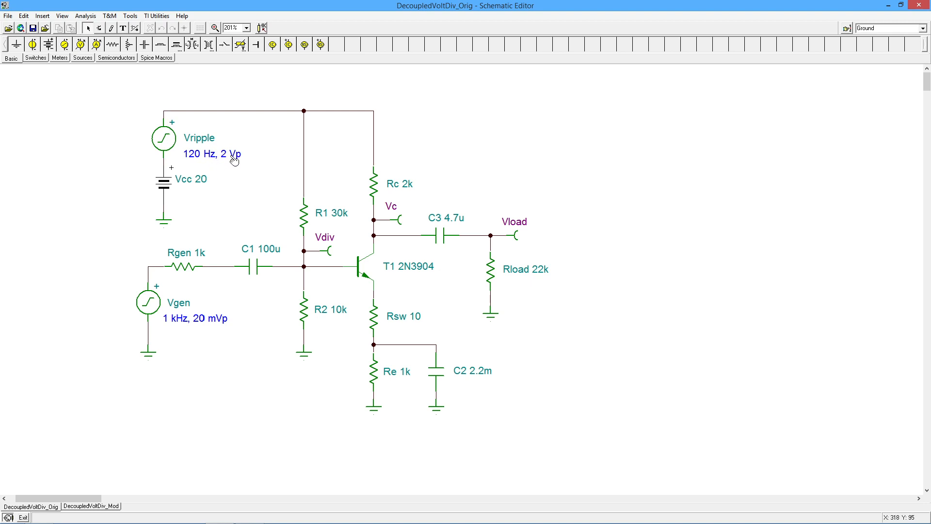
pyautogui.moveTo(206, 332)
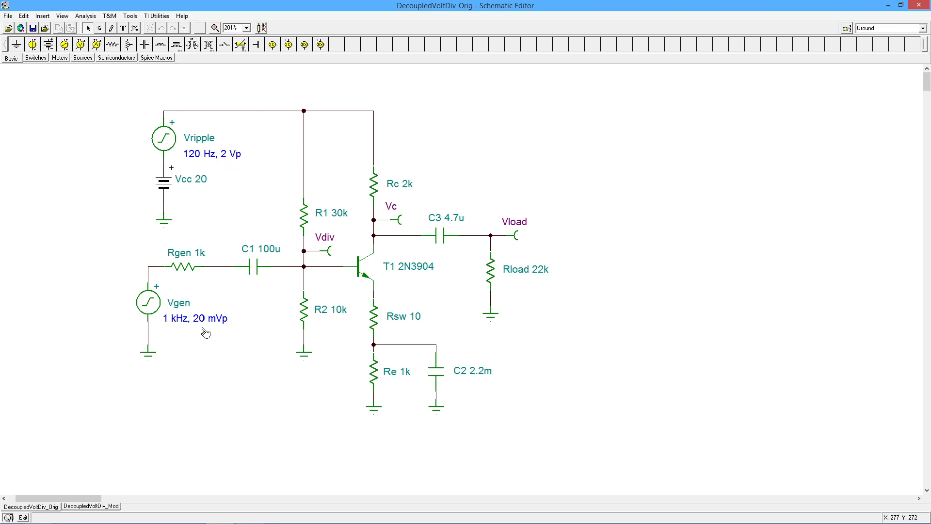
pyautogui.moveTo(195, 330)
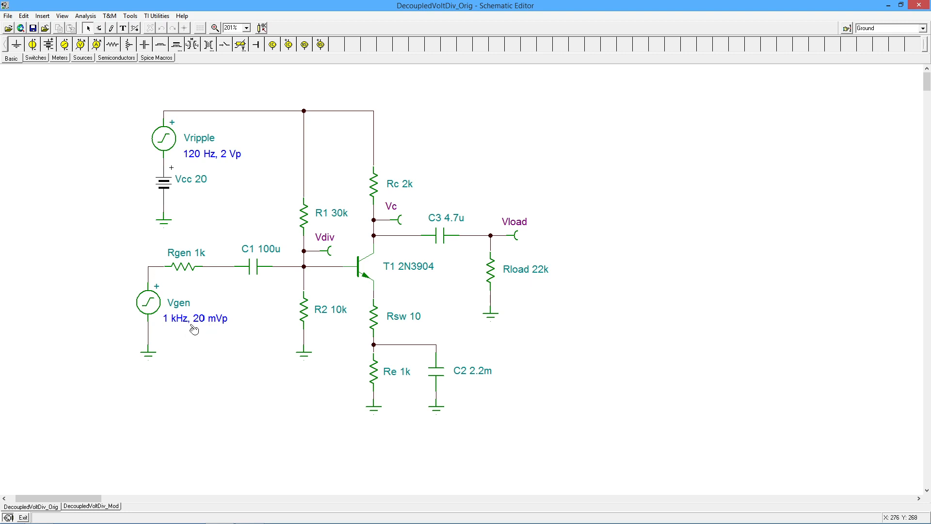
pyautogui.moveTo(519, 286)
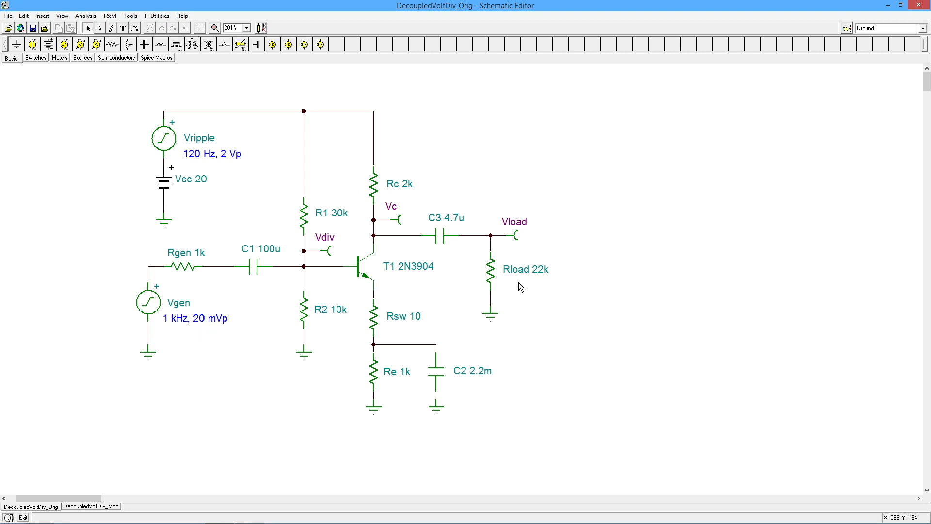
pyautogui.moveTo(325, 224)
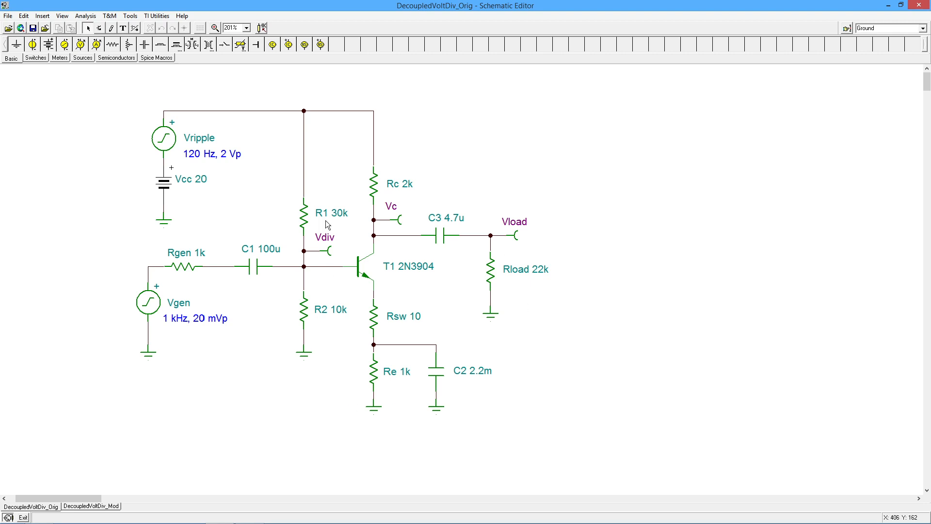
pyautogui.moveTo(335, 300)
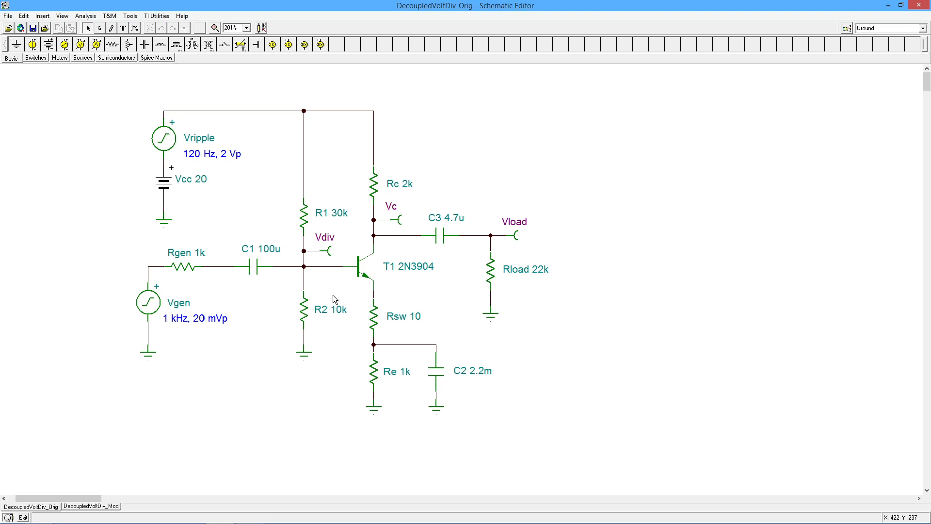
pyautogui.moveTo(275, 318)
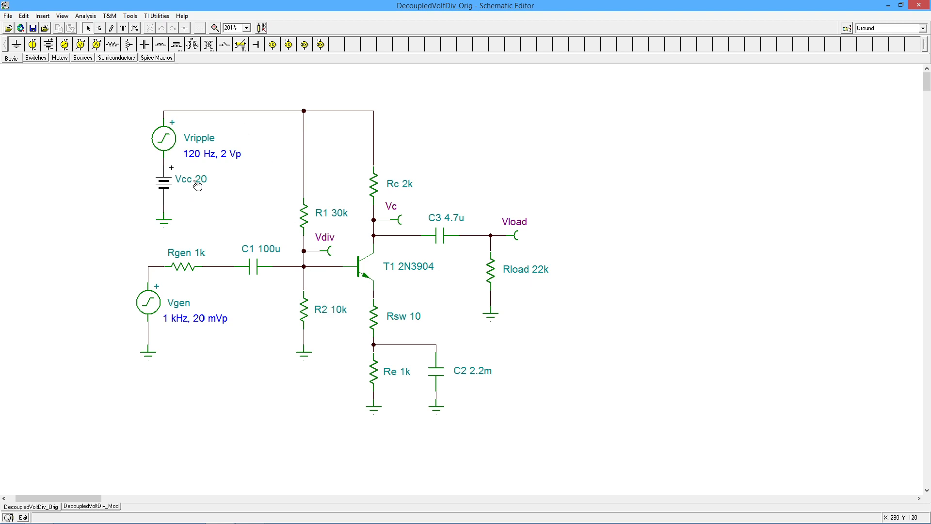
pyautogui.moveTo(307, 250)
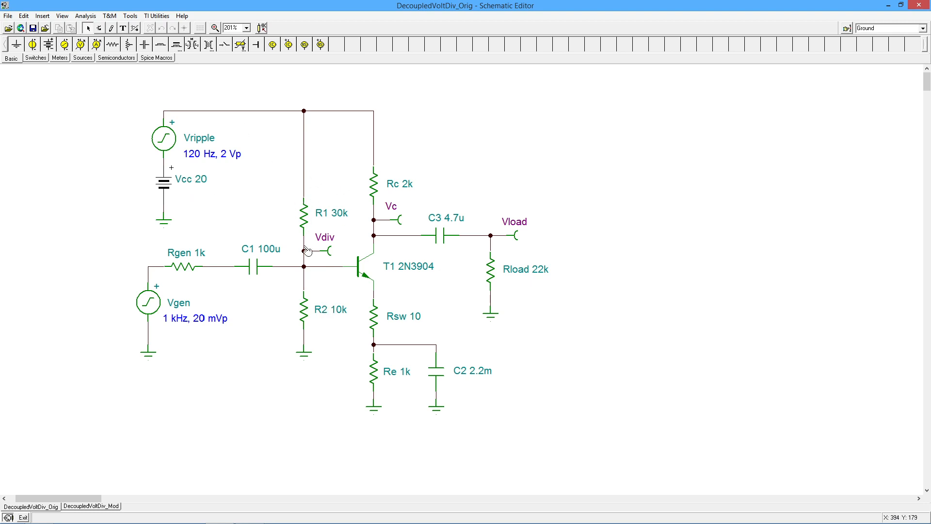
pyautogui.moveTo(315, 277)
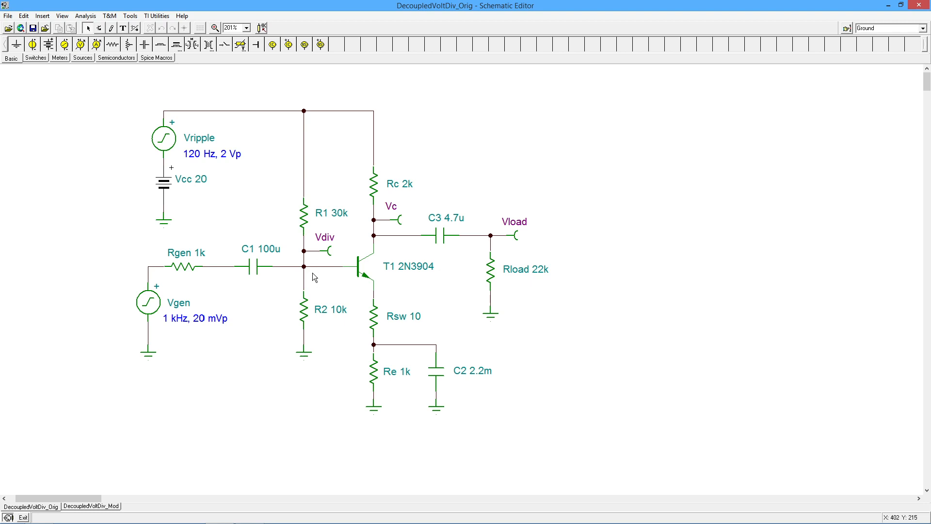
pyautogui.moveTo(312, 276)
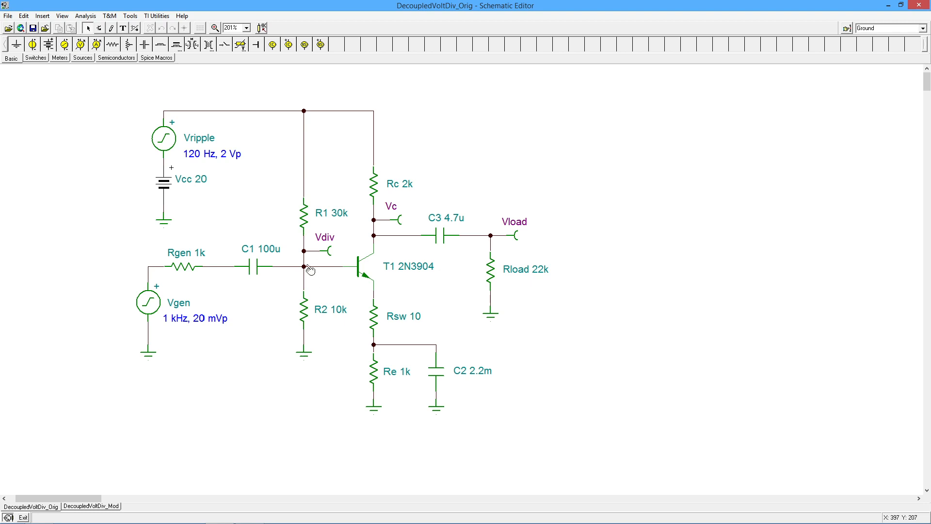
pyautogui.moveTo(351, 293)
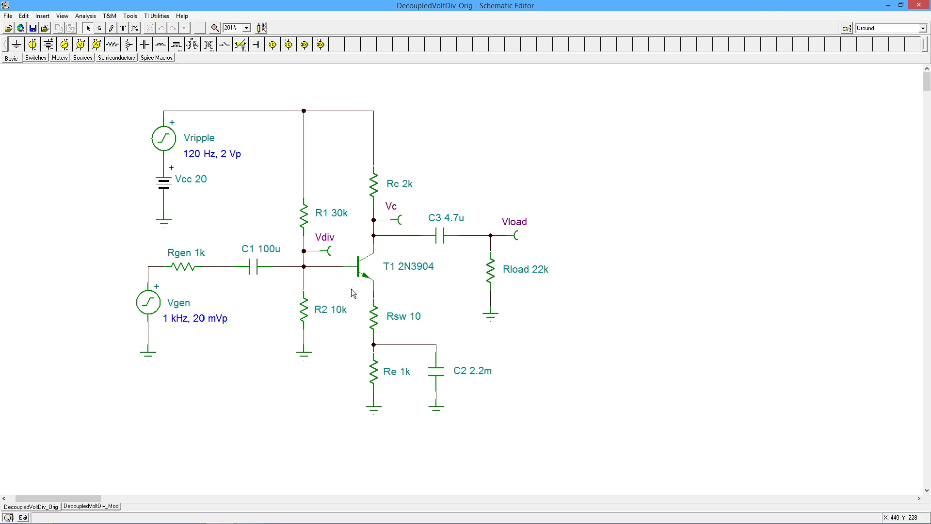
pyautogui.moveTo(366, 292)
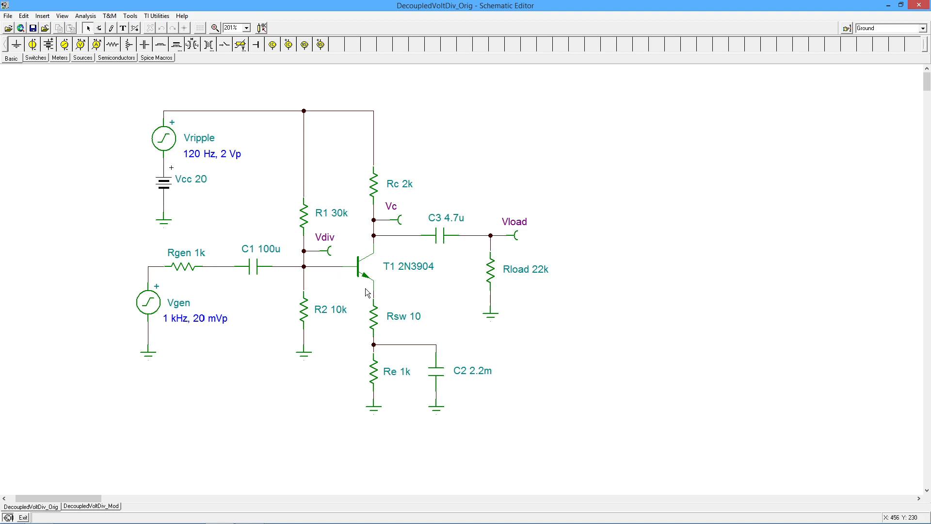
pyautogui.moveTo(432, 291)
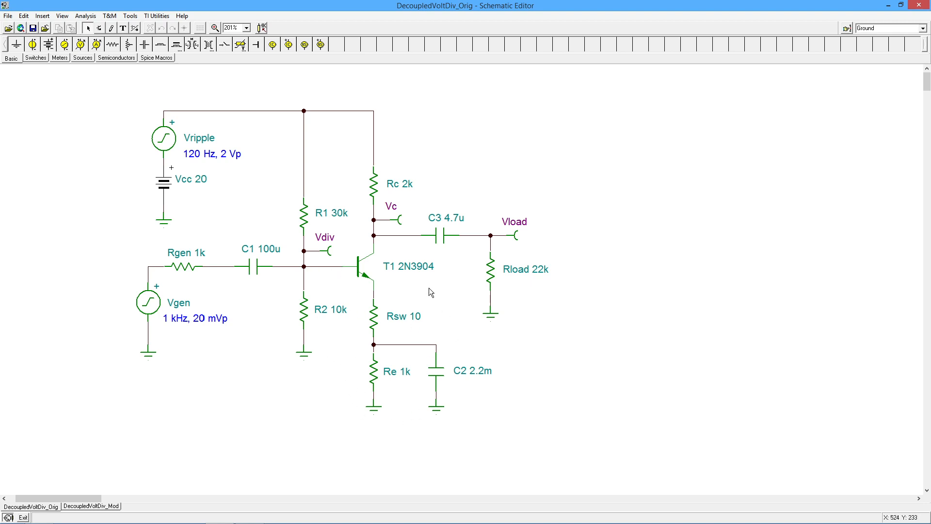
pyautogui.moveTo(409, 381)
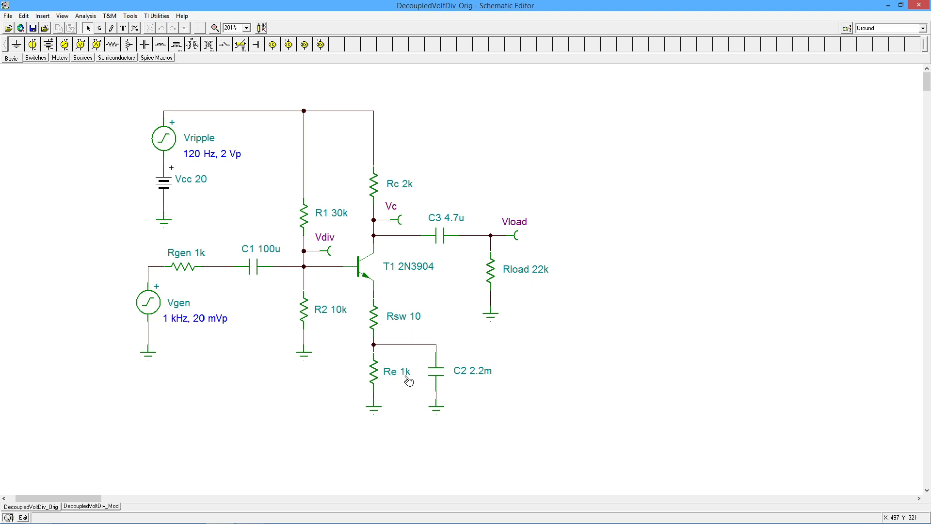
pyautogui.moveTo(408, 376)
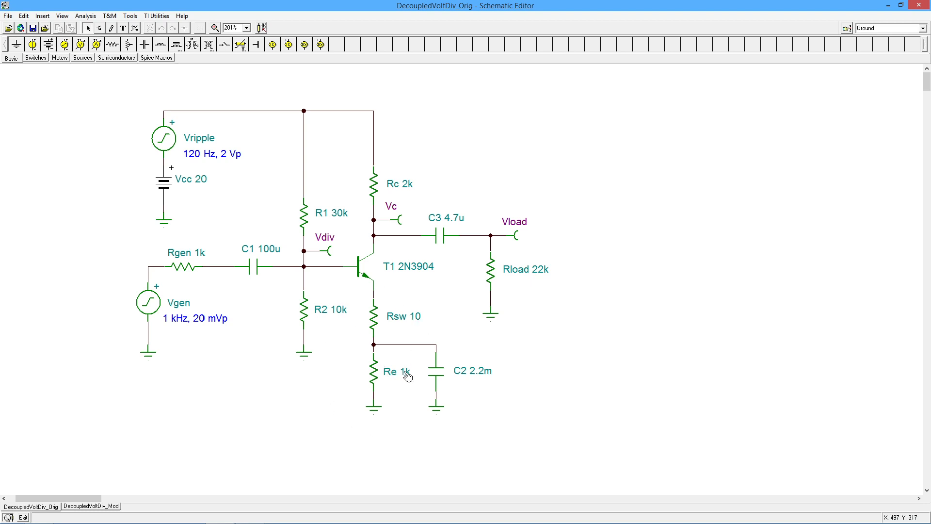
pyautogui.moveTo(383, 383)
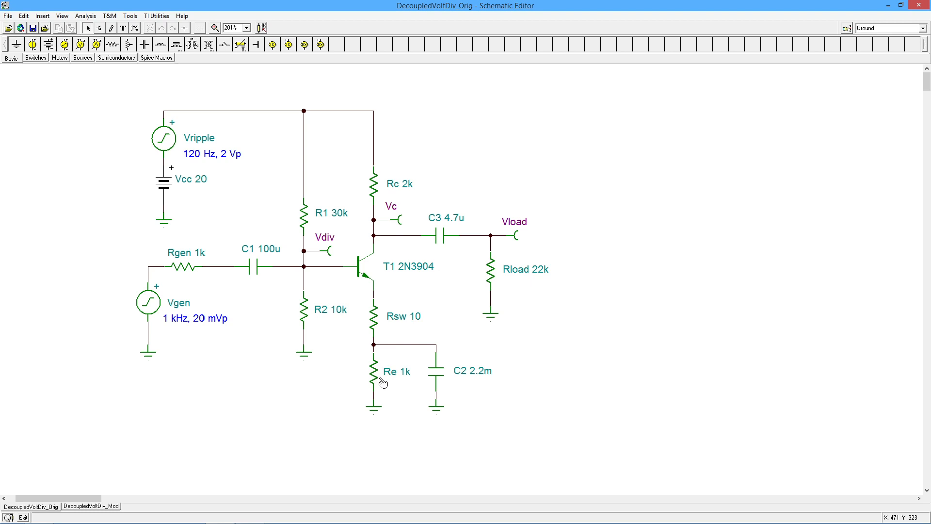
pyautogui.moveTo(368, 151)
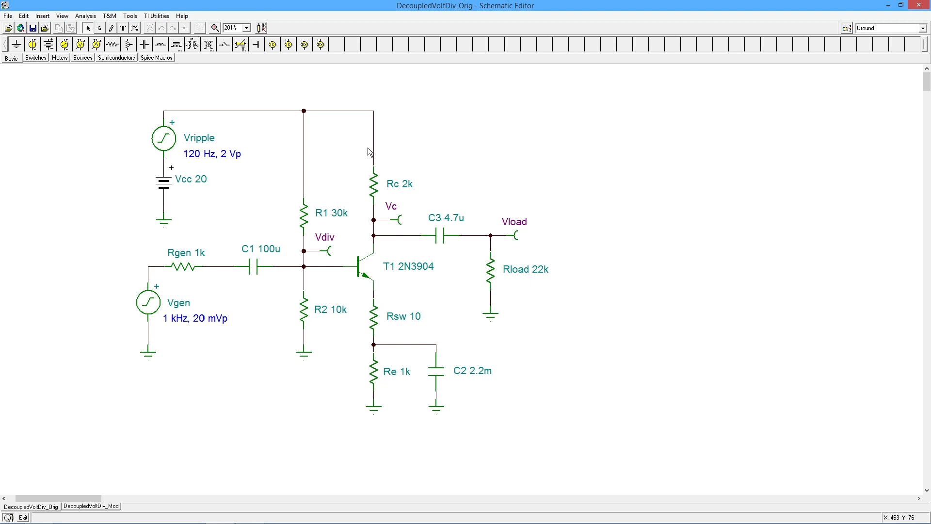
pyautogui.moveTo(396, 164)
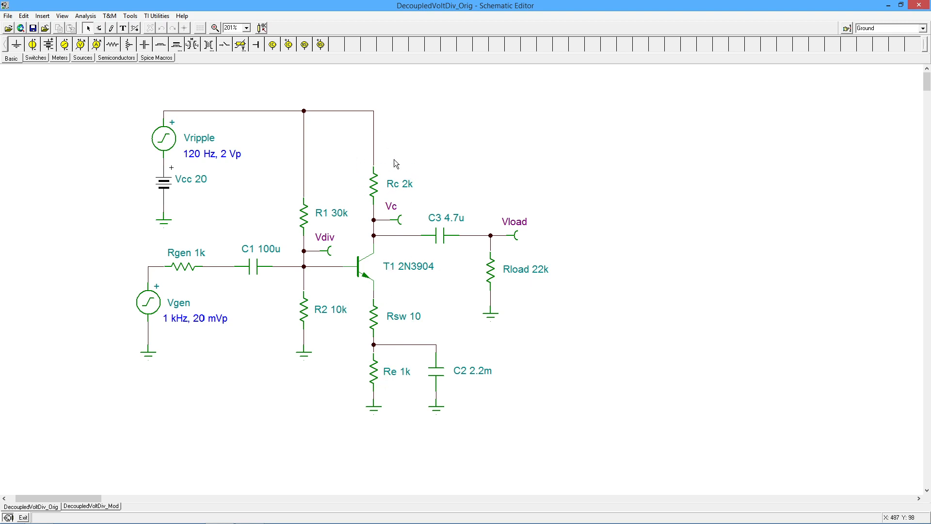
pyautogui.moveTo(387, 185)
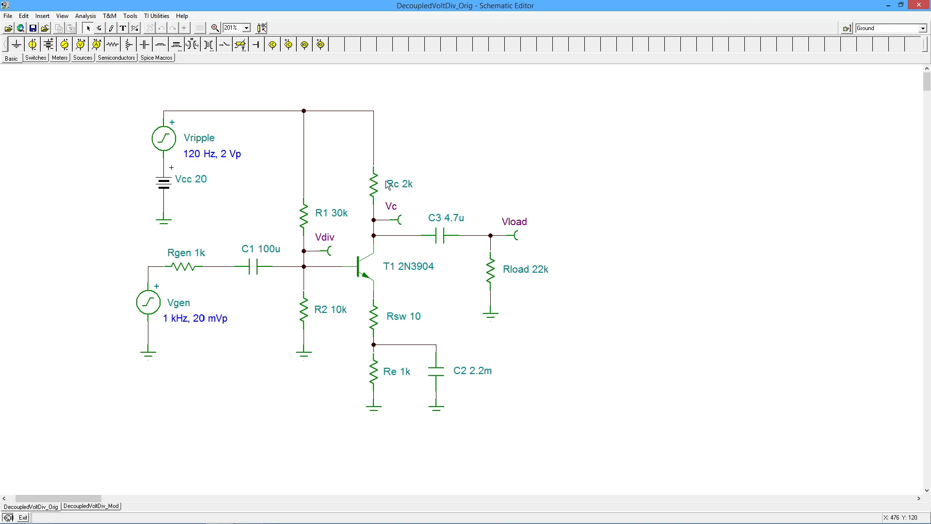
pyautogui.moveTo(209, 185)
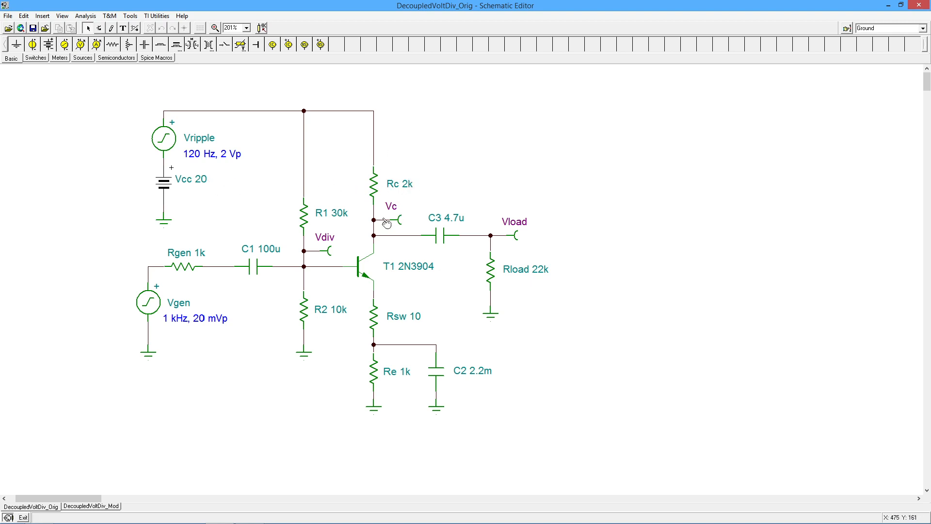
pyautogui.moveTo(389, 220)
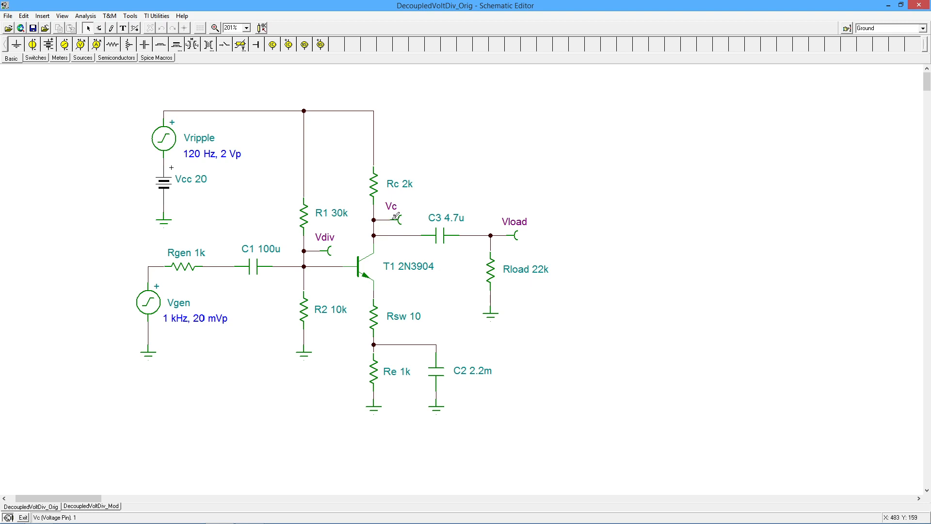
pyautogui.moveTo(338, 379)
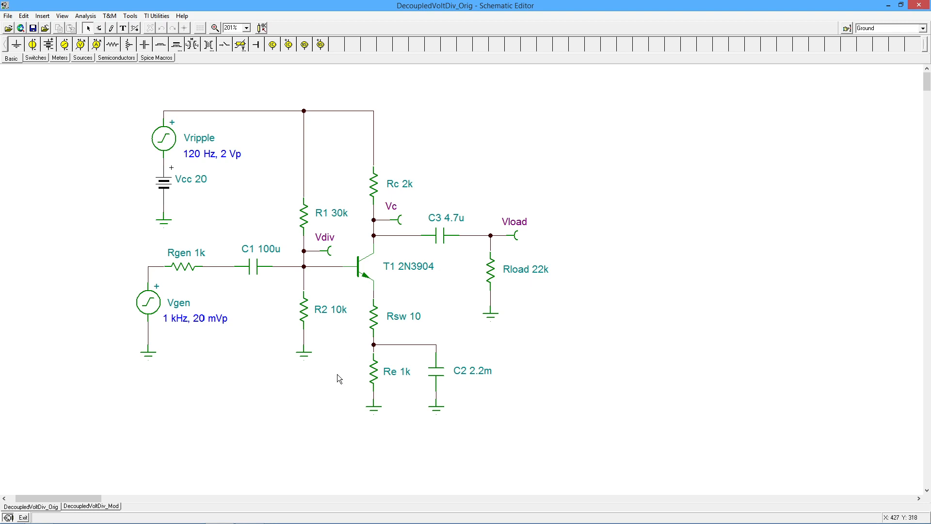
pyautogui.moveTo(382, 339)
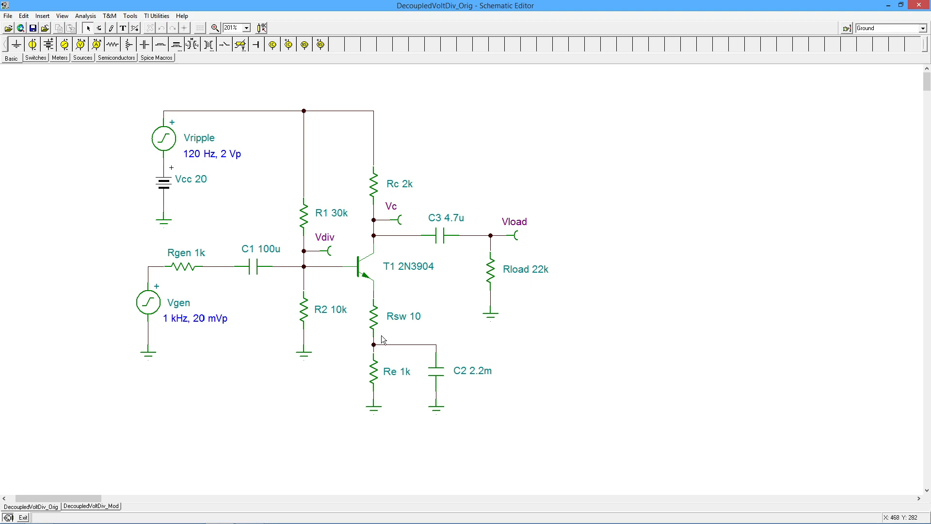
pyautogui.moveTo(385, 320)
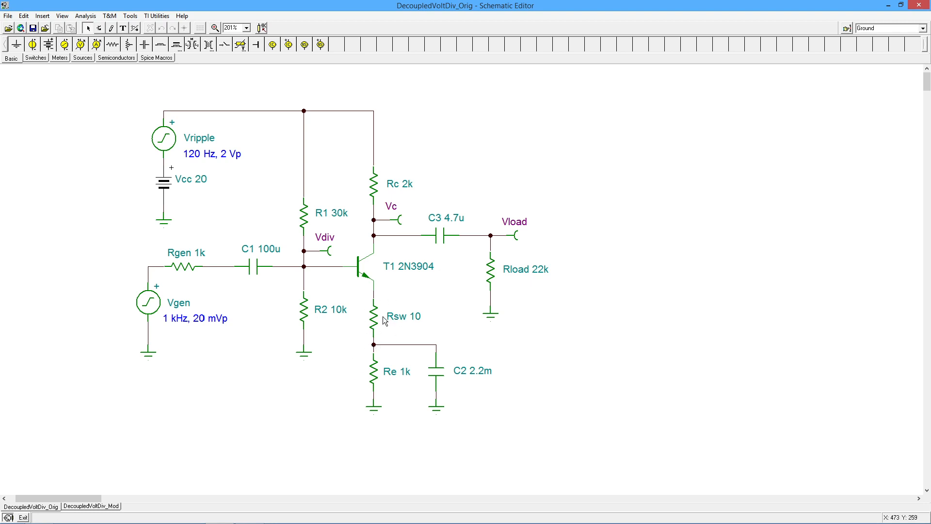
pyautogui.moveTo(384, 396)
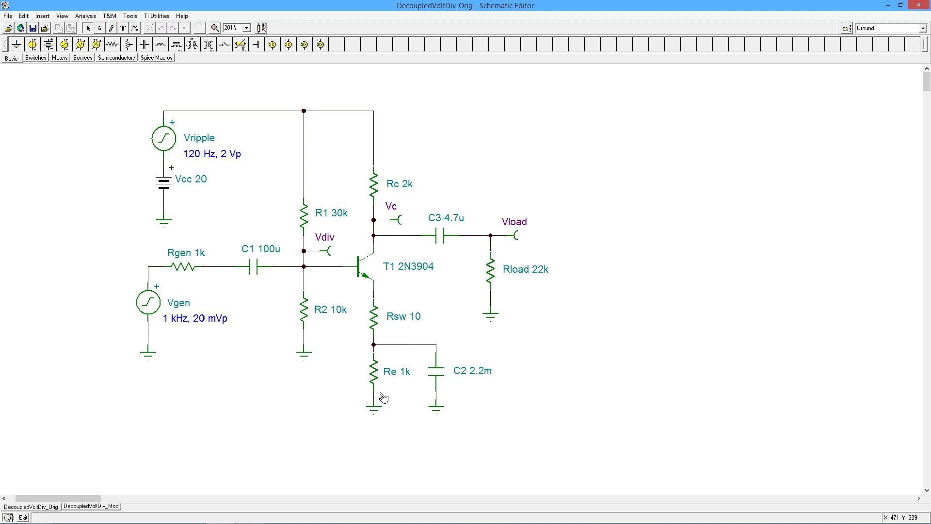
pyautogui.moveTo(390, 375)
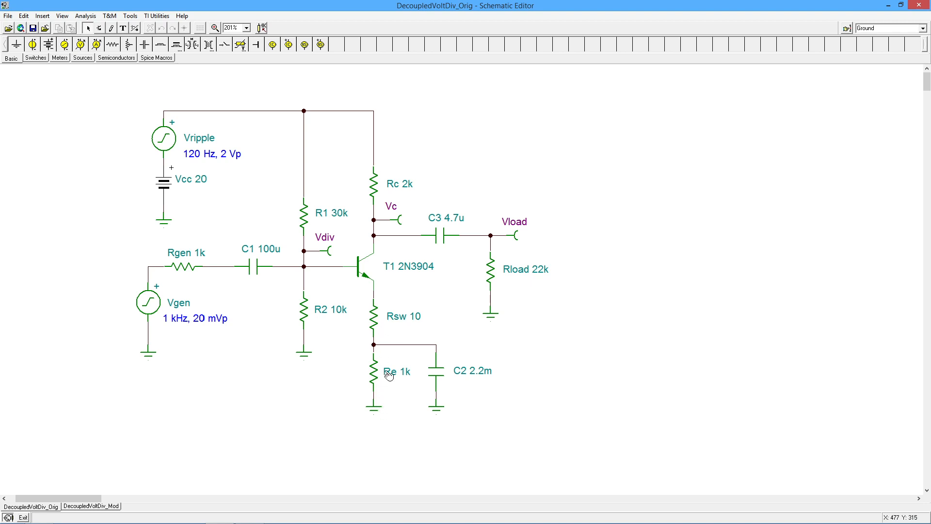
pyautogui.moveTo(452, 370)
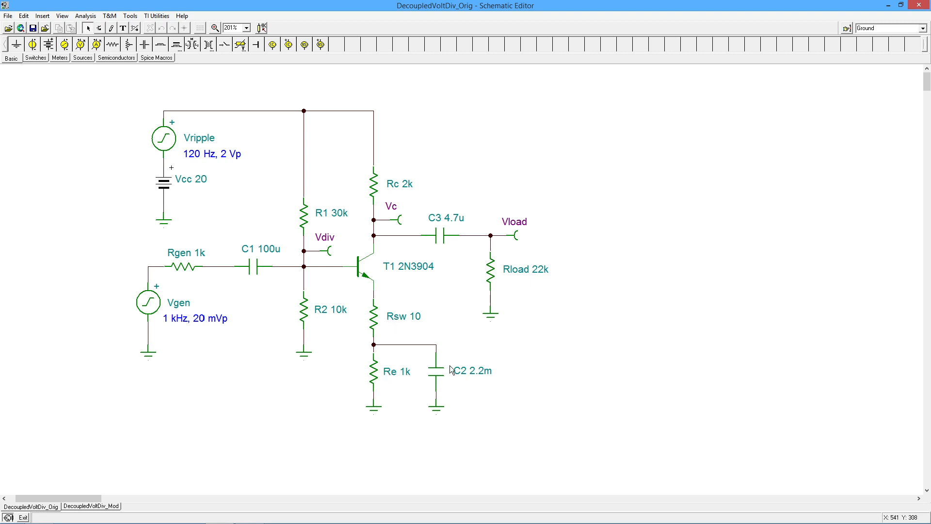
pyautogui.moveTo(456, 370)
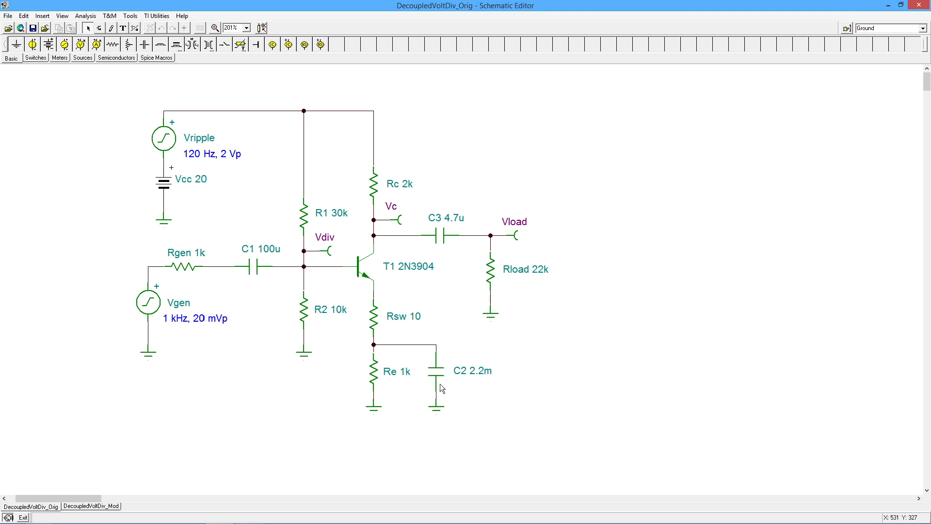
pyautogui.moveTo(398, 371)
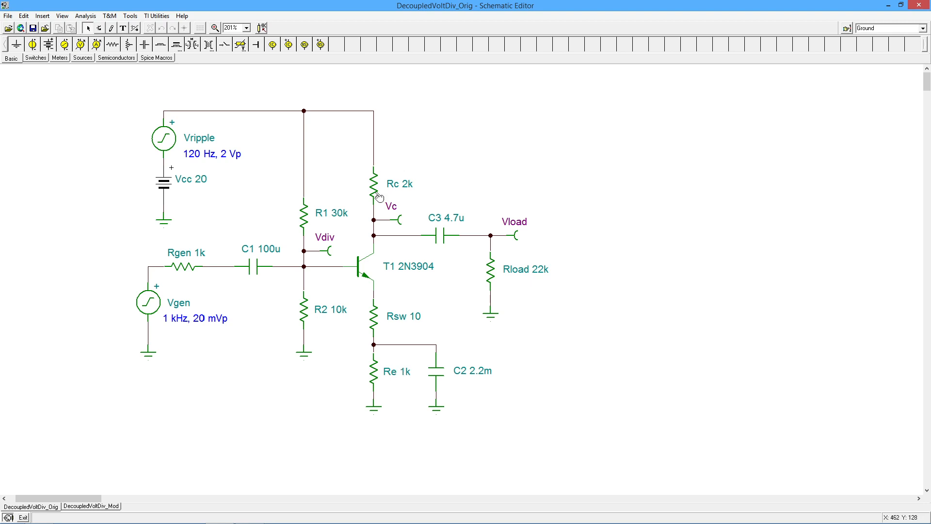
pyautogui.moveTo(399, 237)
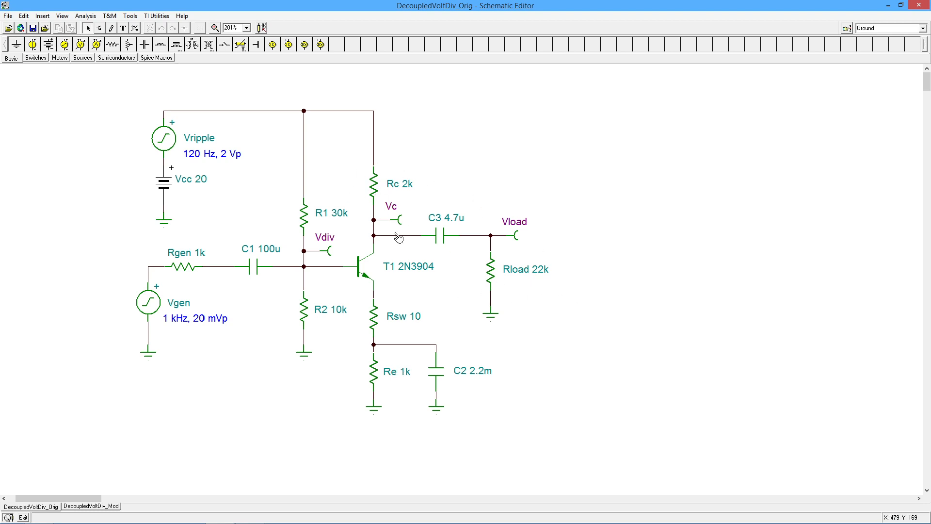
pyautogui.moveTo(533, 288)
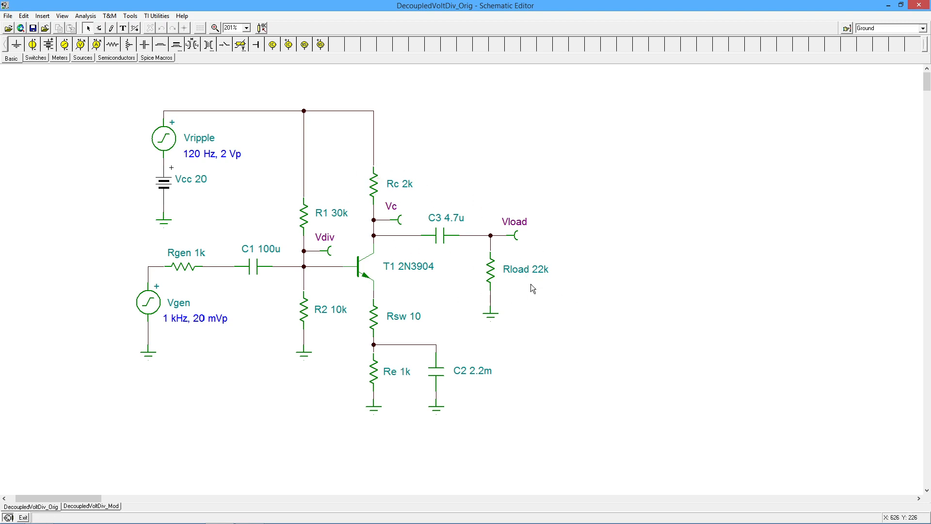
pyautogui.moveTo(392, 196)
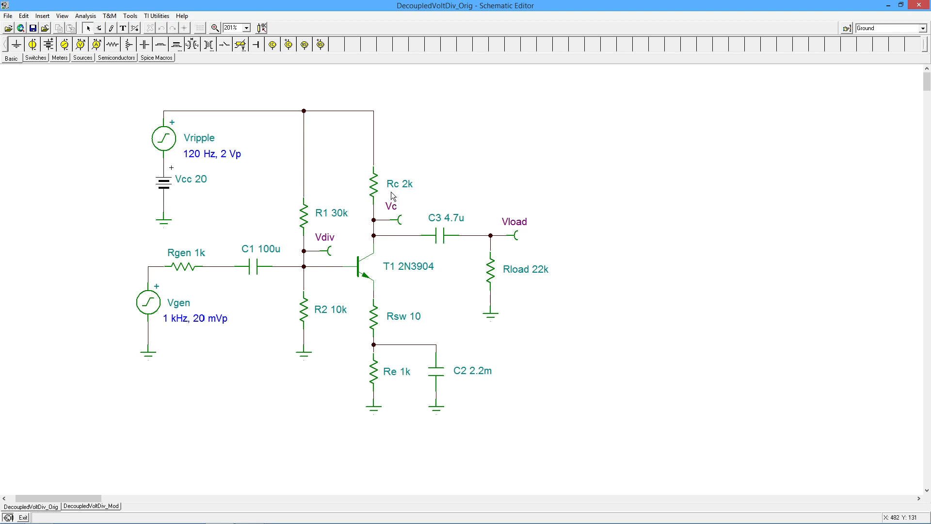
pyautogui.moveTo(420, 185)
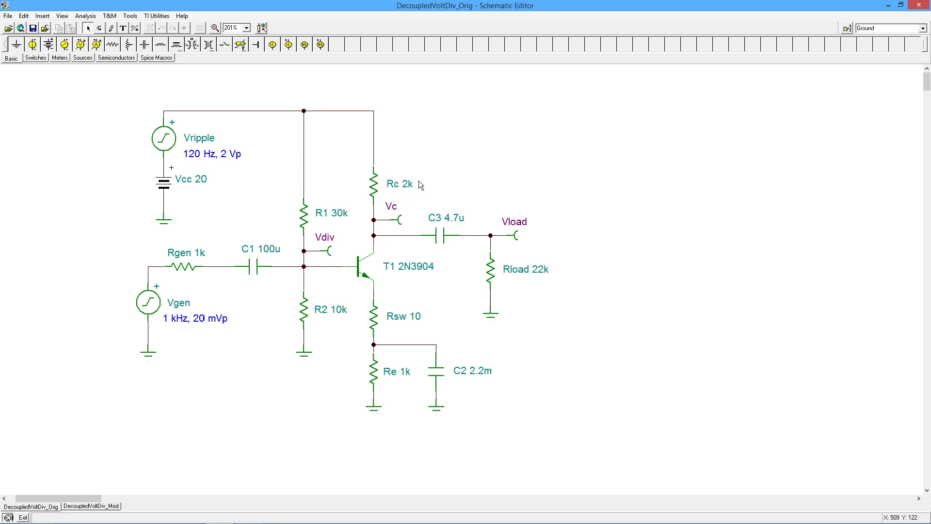
pyautogui.moveTo(412, 309)
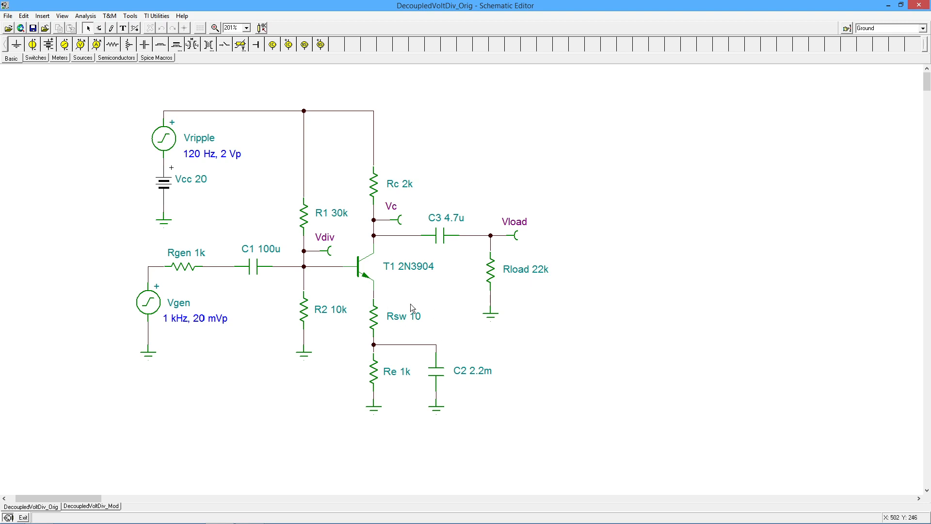
pyautogui.moveTo(439, 241)
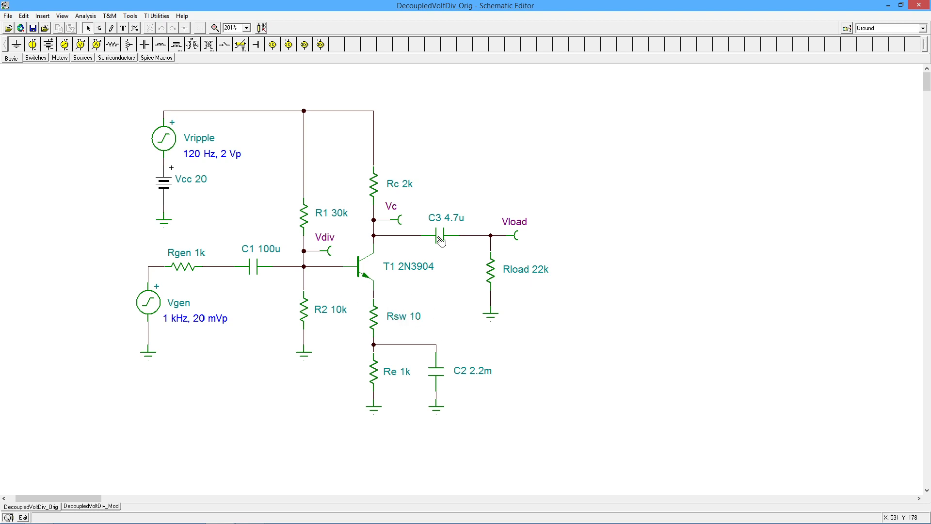
pyautogui.moveTo(217, 325)
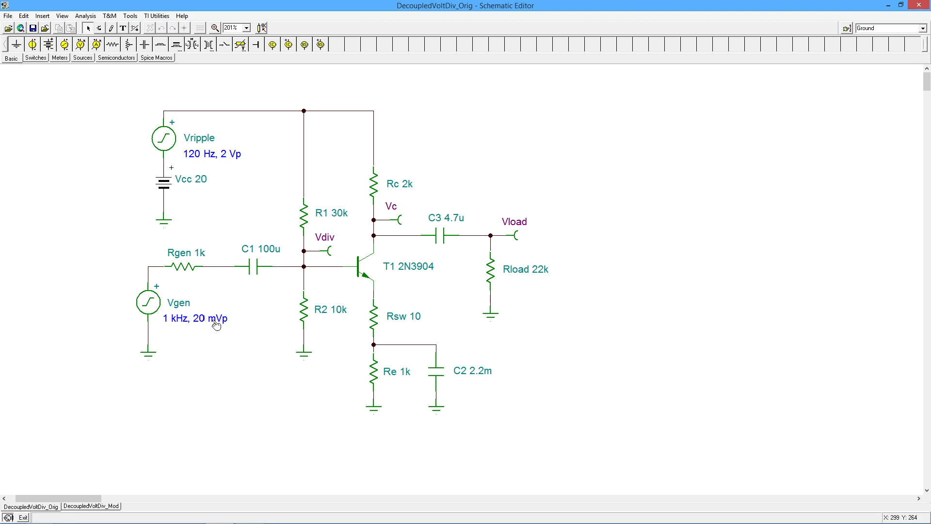
pyautogui.moveTo(159, 267)
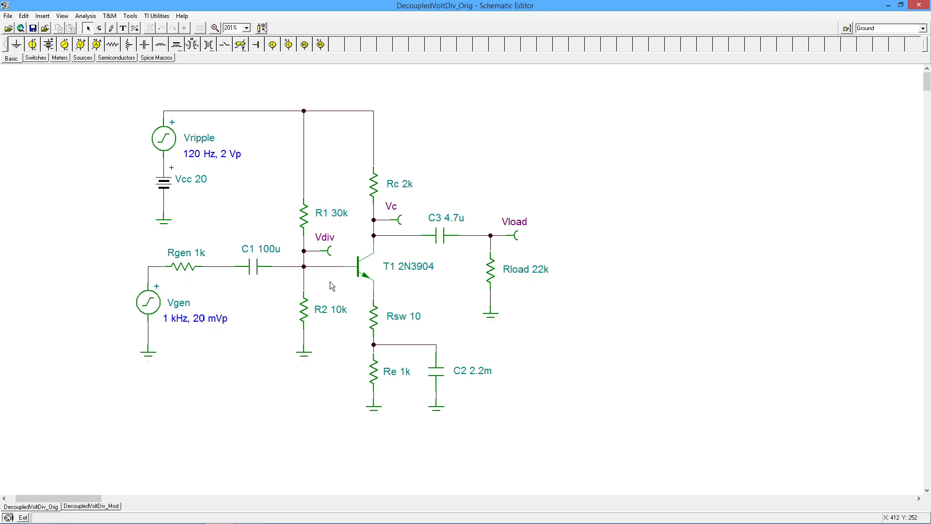
pyautogui.moveTo(429, 292)
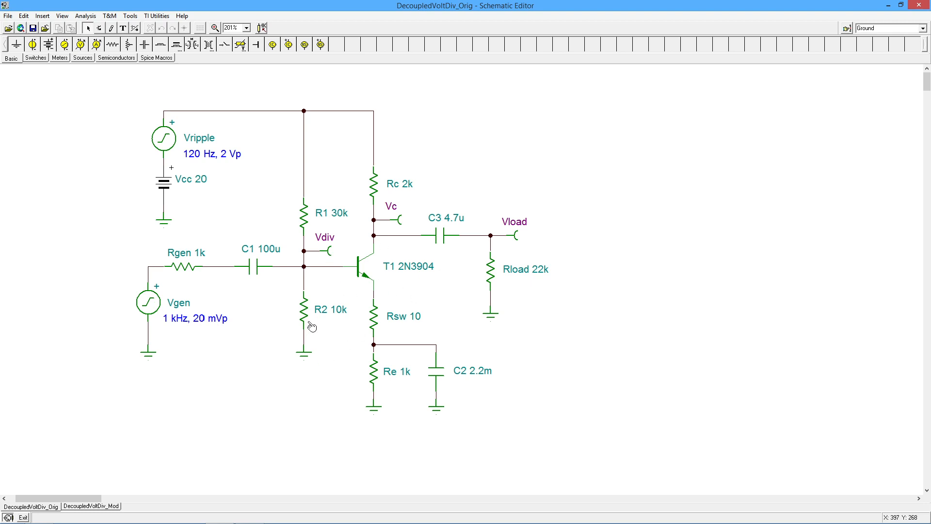
pyautogui.moveTo(331, 270)
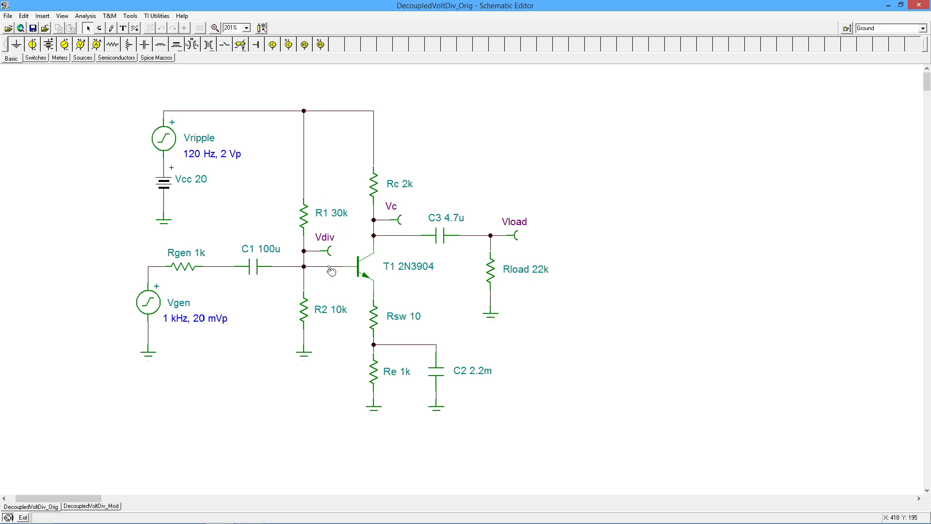
pyautogui.moveTo(341, 321)
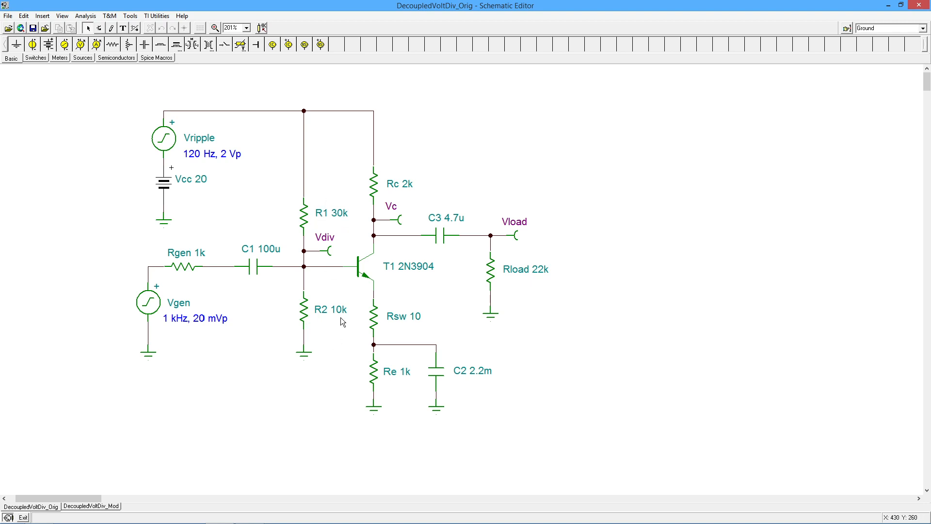
pyautogui.moveTo(442, 316)
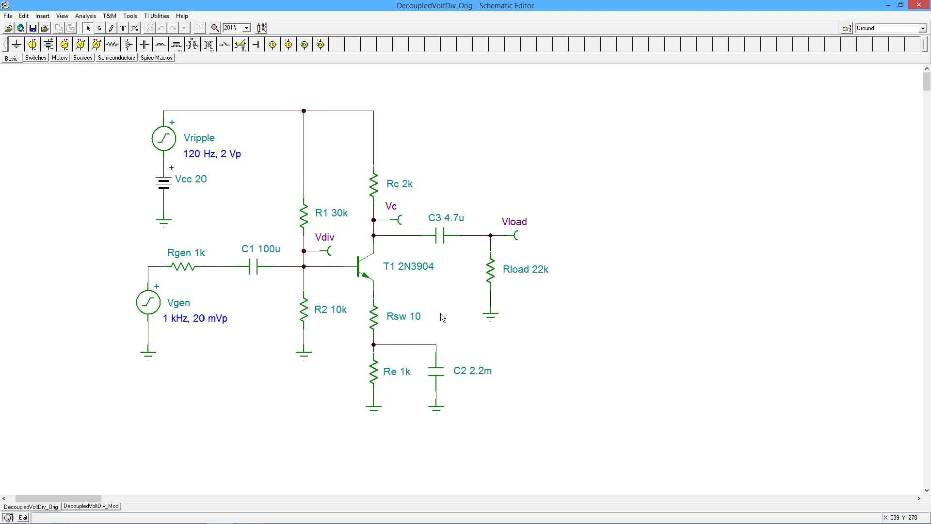
pyautogui.moveTo(352, 330)
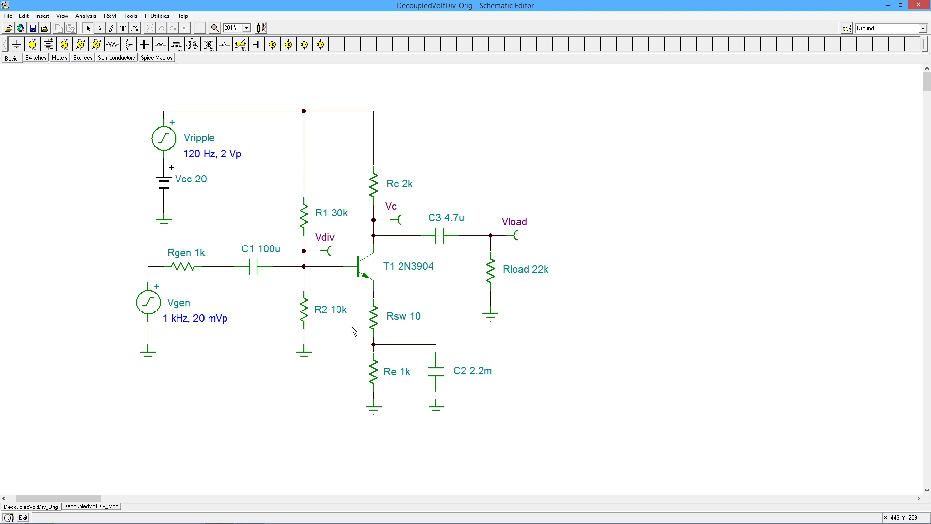
pyautogui.moveTo(395, 350)
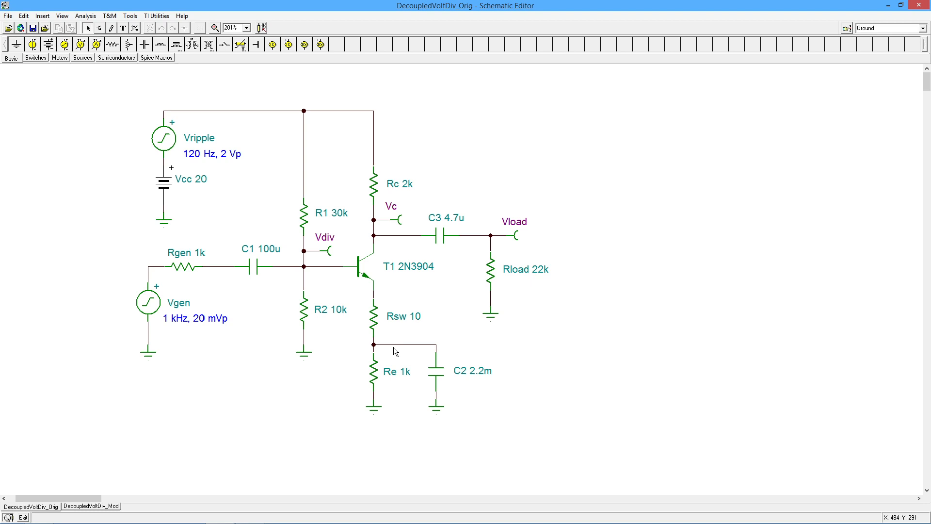
pyautogui.moveTo(389, 343)
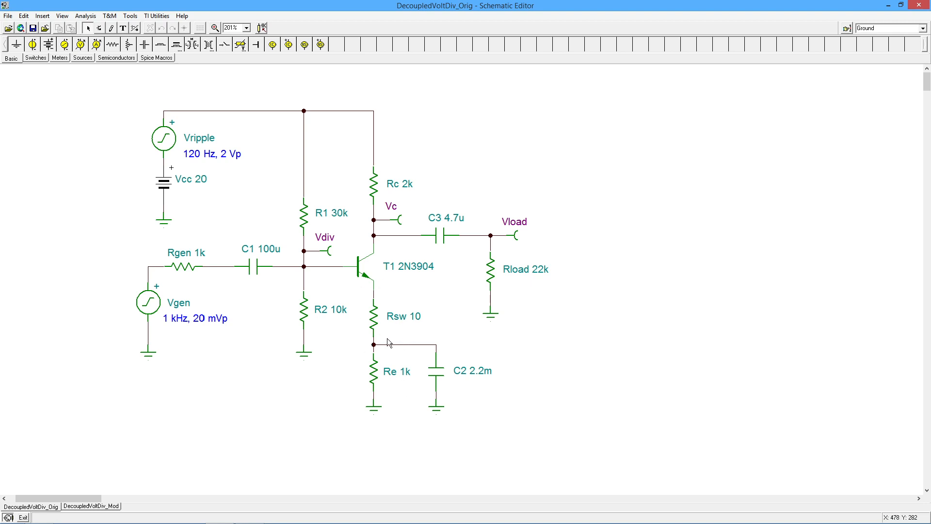
pyautogui.moveTo(402, 334)
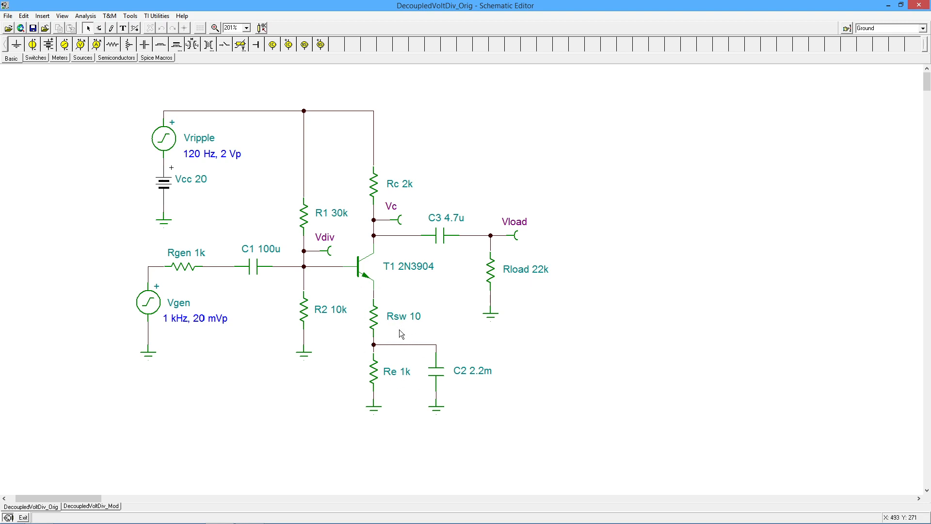
pyautogui.moveTo(309, 309)
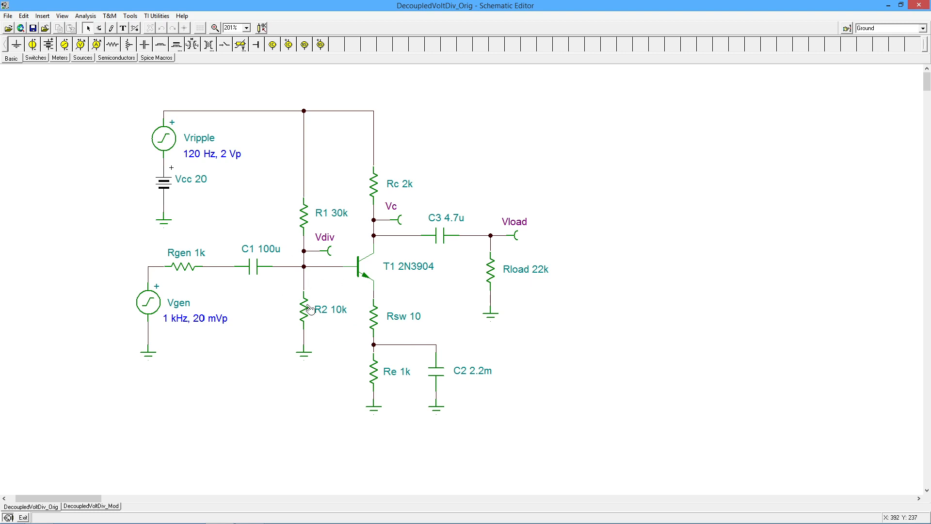
pyautogui.moveTo(336, 262)
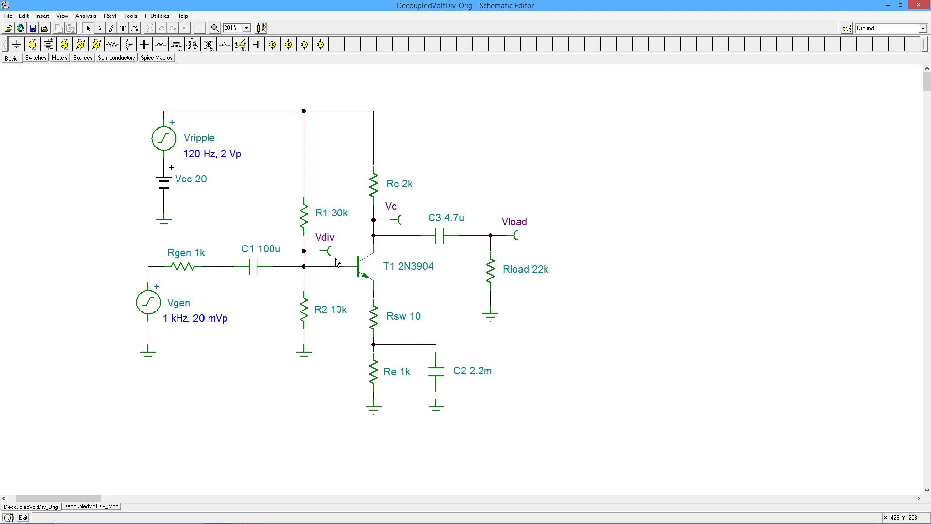
pyautogui.moveTo(196, 267)
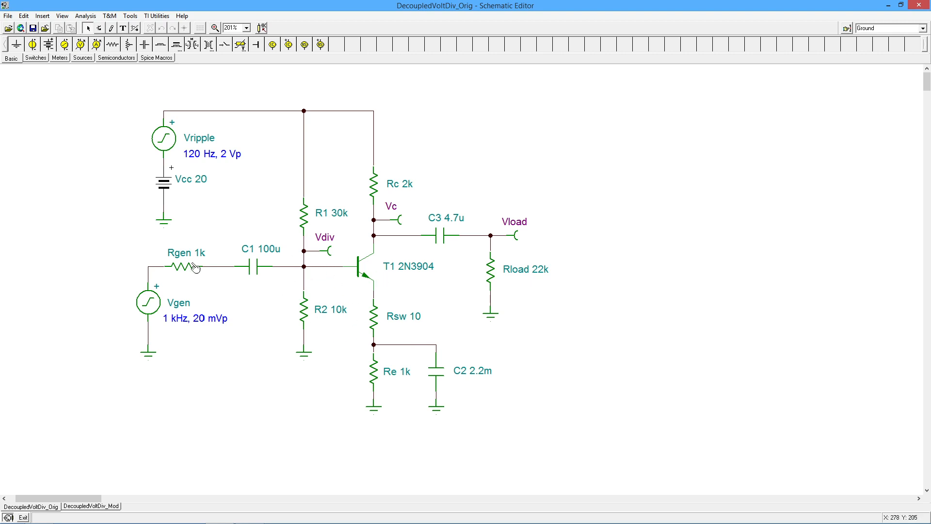
pyautogui.moveTo(278, 288)
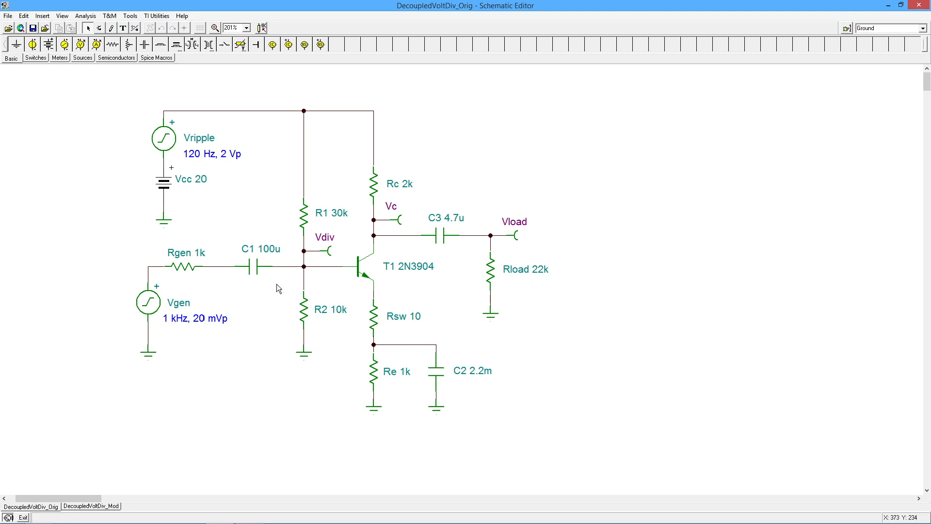
pyautogui.moveTo(172, 250)
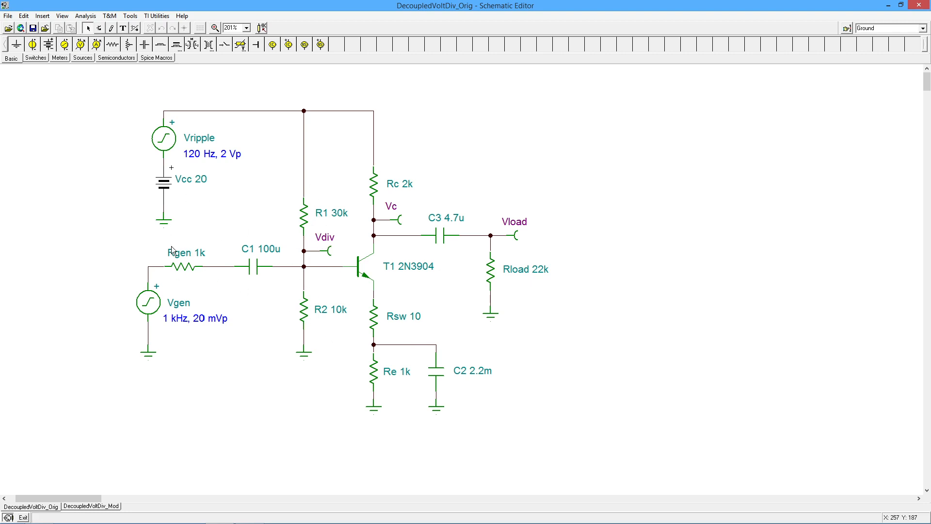
pyautogui.moveTo(299, 273)
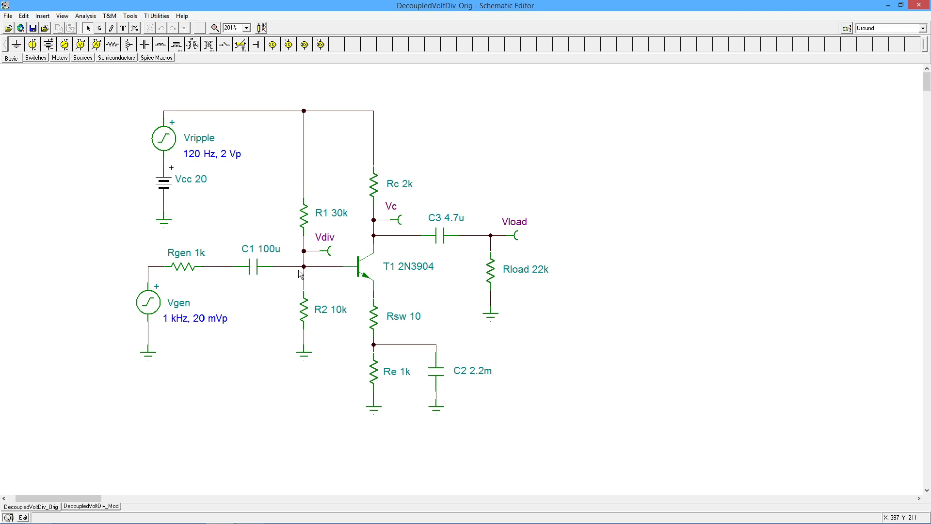
pyautogui.moveTo(295, 275)
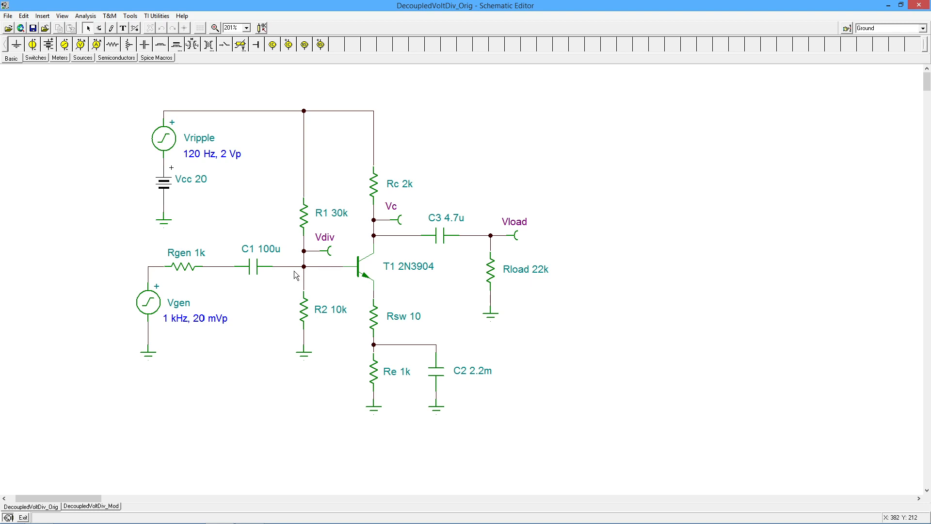
pyautogui.moveTo(221, 323)
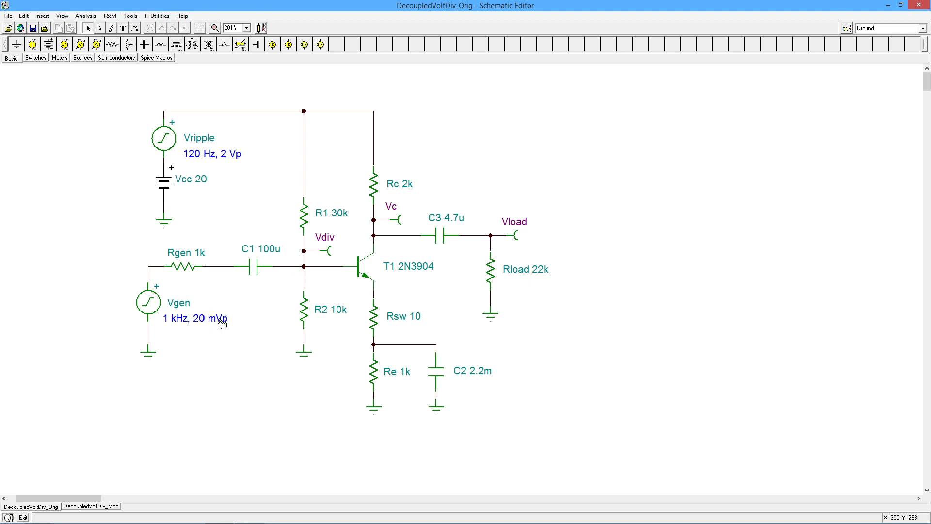
pyautogui.moveTo(208, 331)
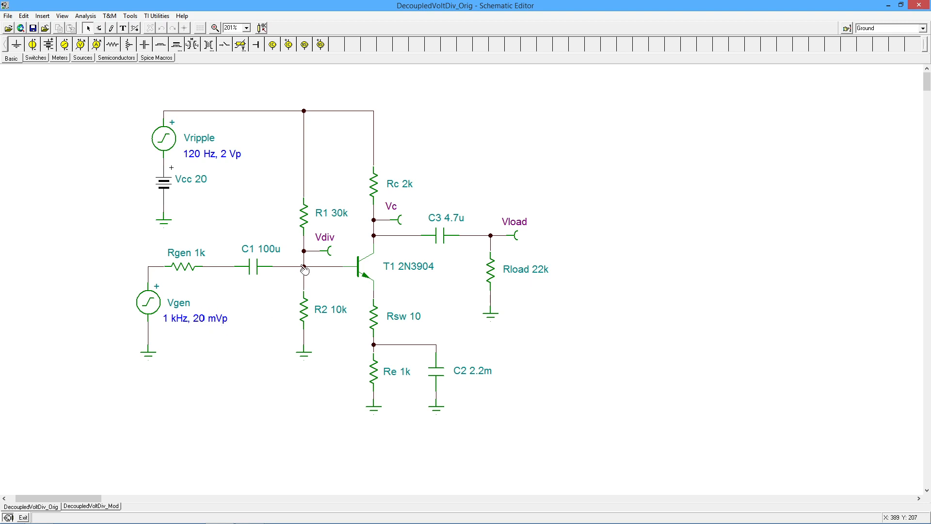
pyautogui.moveTo(298, 273)
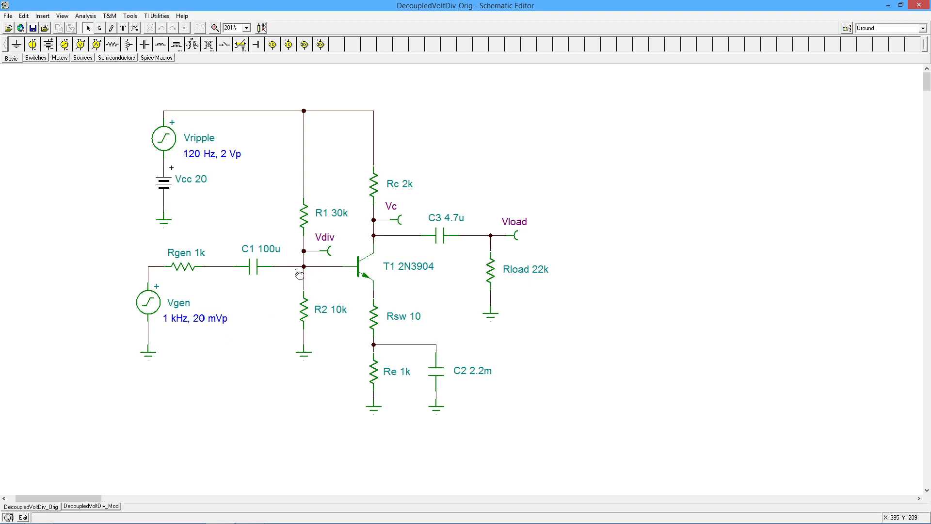
pyautogui.moveTo(416, 329)
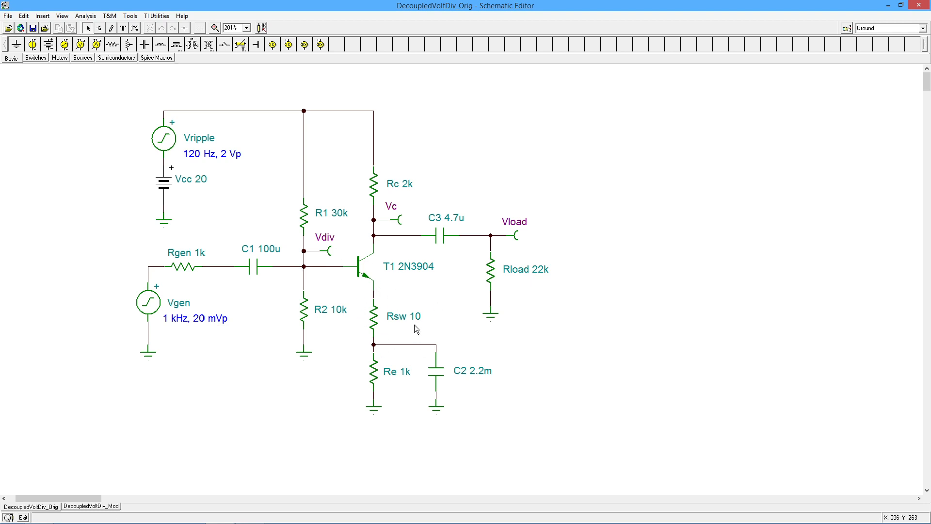
pyautogui.moveTo(463, 273)
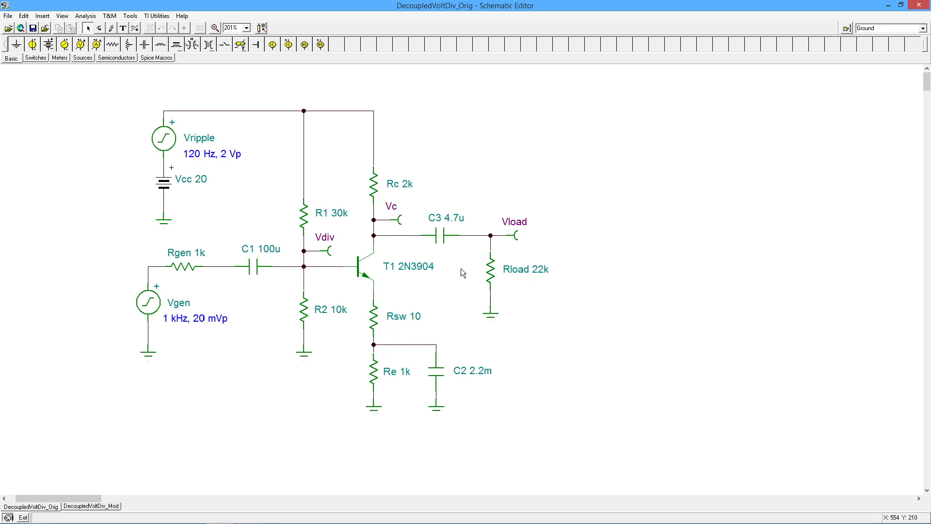
pyautogui.moveTo(493, 240)
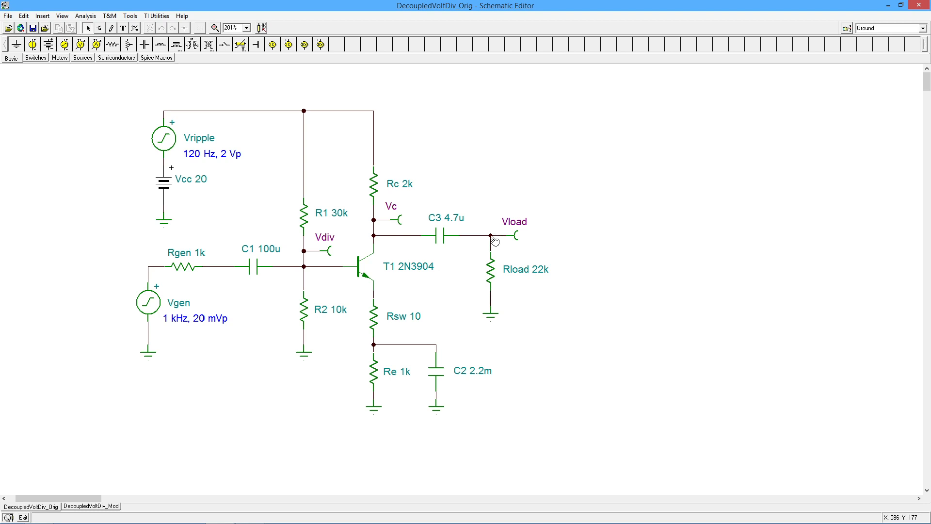
pyautogui.moveTo(460, 299)
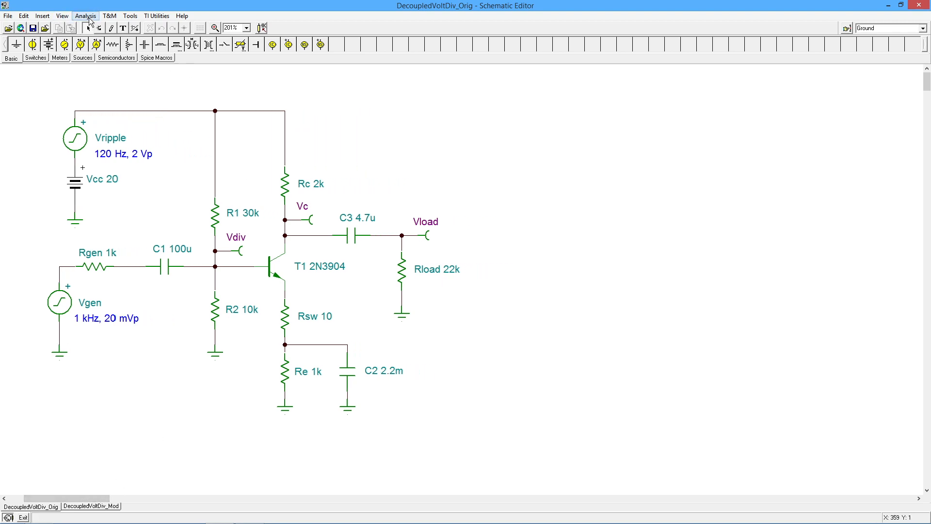
# Run DC analysis to show the table of DC voltages and currents.
pyautogui.click(85, 15)
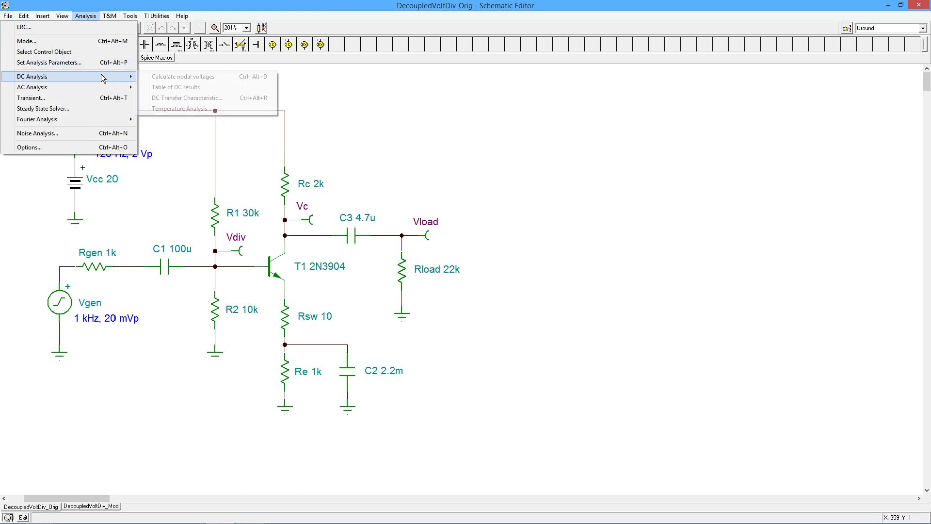
pyautogui.moveTo(175, 87)
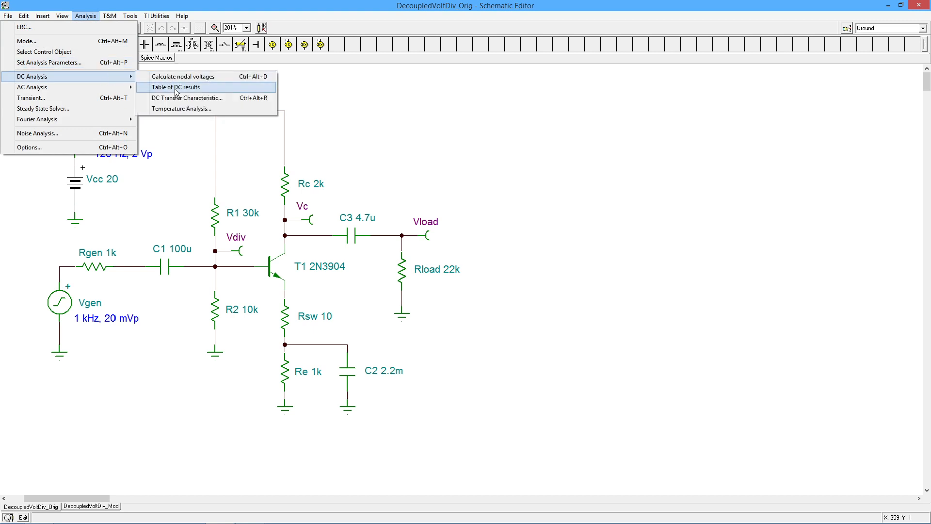
pyautogui.click(174, 87)
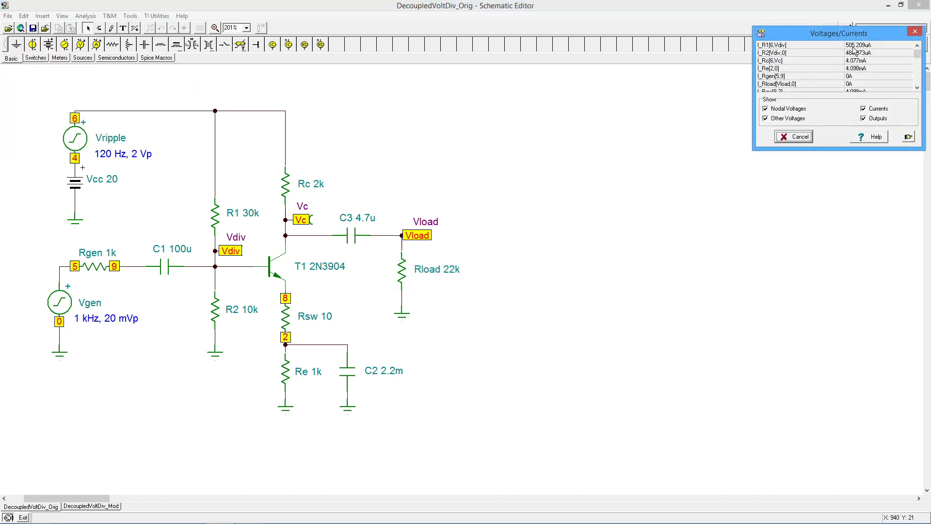
# Move the DC results table beside the circuit to read Vc 11.845 V, Vdiv 4.844 V.
pyautogui.moveTo(838, 34); pyautogui.dragTo(563, 117)
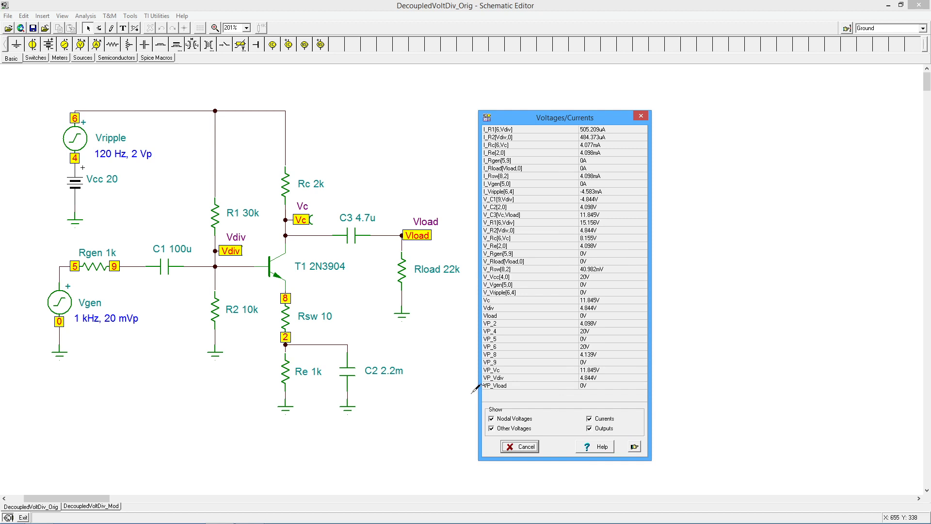
pyautogui.moveTo(494, 148)
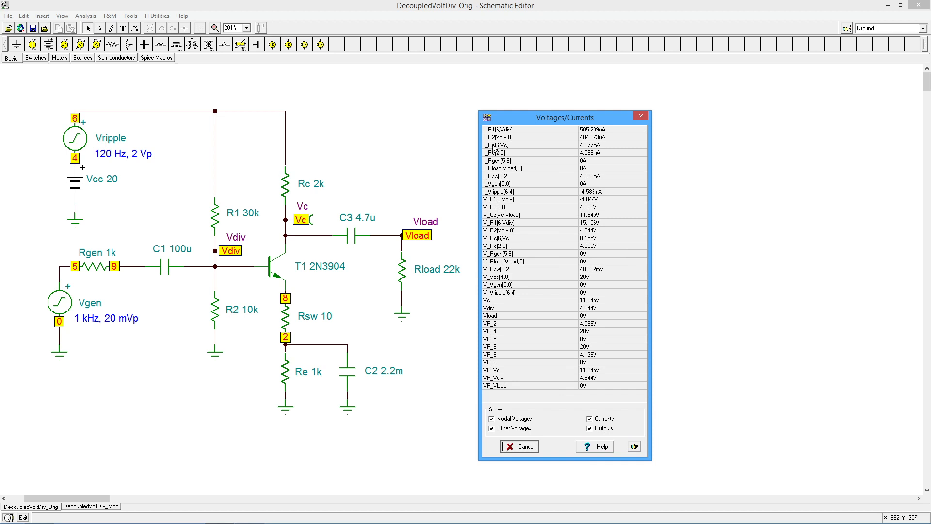
pyautogui.moveTo(543, 149)
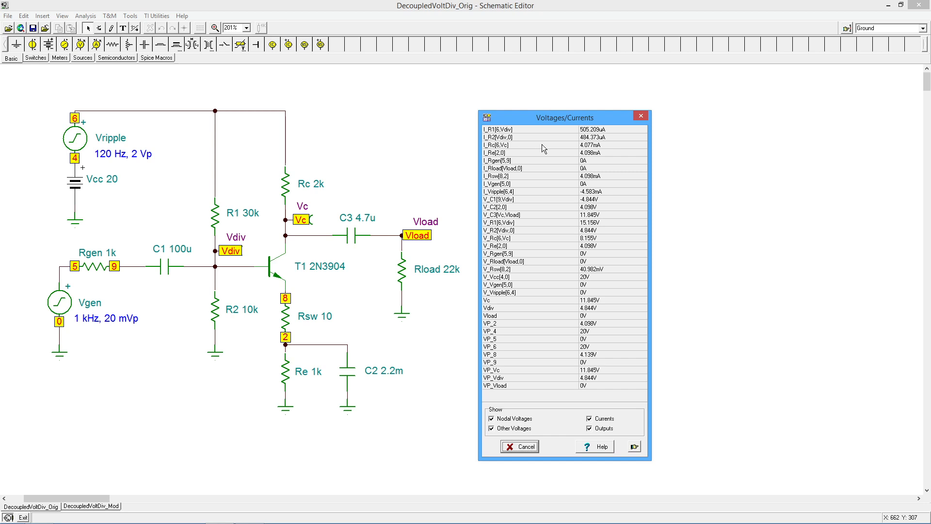
pyautogui.moveTo(520, 151)
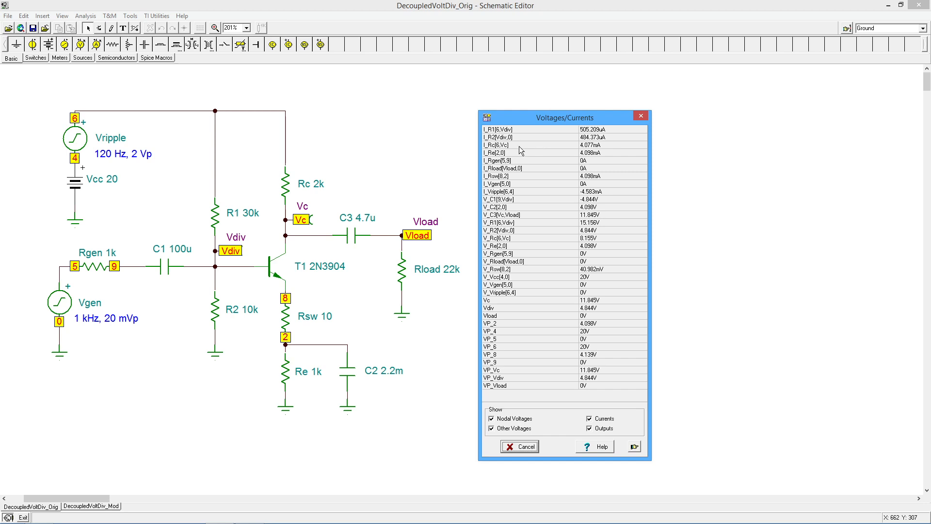
pyautogui.moveTo(492, 156)
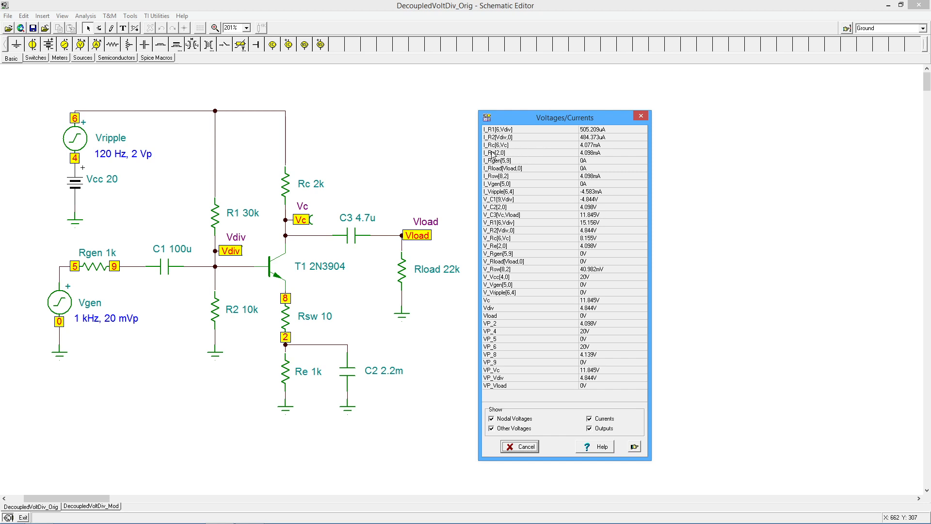
pyautogui.moveTo(504, 148)
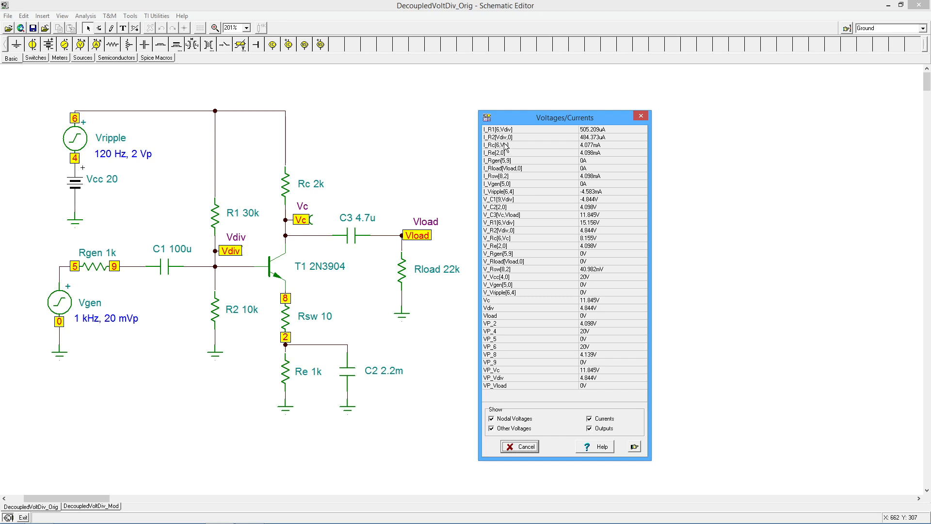
pyautogui.moveTo(593, 150)
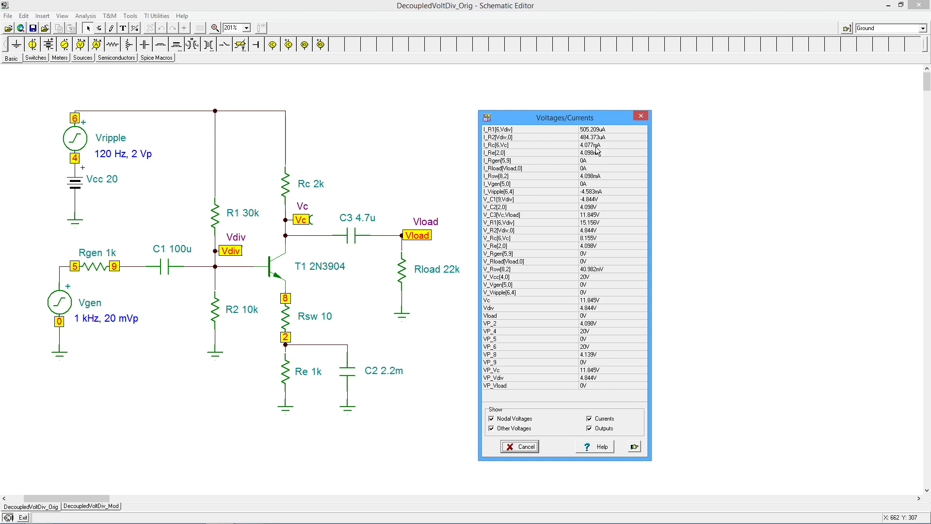
pyautogui.moveTo(551, 452)
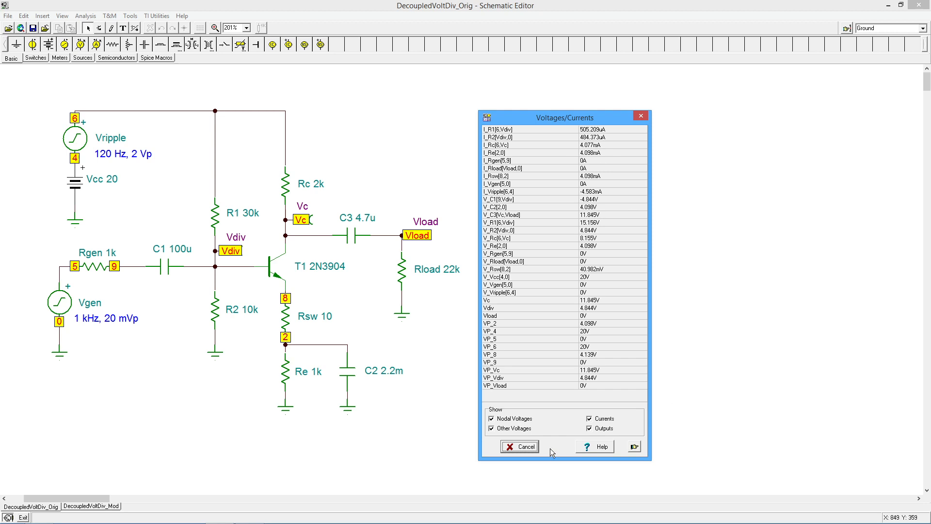
pyautogui.moveTo(240, 241)
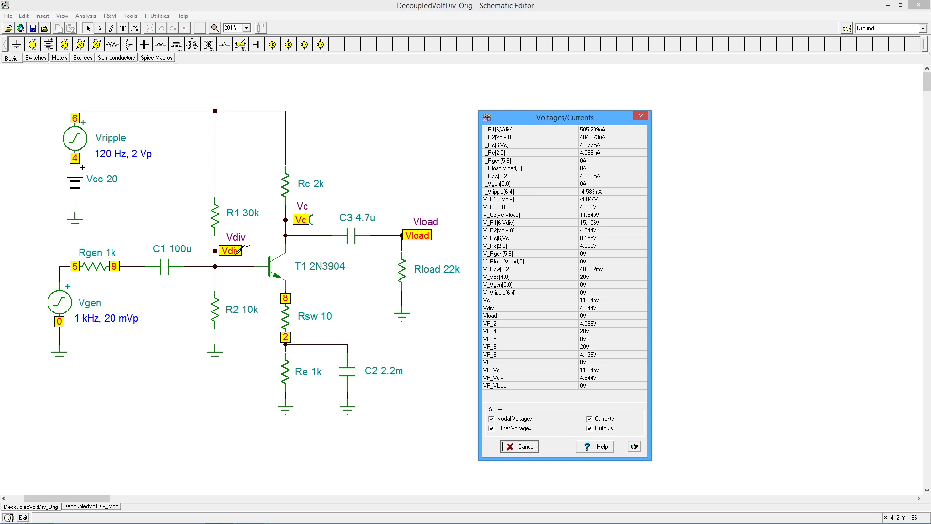
pyautogui.moveTo(587, 384)
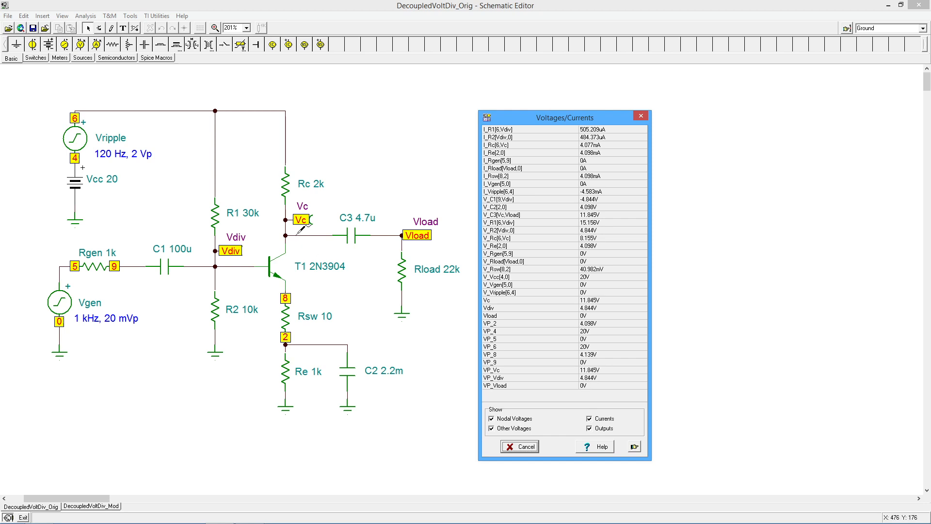
pyautogui.moveTo(570, 405)
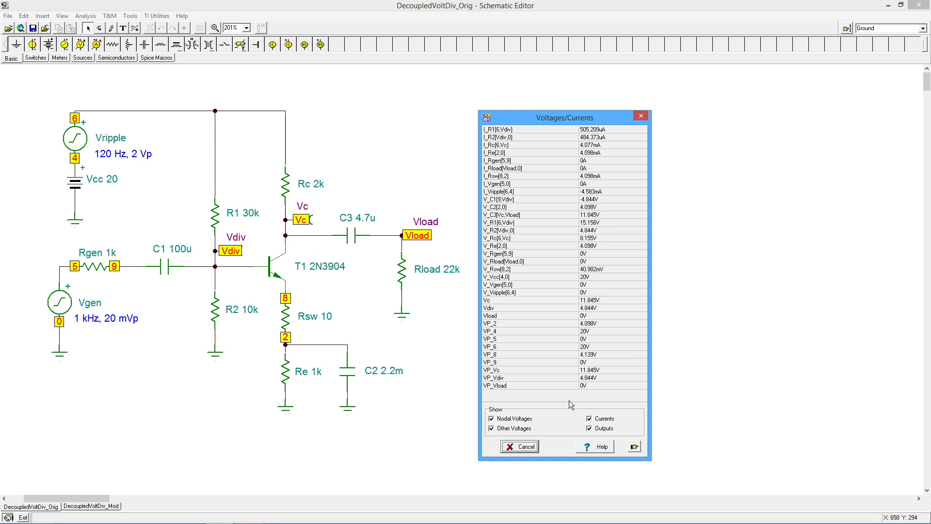
pyautogui.moveTo(591, 379)
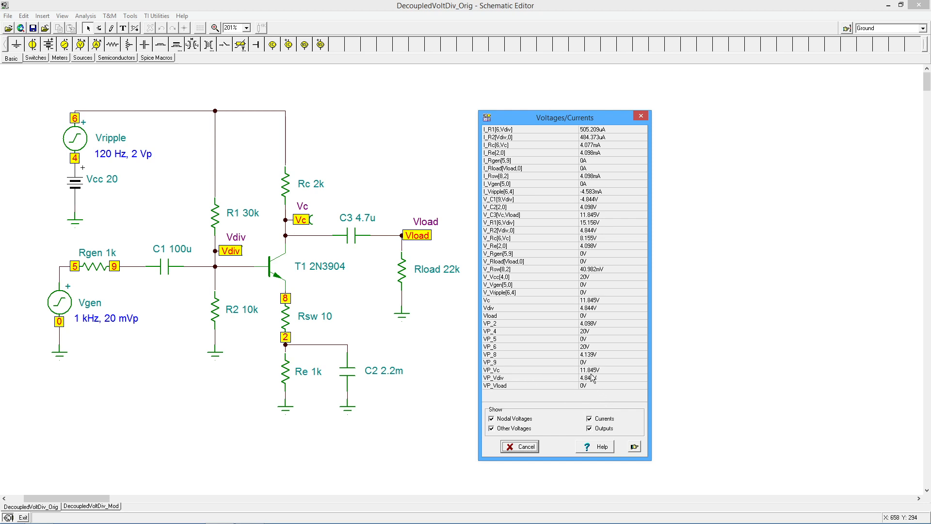
pyautogui.moveTo(600, 379)
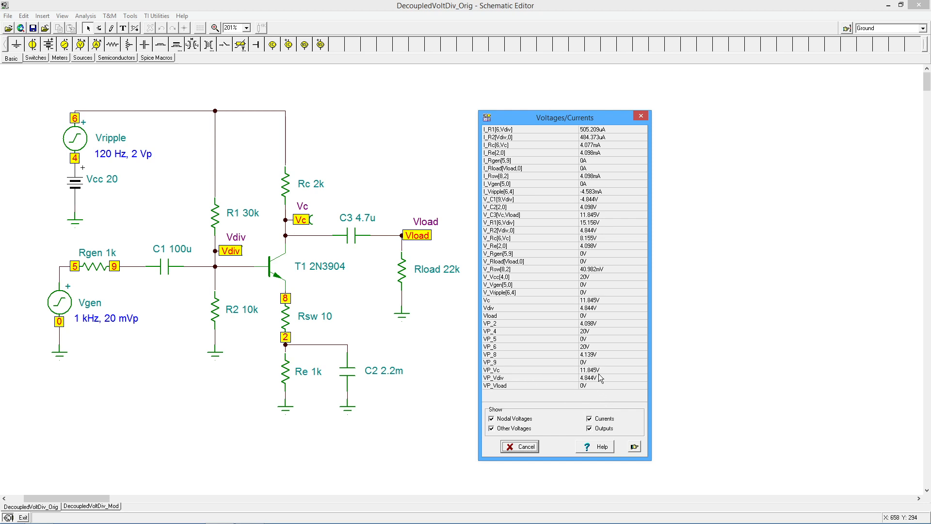
pyautogui.moveTo(600, 377)
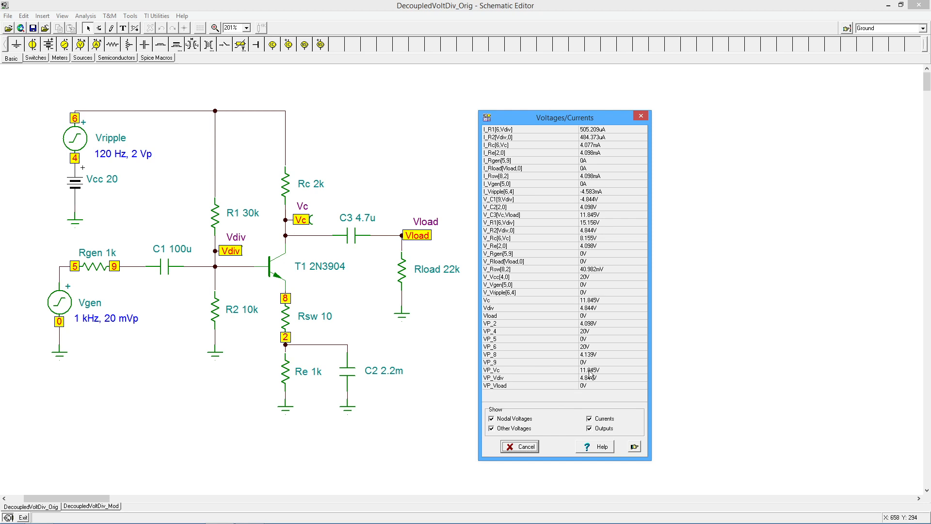
pyautogui.moveTo(574, 394)
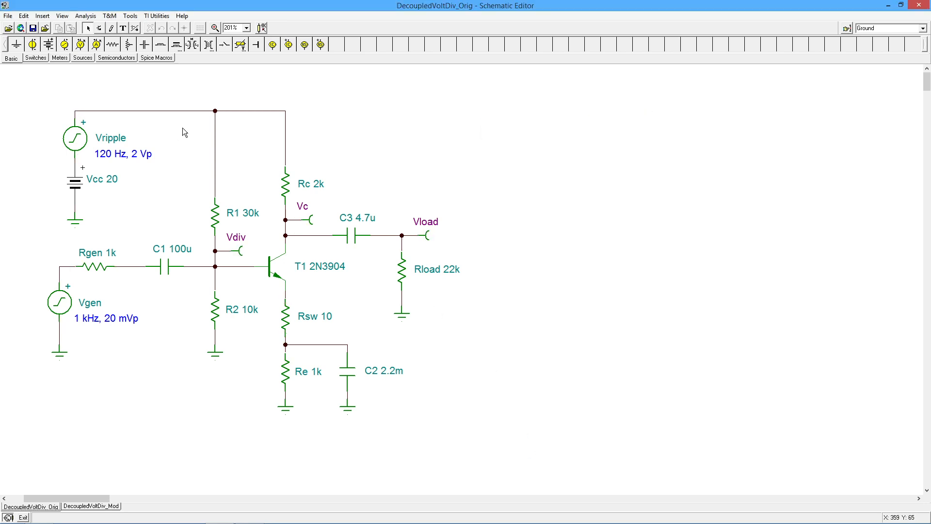
# Set up transient analysis displaying 0 to 20m, moving the settings clear of the circuit.
pyautogui.click(85, 16)
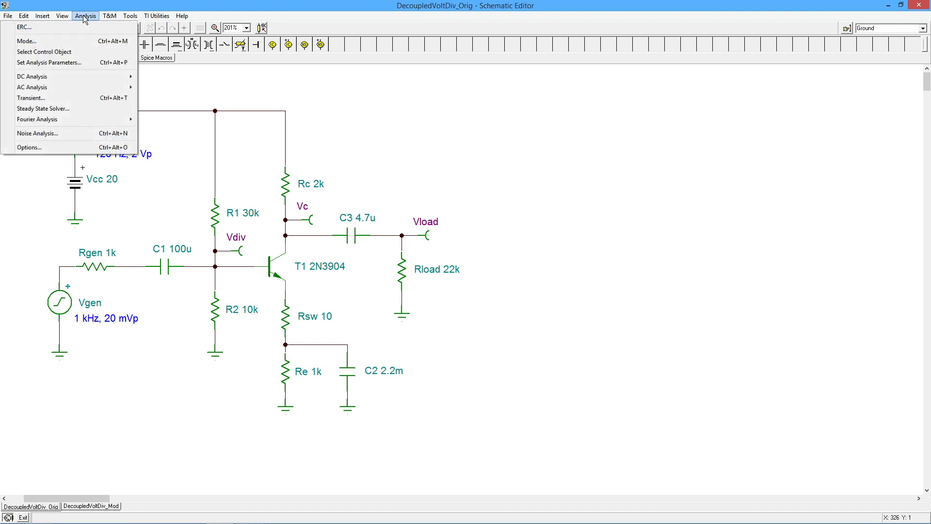
pyautogui.moveTo(45, 52)
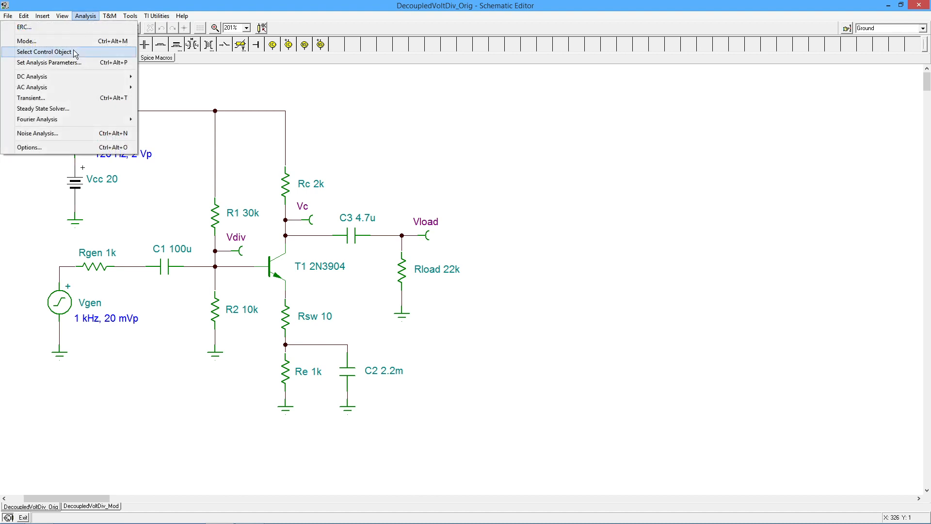
pyautogui.click(31, 97)
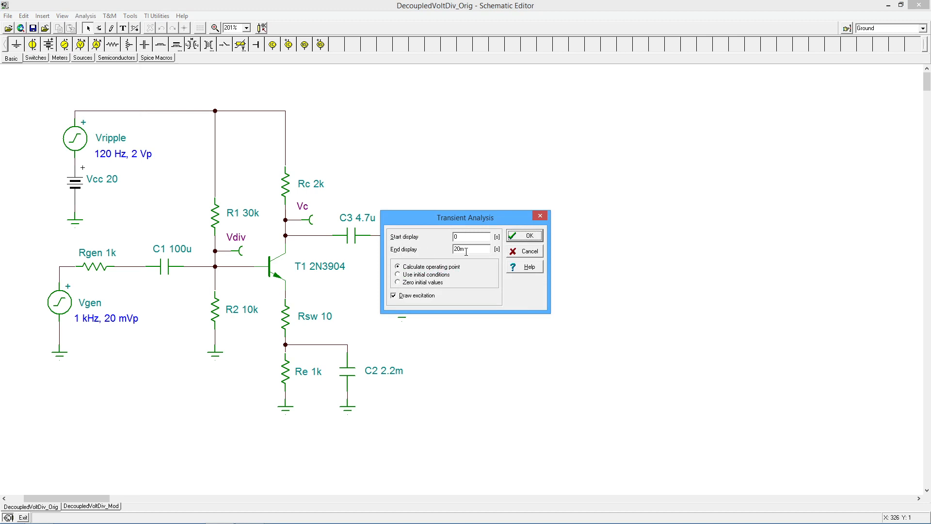
pyautogui.moveTo(341, 241)
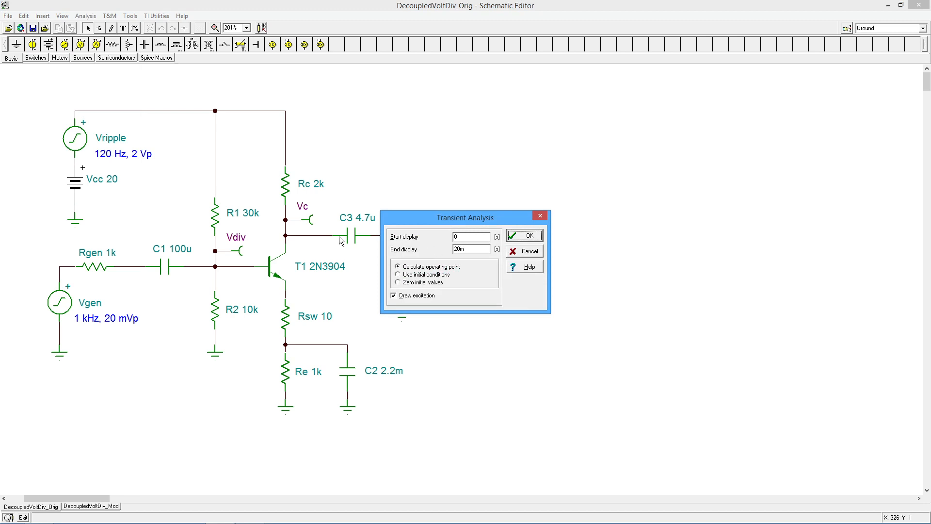
pyautogui.moveTo(98, 170)
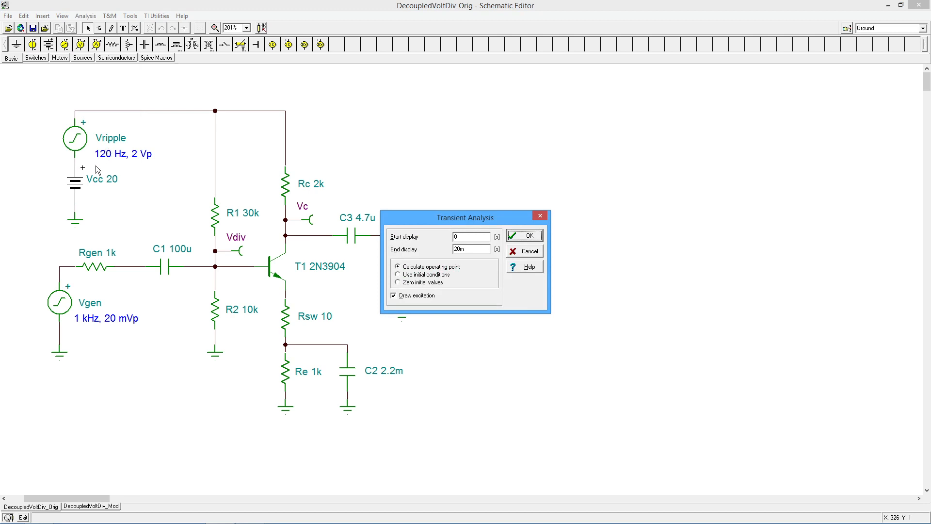
pyautogui.moveTo(81, 333)
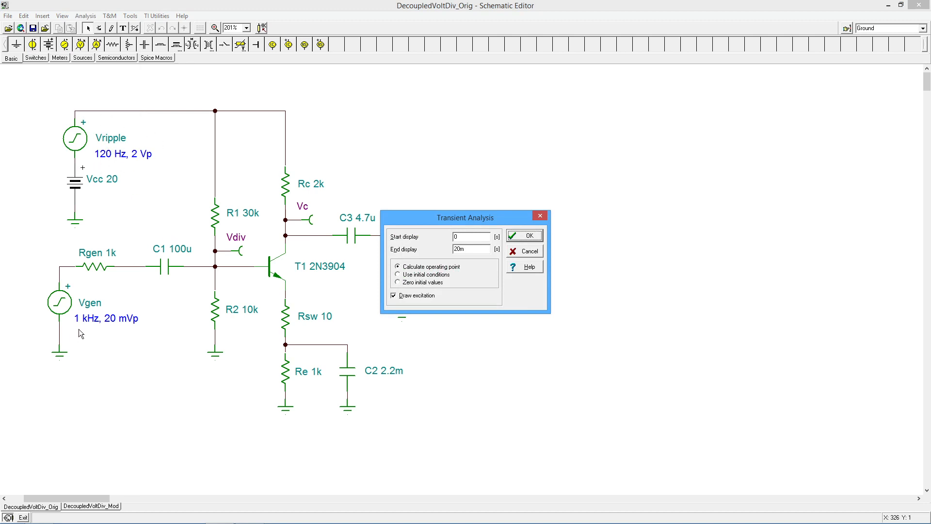
pyautogui.moveTo(54, 322)
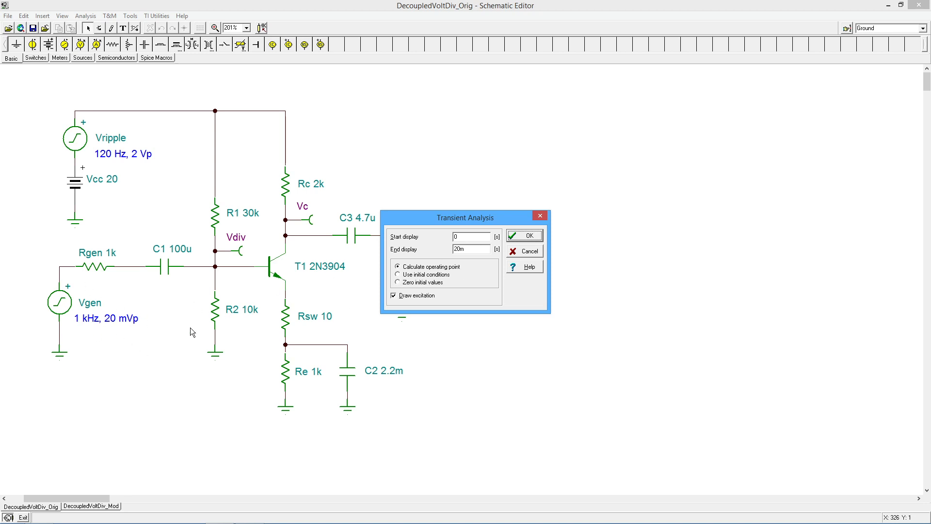
pyautogui.moveTo(67, 327)
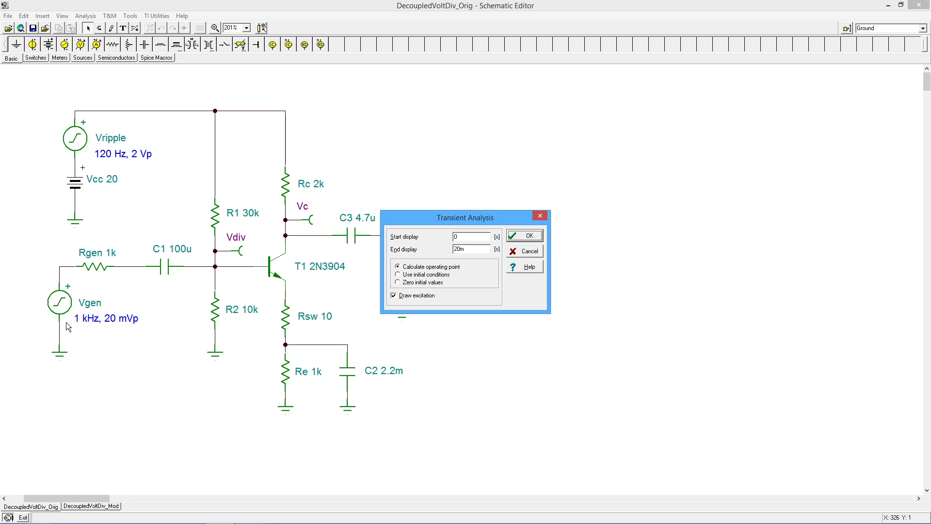
pyautogui.moveTo(116, 119)
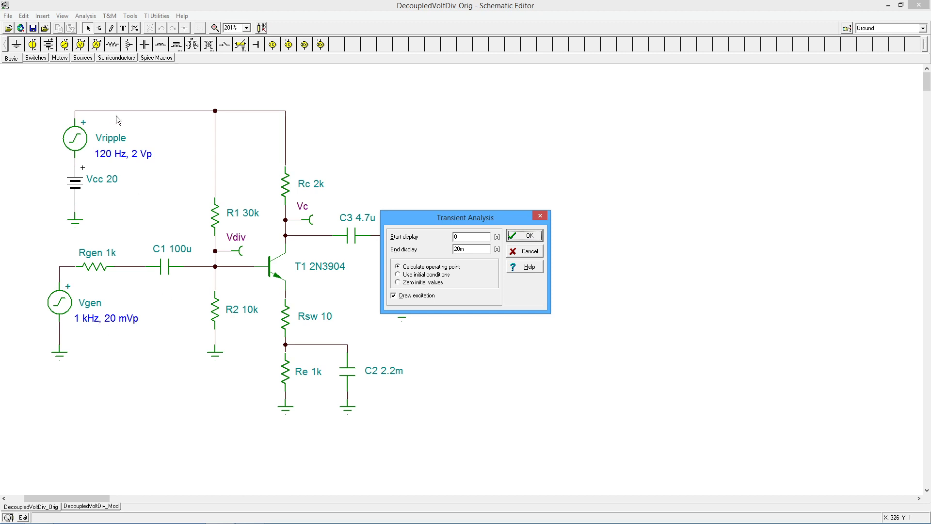
pyautogui.moveTo(159, 182)
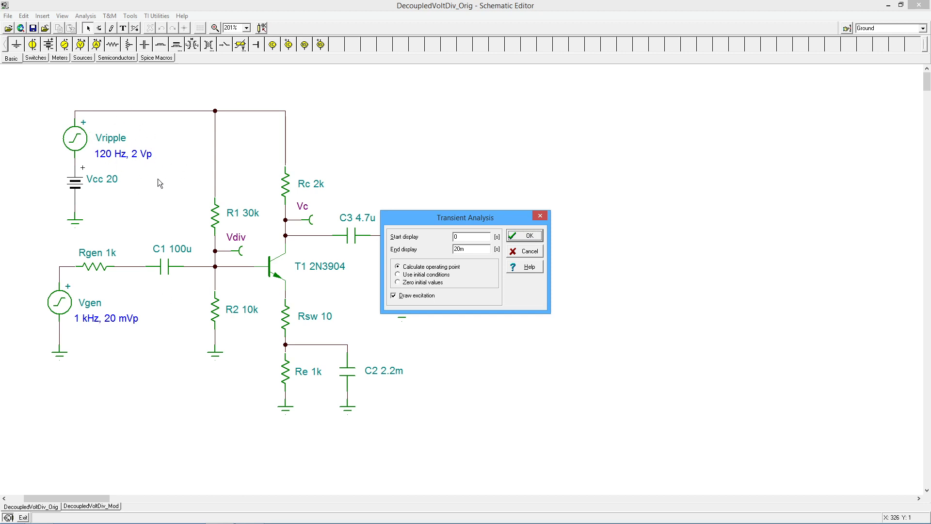
pyautogui.moveTo(465, 216); pyautogui.dragTo(471, 214)
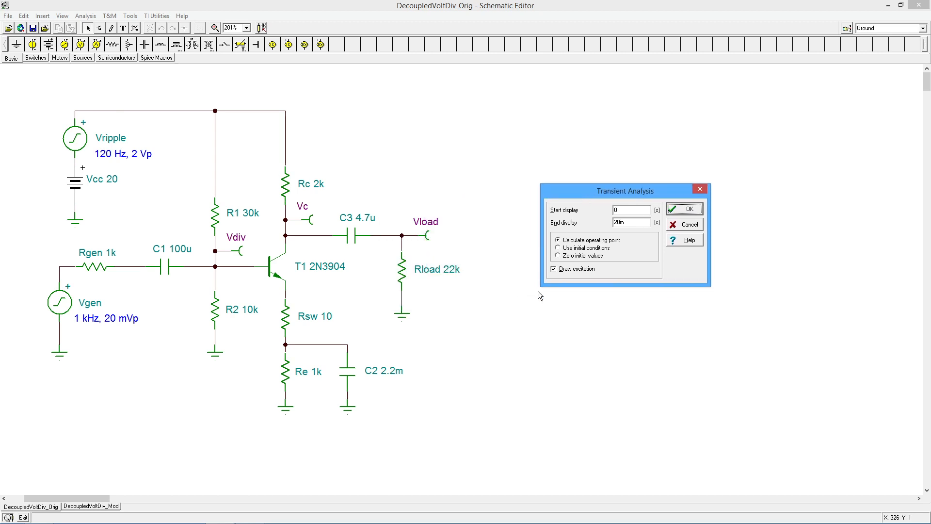
pyautogui.moveTo(85, 149)
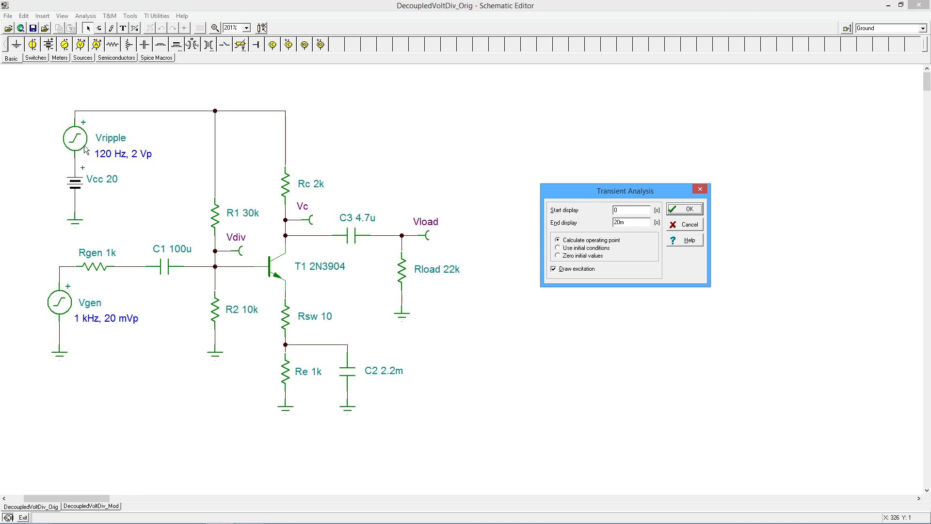
pyautogui.moveTo(221, 350)
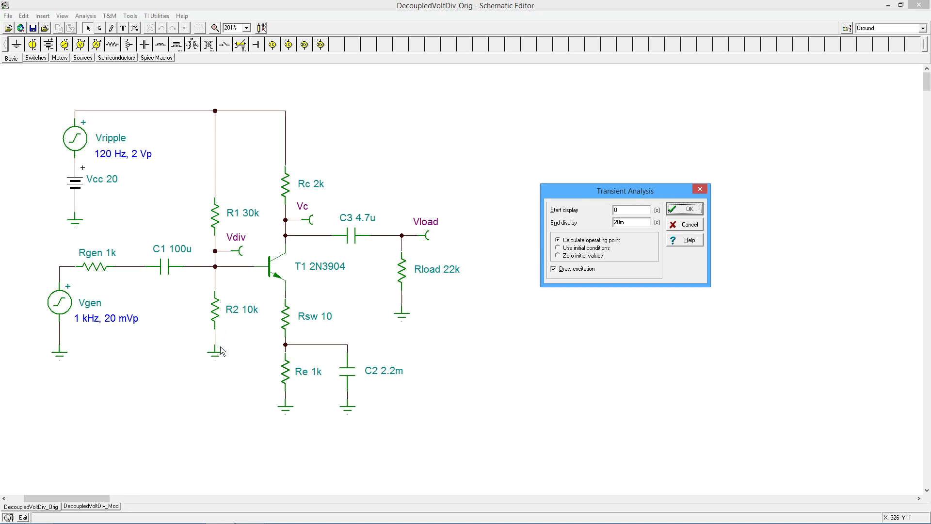
pyautogui.moveTo(228, 281)
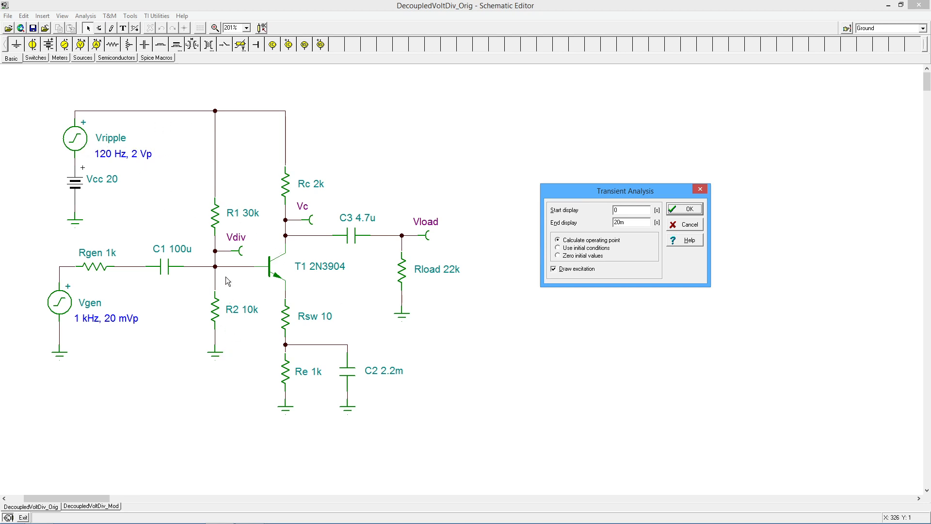
pyautogui.moveTo(215, 268)
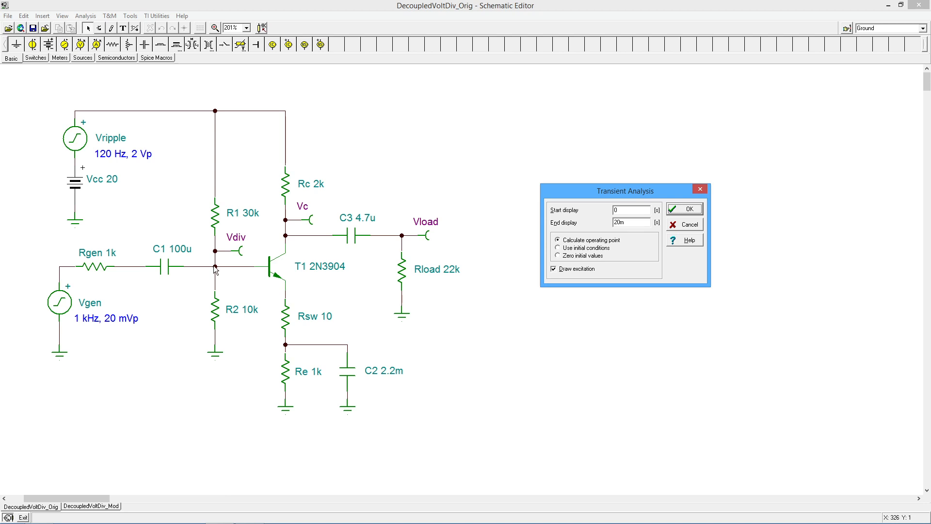
pyautogui.moveTo(292, 307)
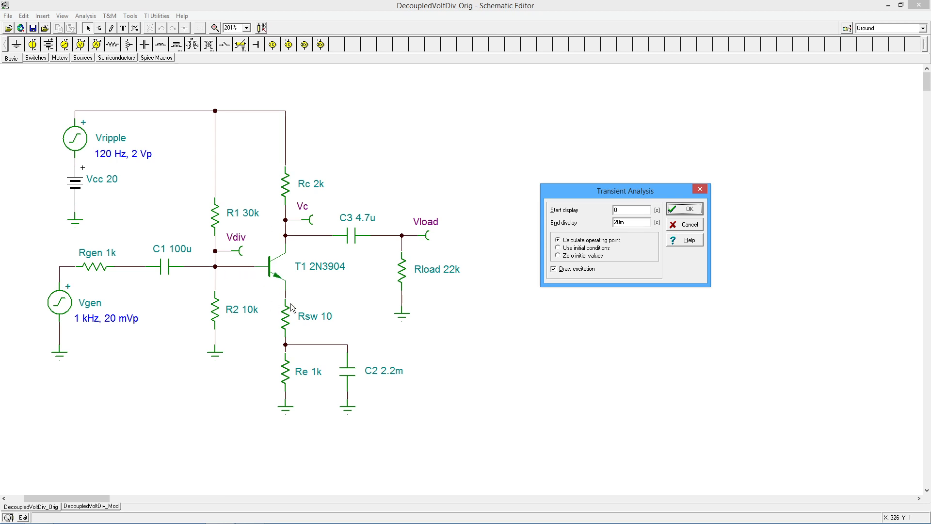
pyautogui.moveTo(403, 243)
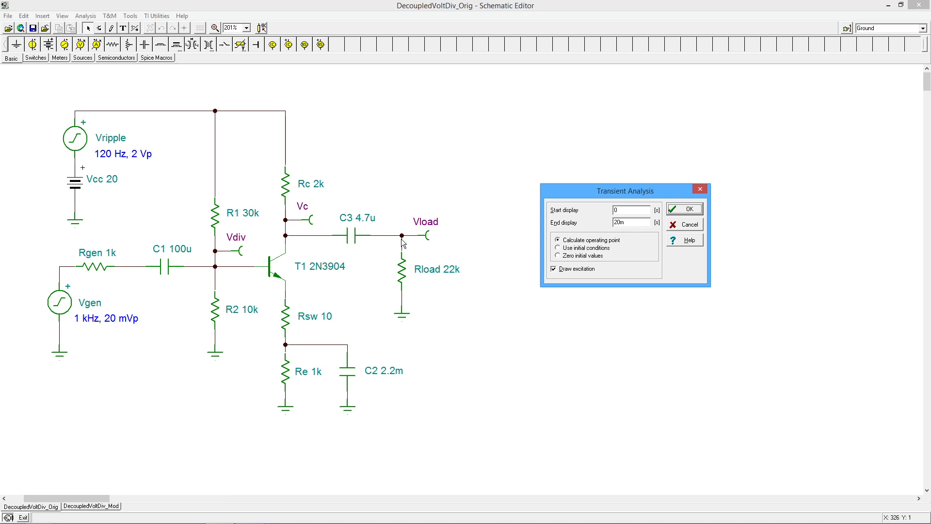
pyautogui.moveTo(92, 305)
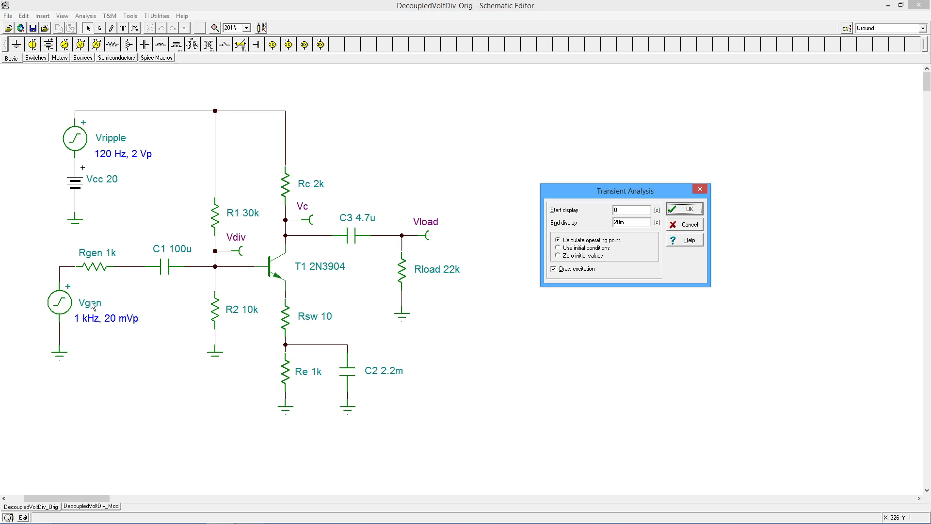
pyautogui.moveTo(188, 287)
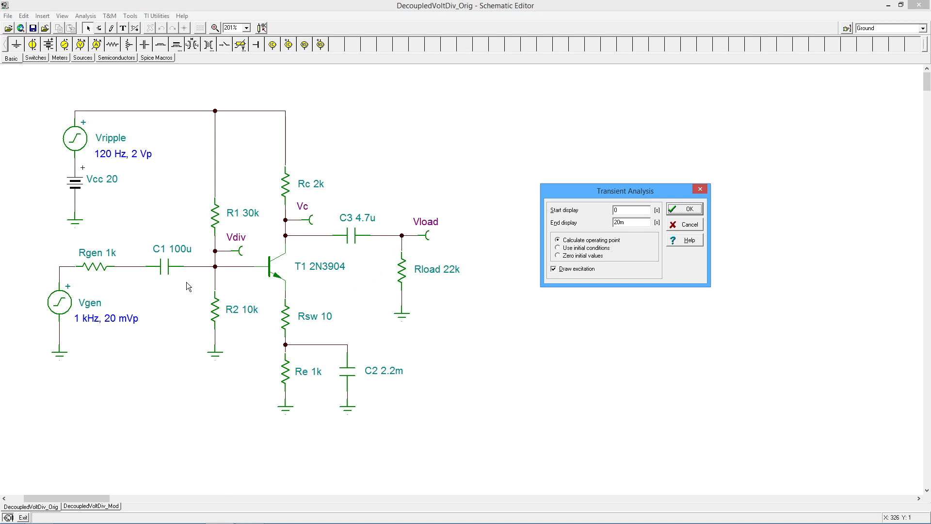
pyautogui.moveTo(446, 259)
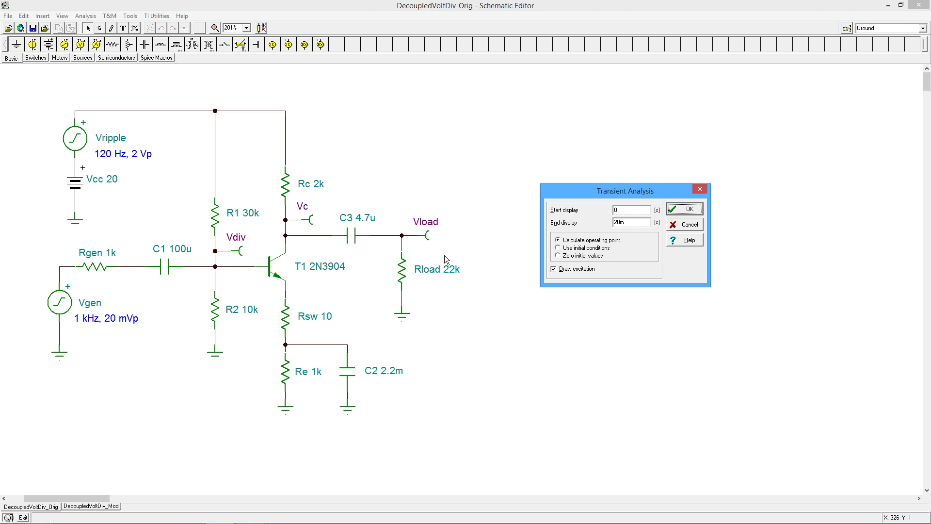
pyautogui.moveTo(193, 159)
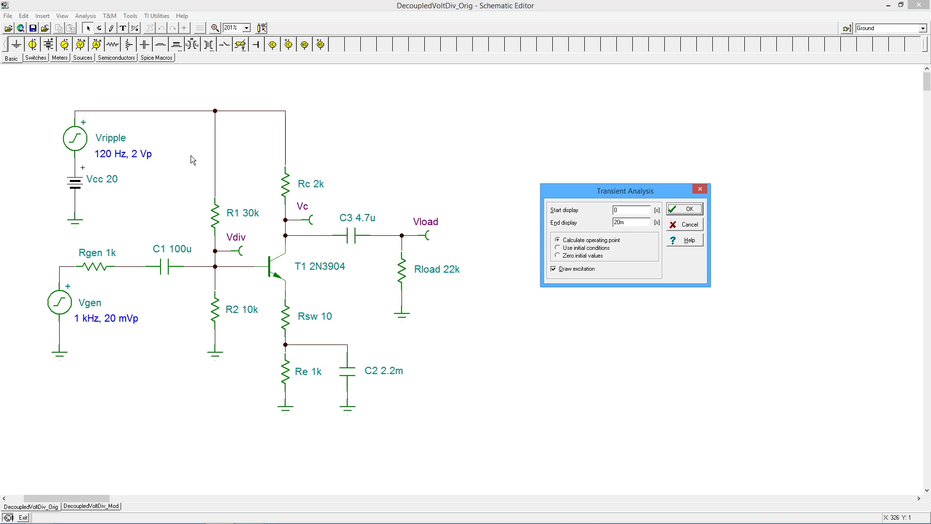
pyautogui.moveTo(83, 115)
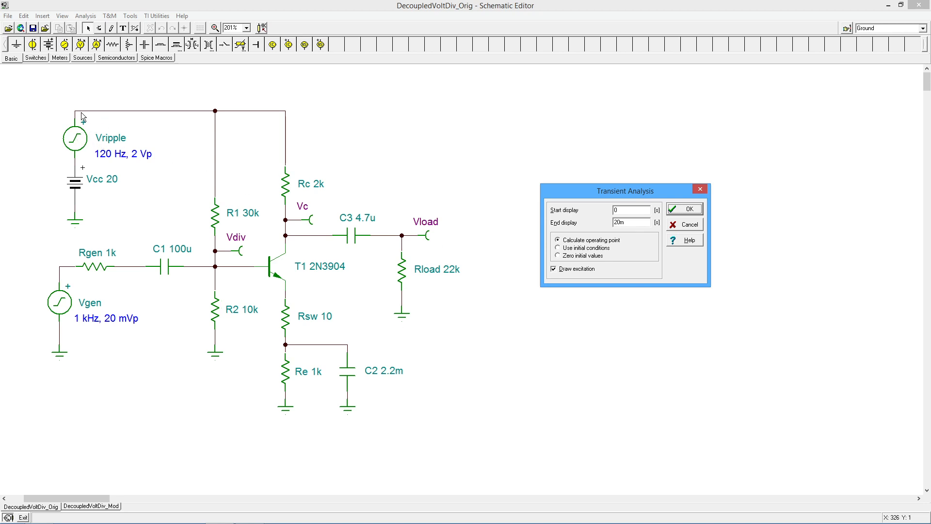
pyautogui.moveTo(292, 174)
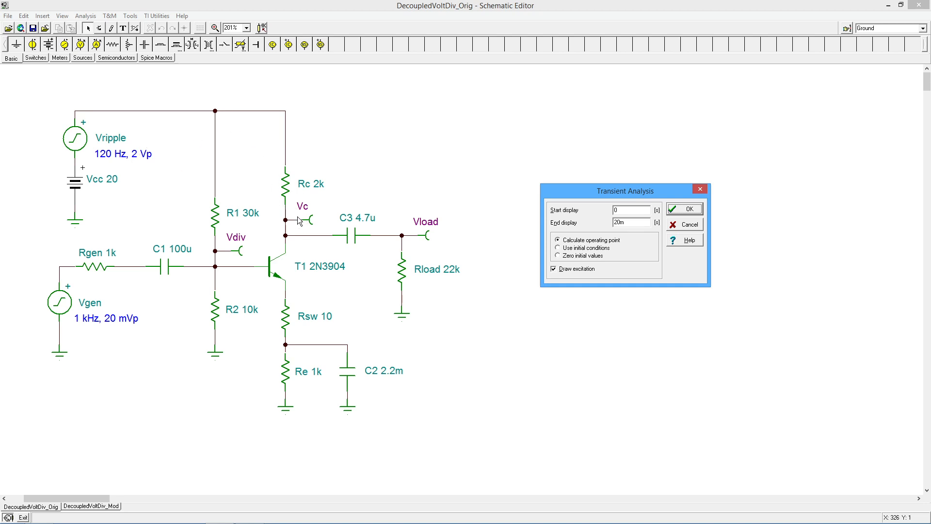
pyautogui.moveTo(163, 164)
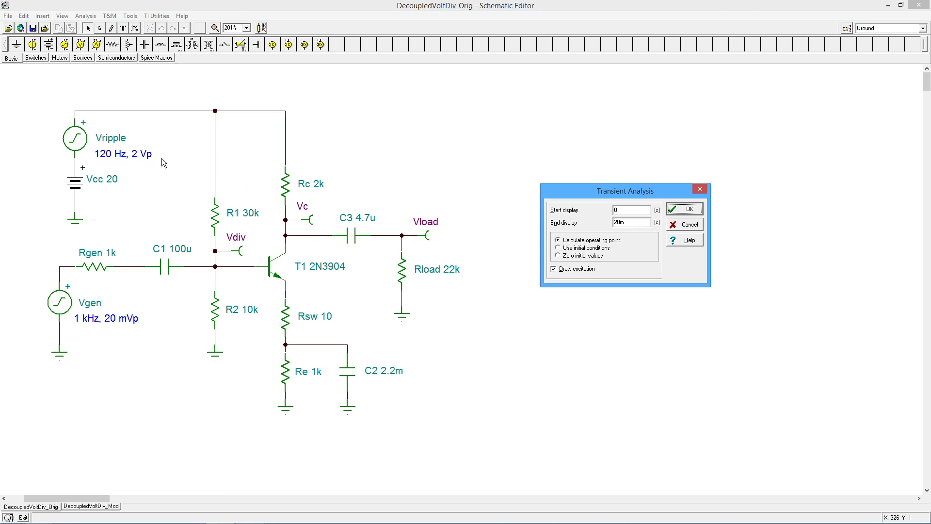
pyautogui.moveTo(153, 162)
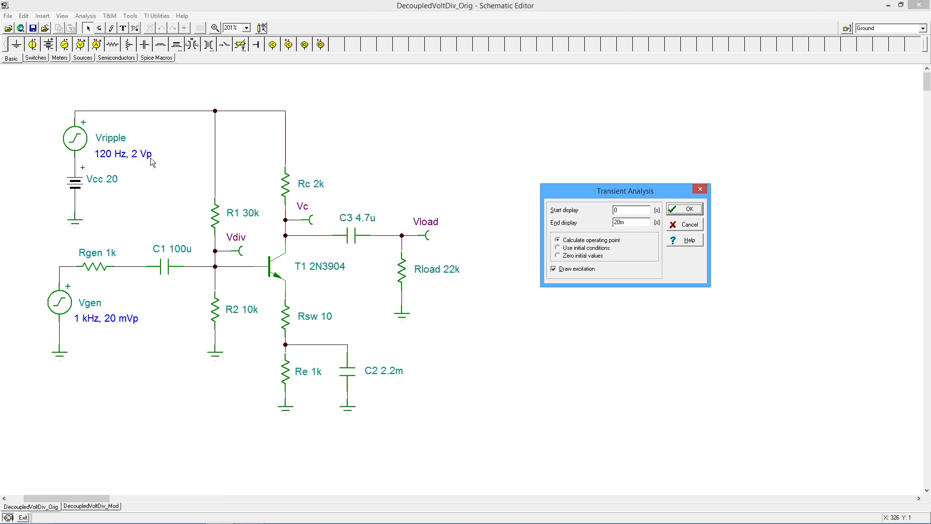
pyautogui.moveTo(314, 238)
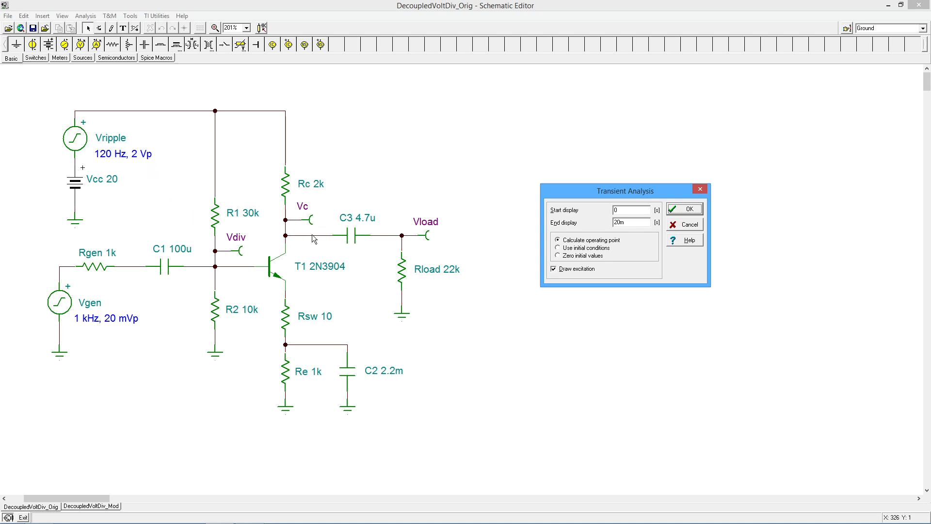
pyautogui.moveTo(335, 229)
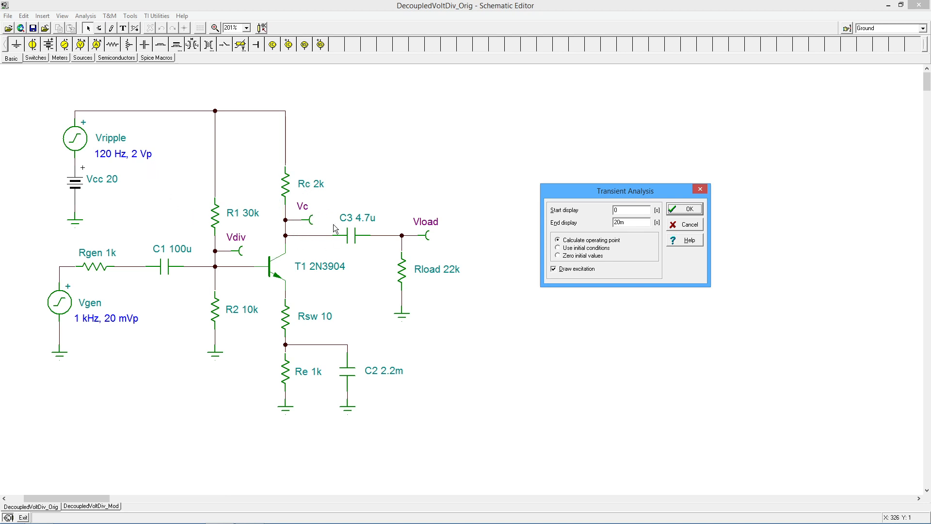
pyautogui.moveTo(214, 254)
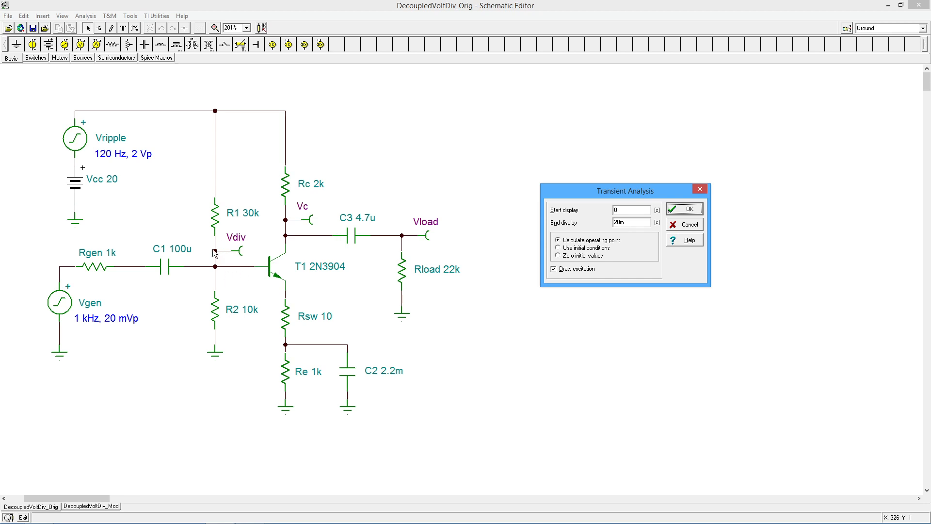
pyautogui.moveTo(425, 246)
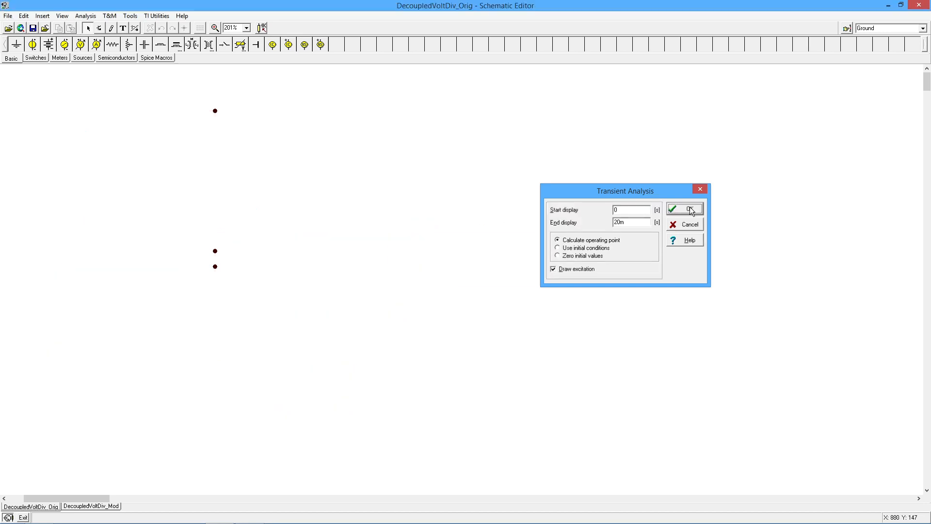
# Run the transient simulation and move the result window beside the schematic.
pyautogui.click(684, 209)
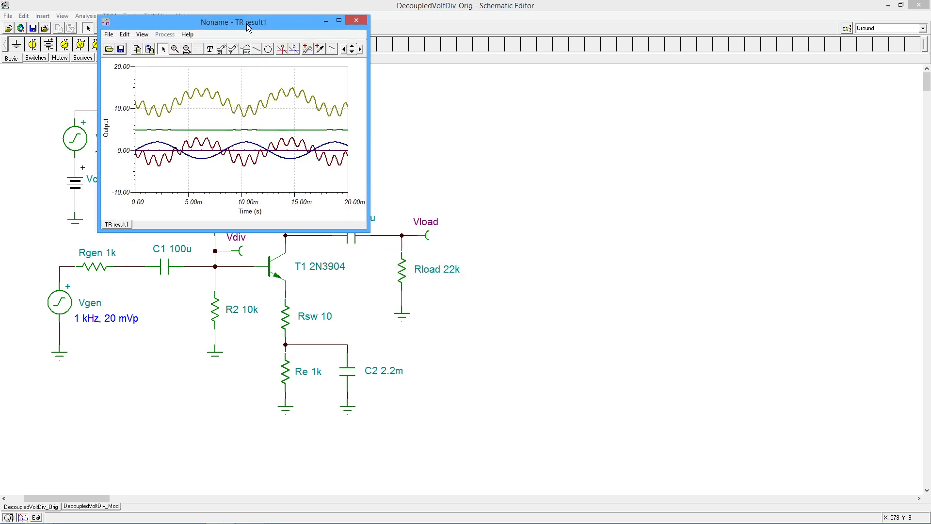
pyautogui.moveTo(235, 21); pyautogui.dragTo(590, 72)
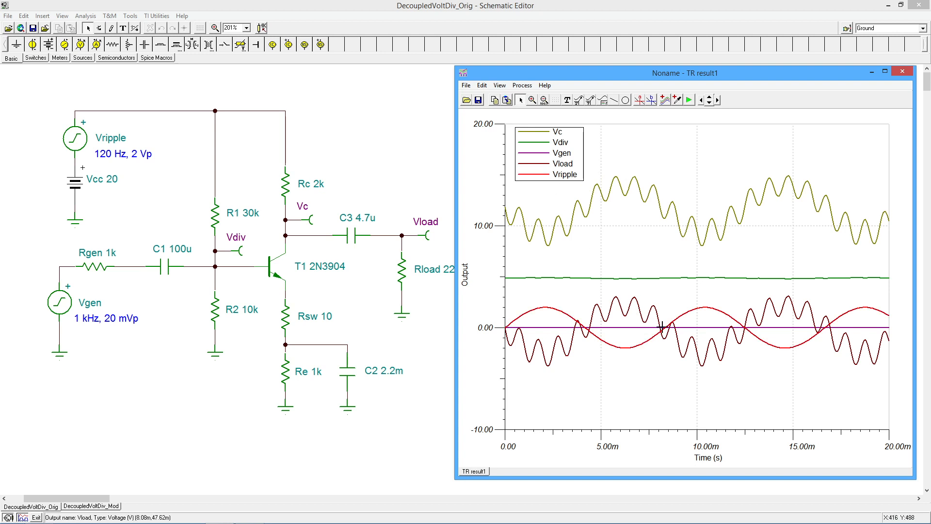
pyautogui.moveTo(567, 277)
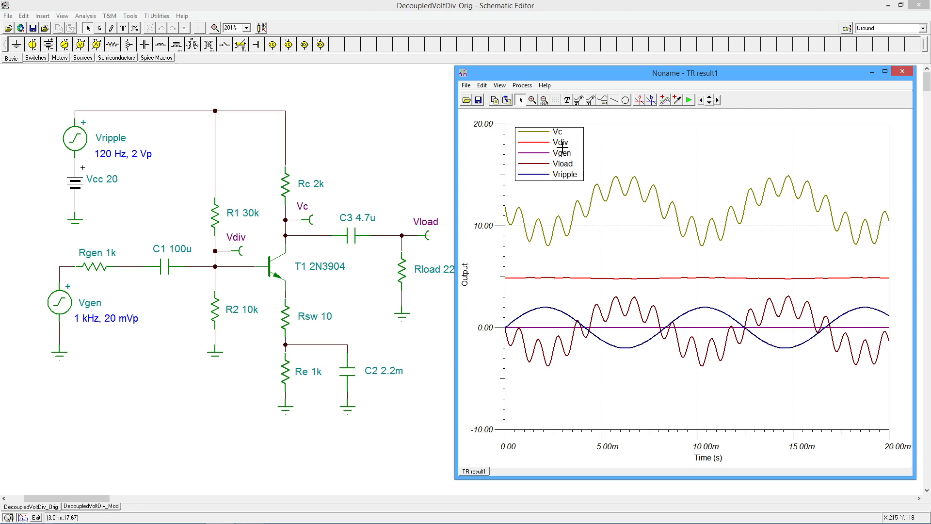
pyautogui.moveTo(220, 267)
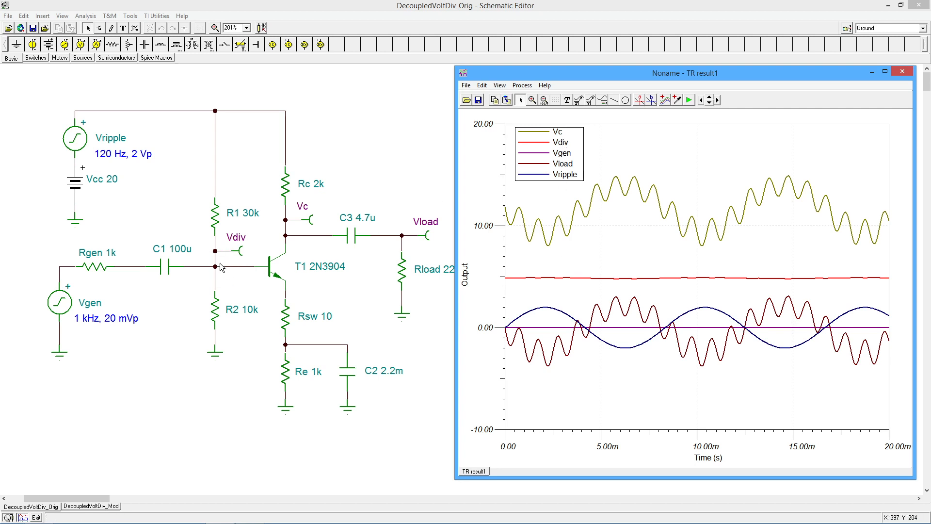
pyautogui.moveTo(534, 288)
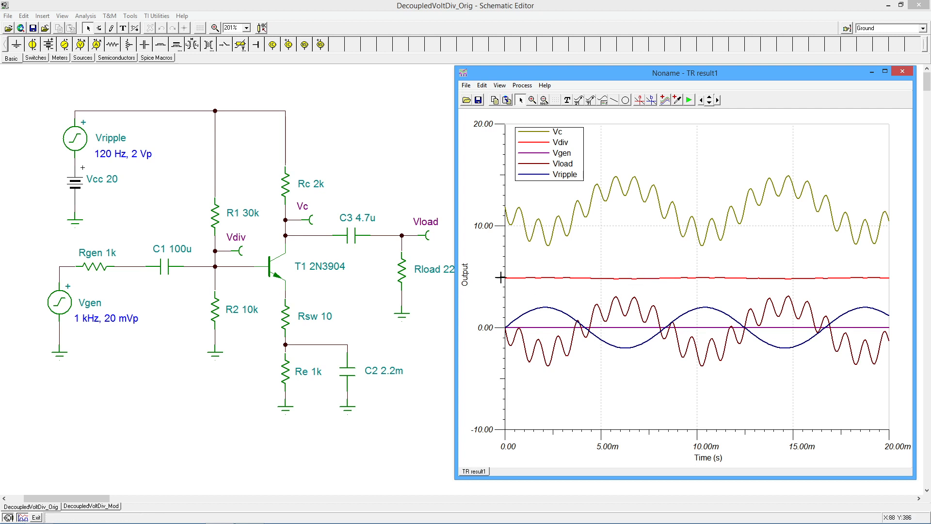
pyautogui.moveTo(498, 281)
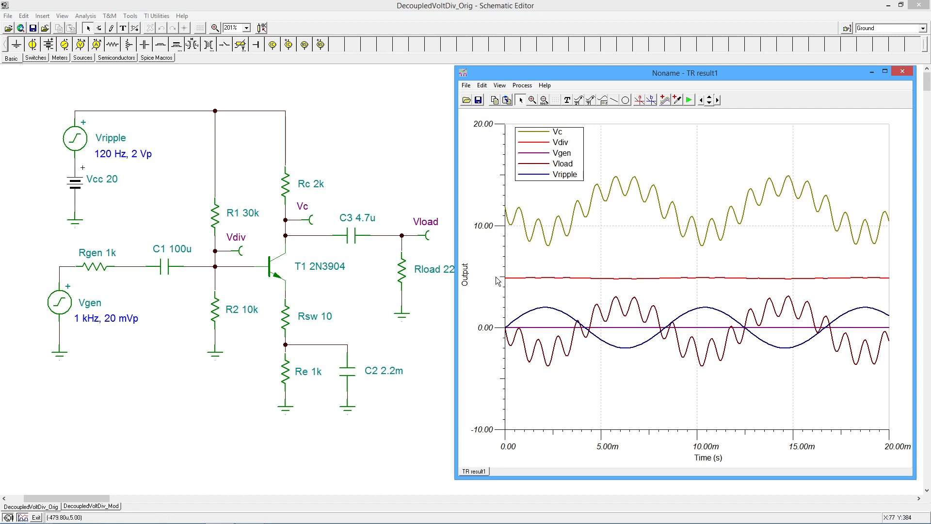
# Select a curve in the transient result window to change its colour.
pyautogui.click(538, 278)
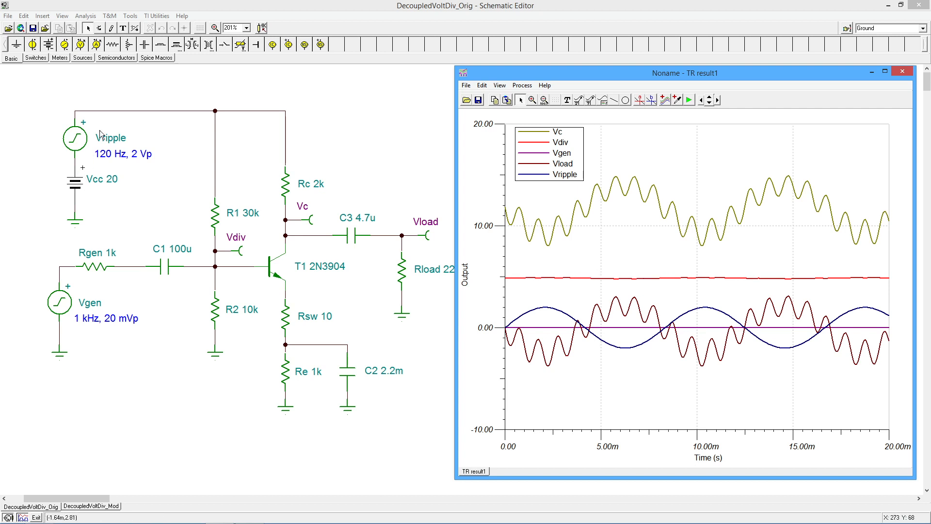
pyautogui.moveTo(248, 230)
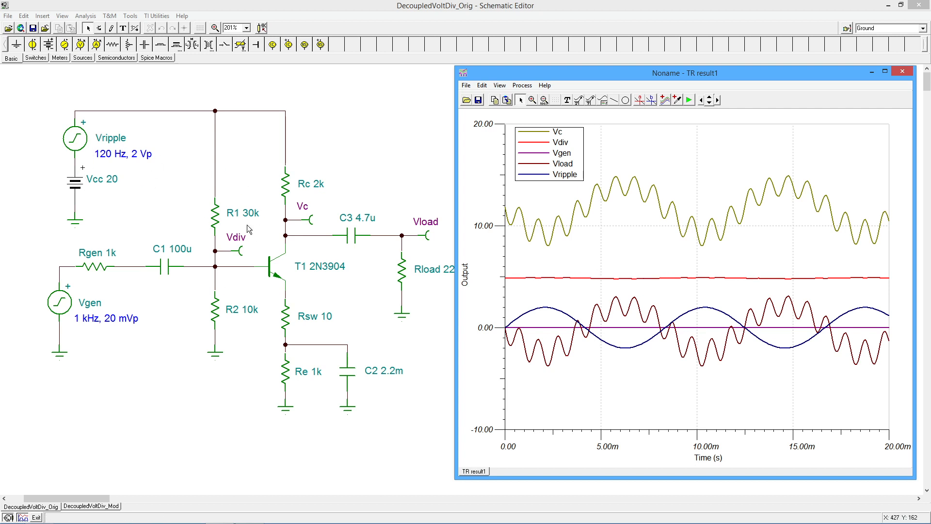
pyautogui.moveTo(348, 291)
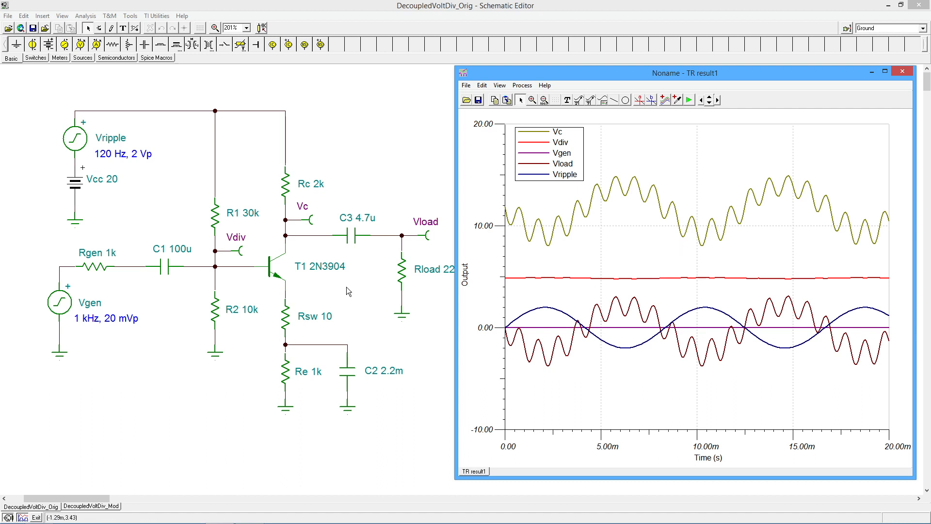
pyautogui.moveTo(272, 301)
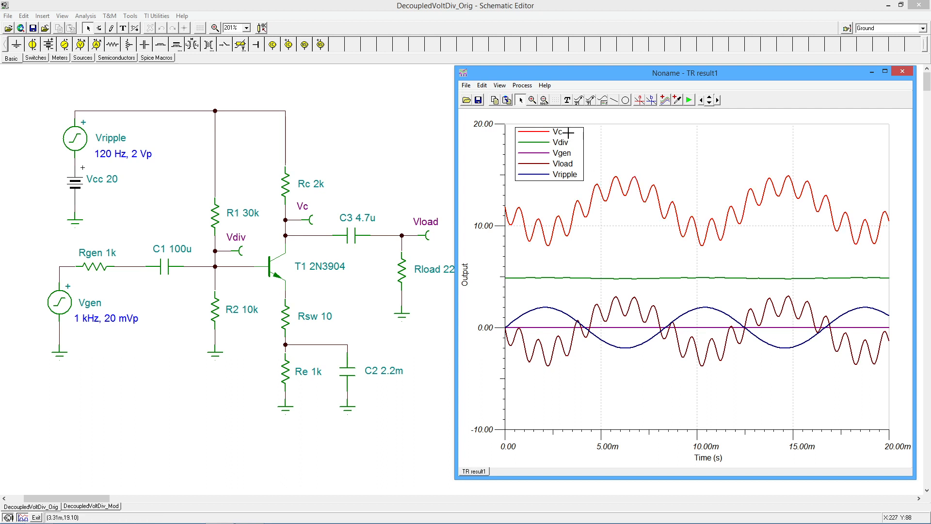
pyautogui.moveTo(720, 214)
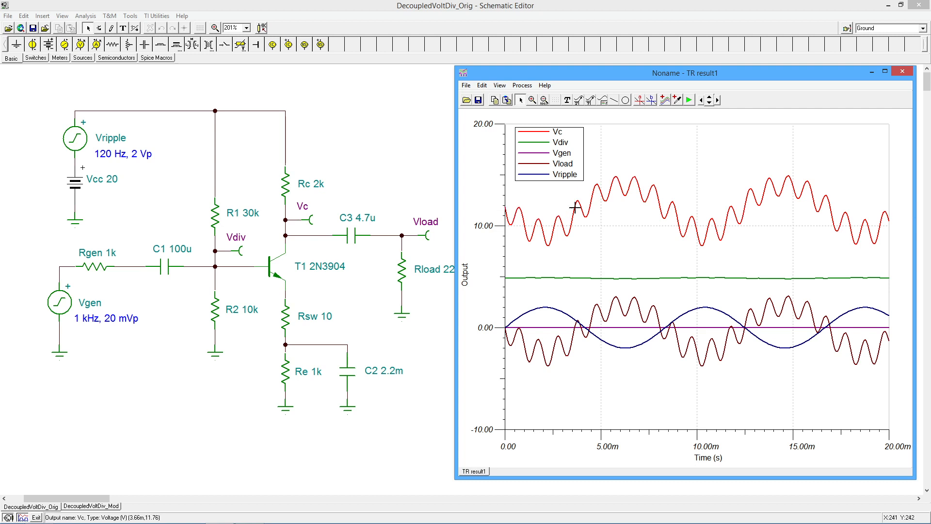
pyautogui.moveTo(502, 214)
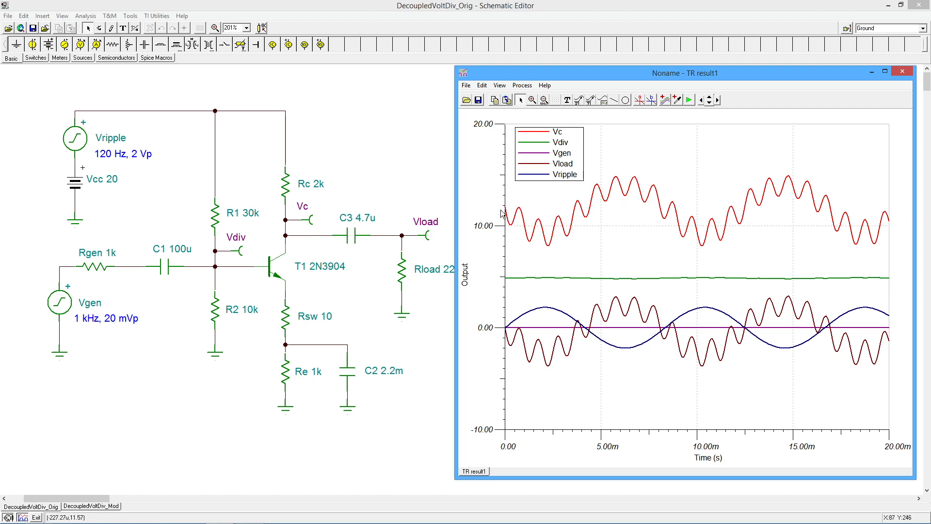
pyautogui.moveTo(762, 199)
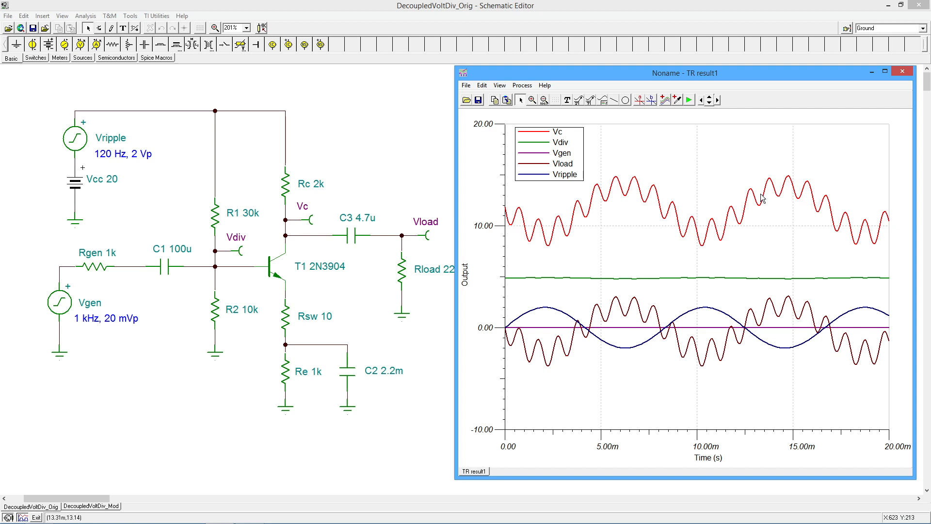
pyautogui.moveTo(501, 239)
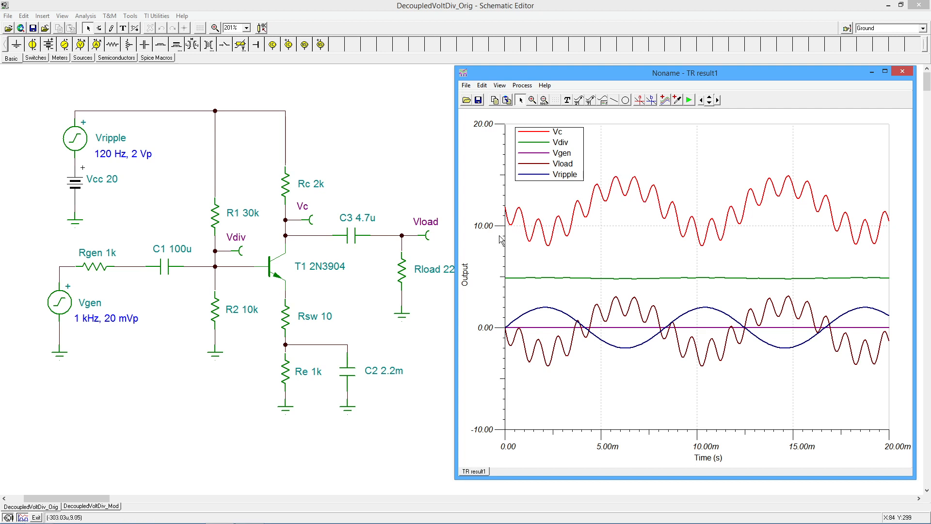
pyautogui.moveTo(512, 326)
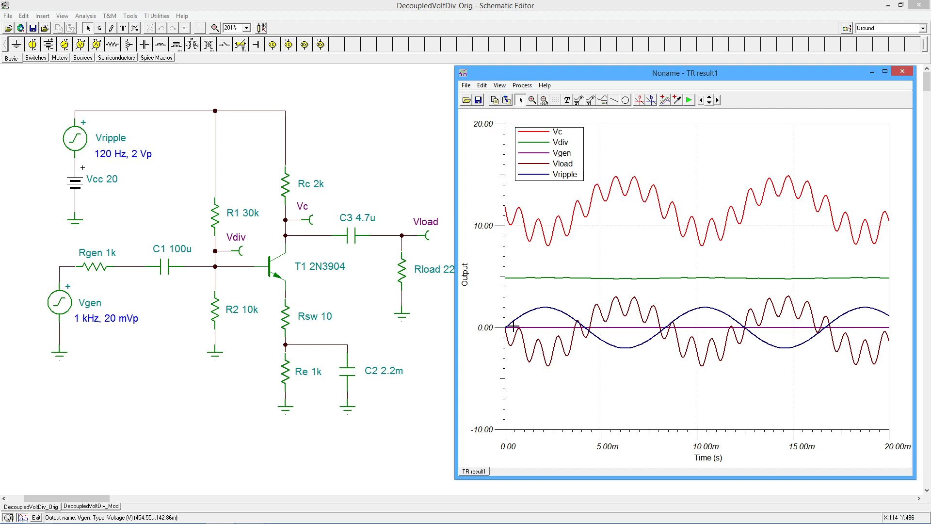
pyautogui.moveTo(778, 354)
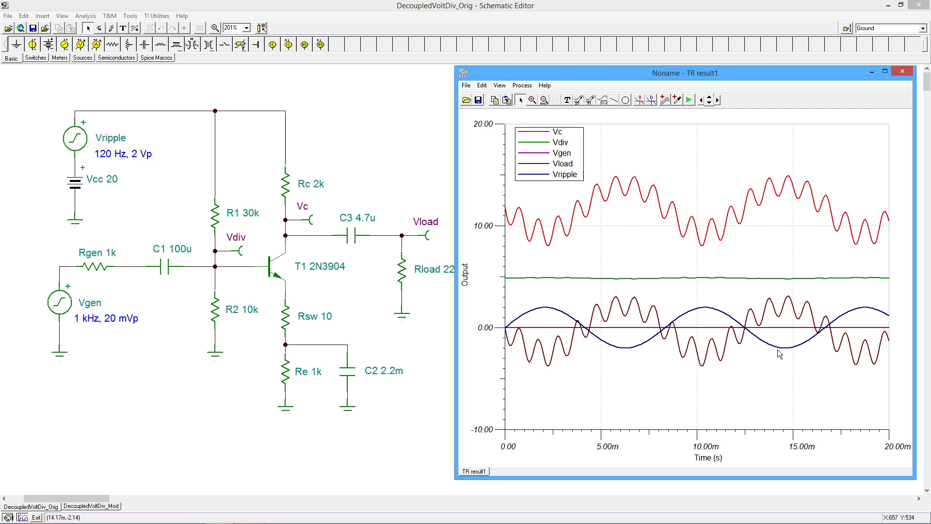
pyautogui.moveTo(608, 314)
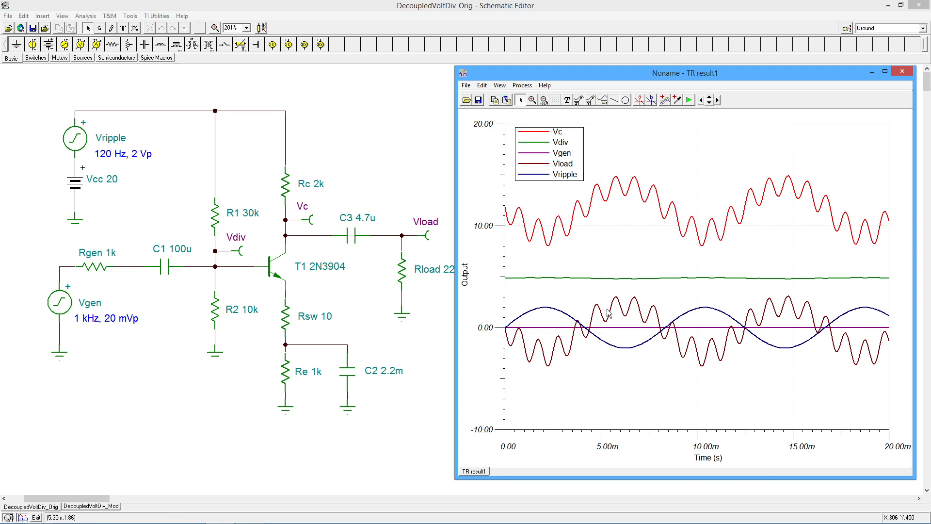
pyautogui.moveTo(606, 318)
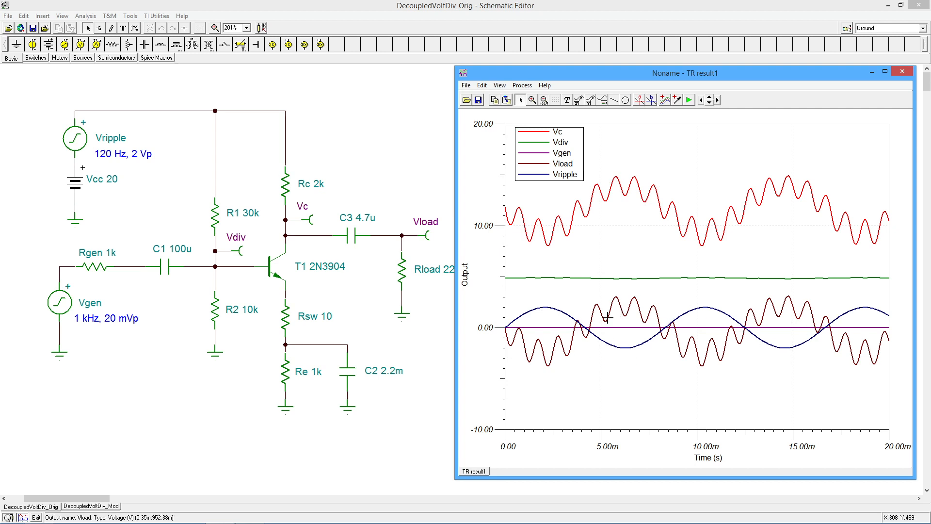
pyautogui.moveTo(614, 316)
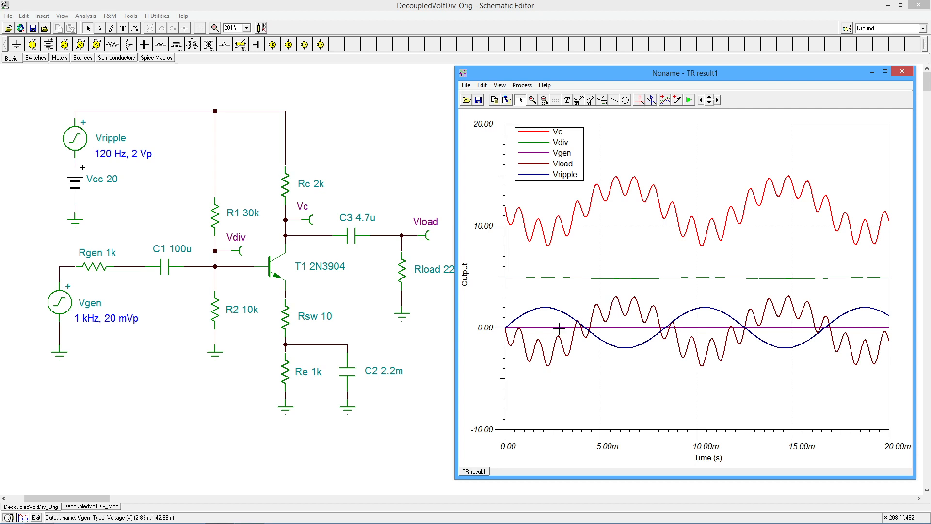
pyautogui.moveTo(670, 309)
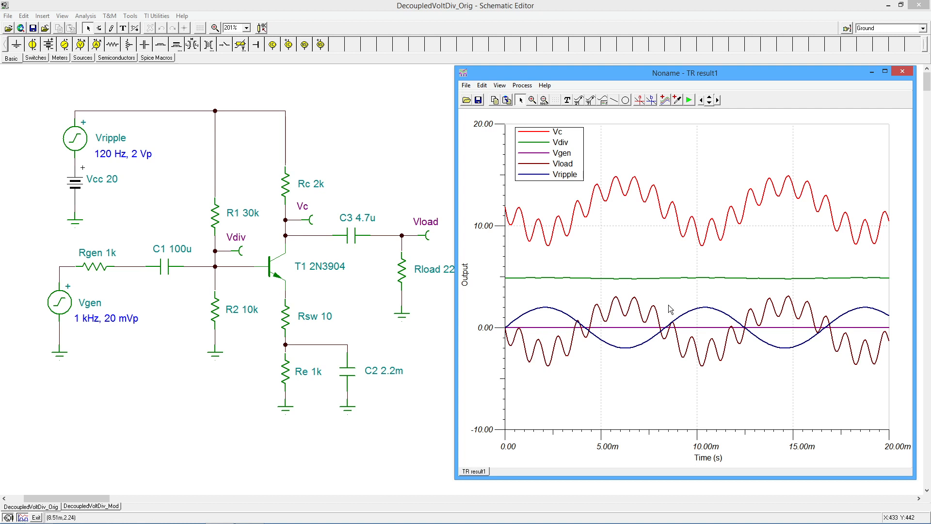
pyautogui.moveTo(623, 197)
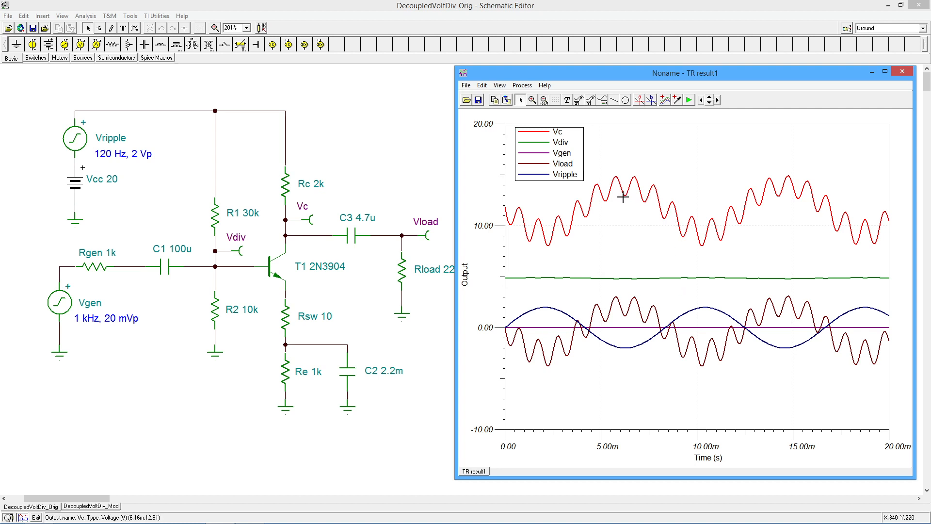
pyautogui.moveTo(502, 175)
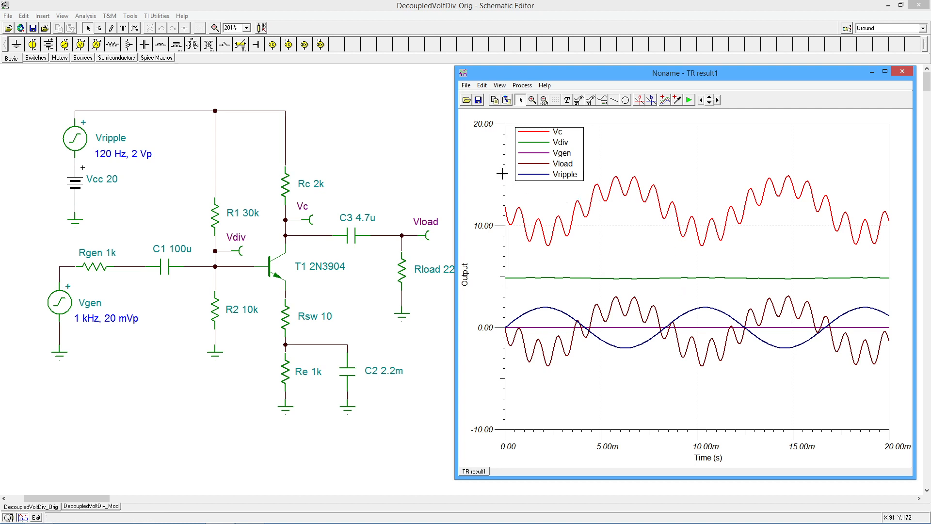
pyautogui.moveTo(502, 182)
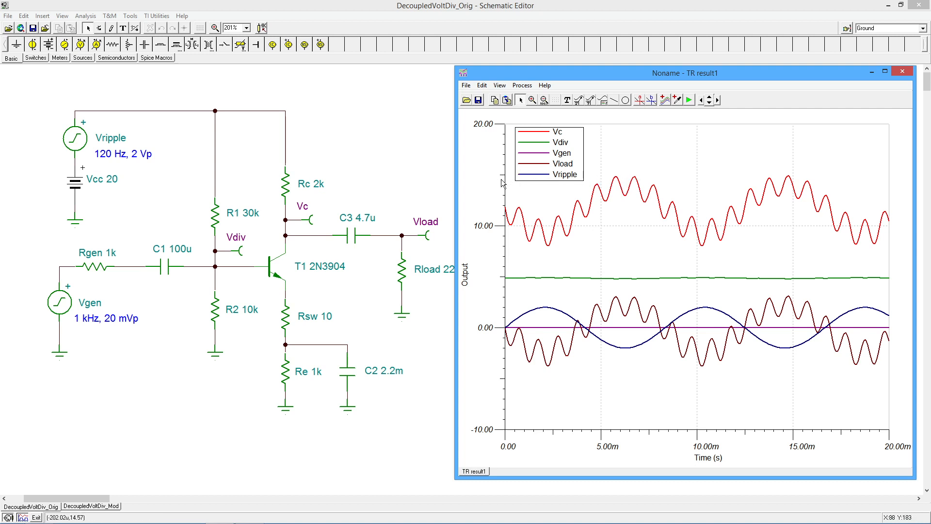
pyautogui.moveTo(507, 198)
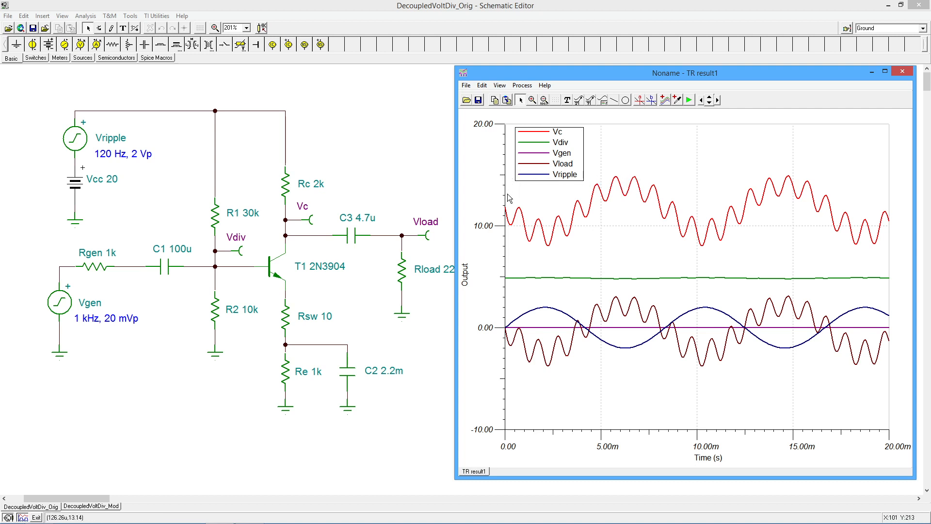
pyautogui.moveTo(508, 199)
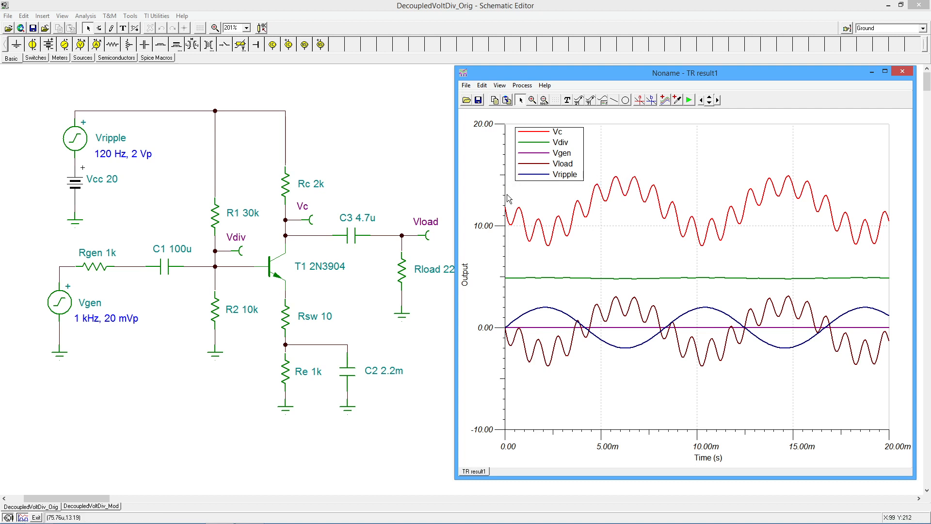
pyautogui.moveTo(509, 177)
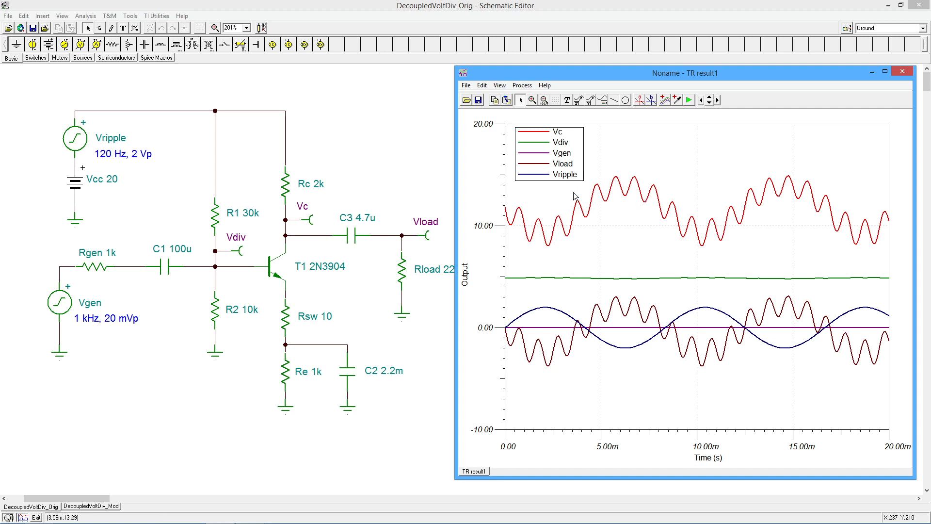
pyautogui.moveTo(635, 204)
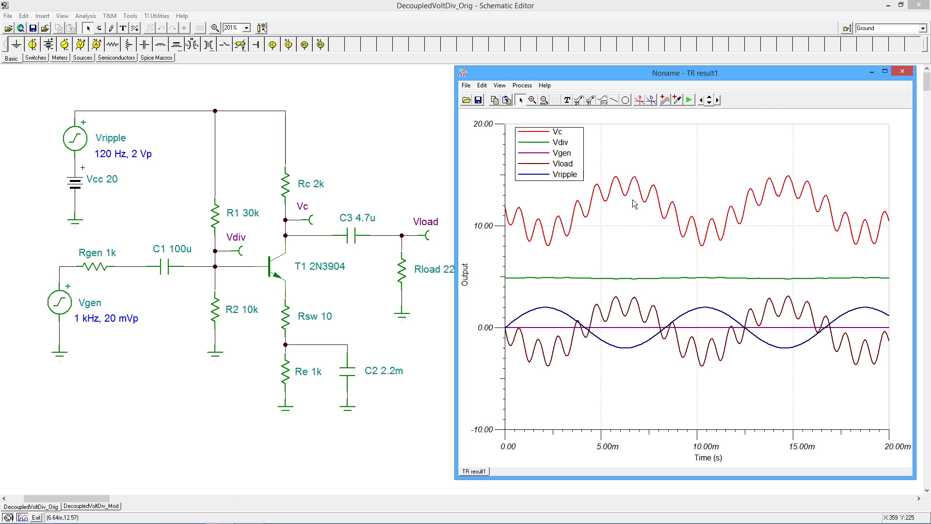
pyautogui.moveTo(634, 176)
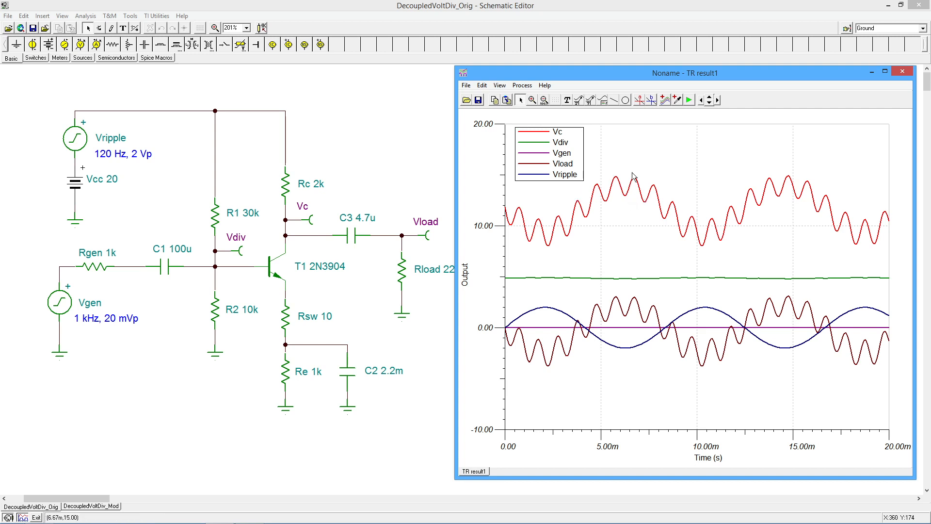
pyautogui.moveTo(641, 184)
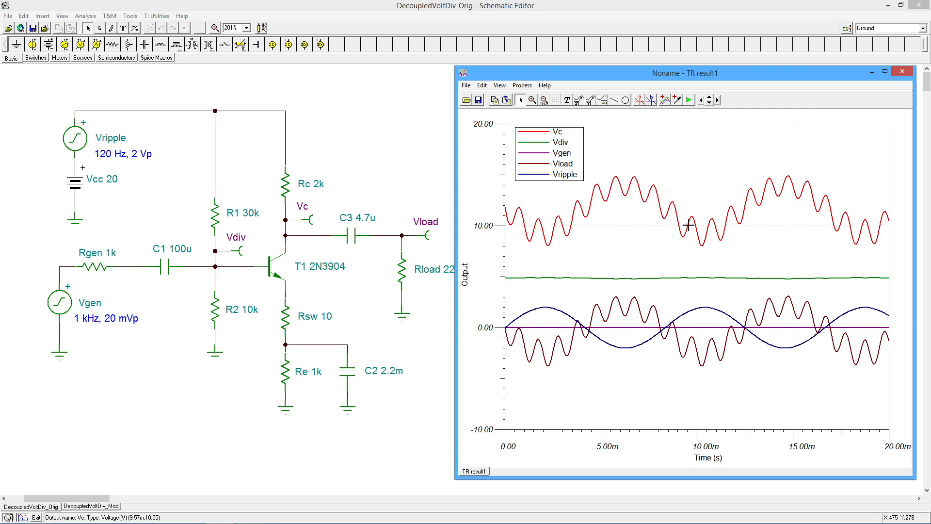
pyautogui.moveTo(651, 313)
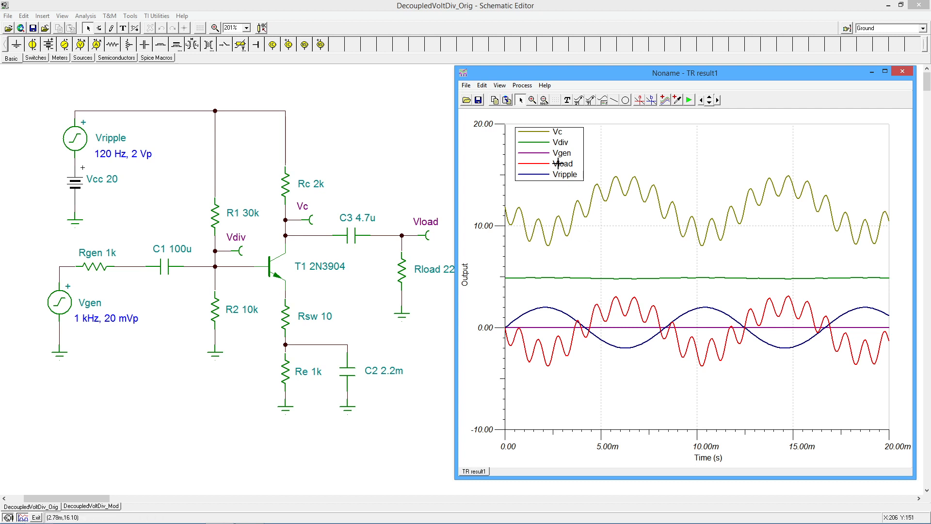
pyautogui.moveTo(629, 305)
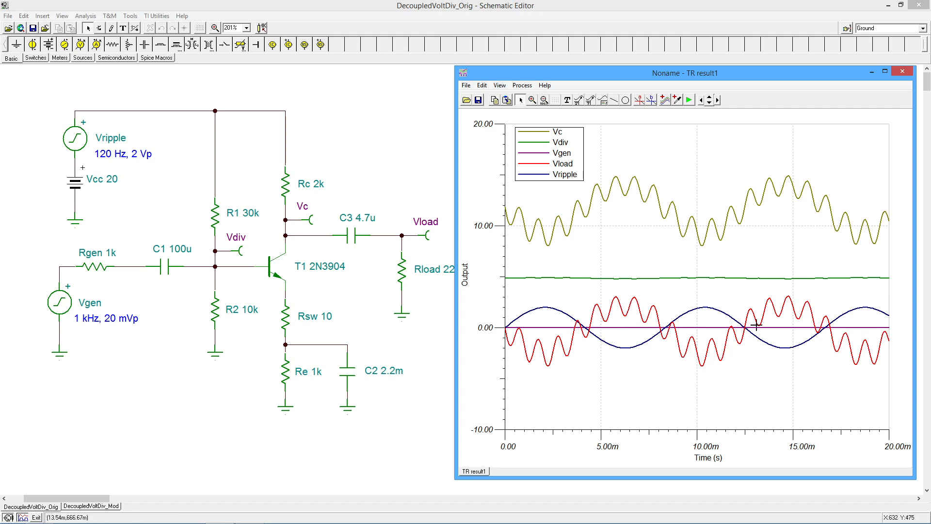
pyautogui.moveTo(756, 326)
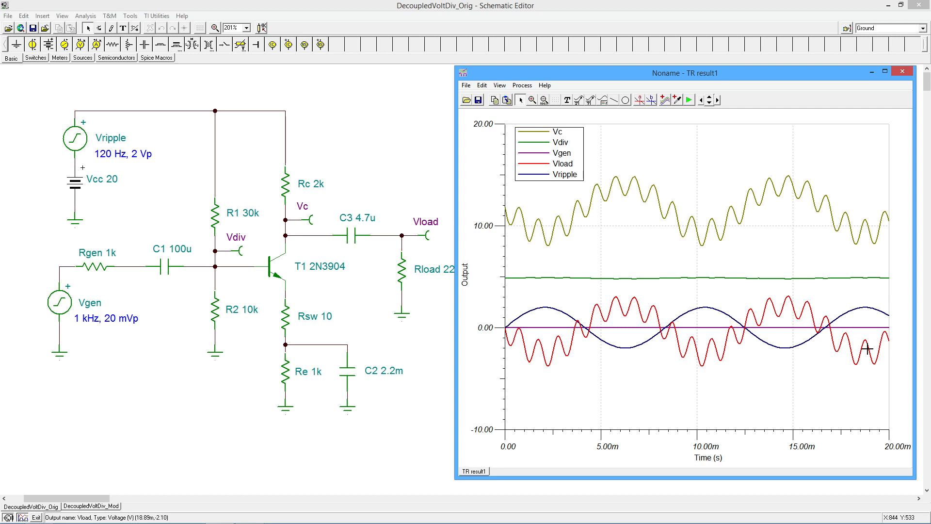
pyautogui.moveTo(273, 341)
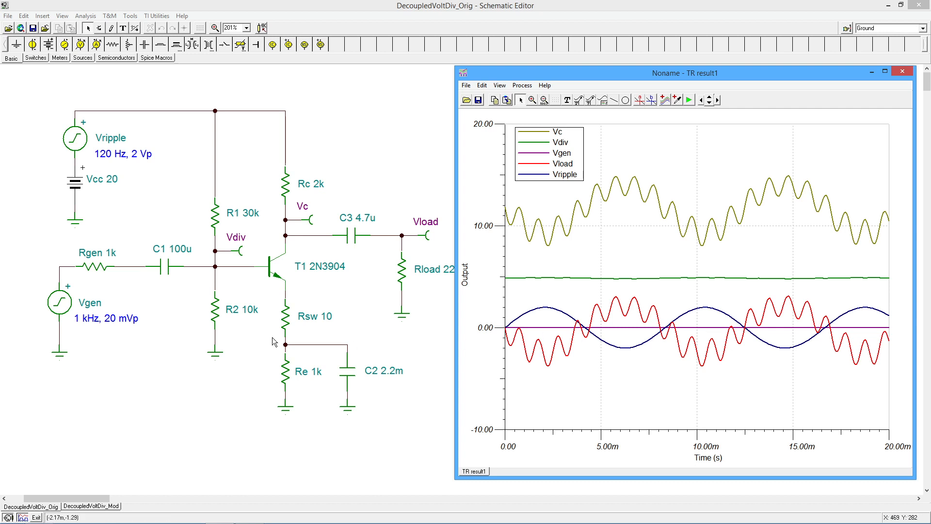
pyautogui.moveTo(220, 291)
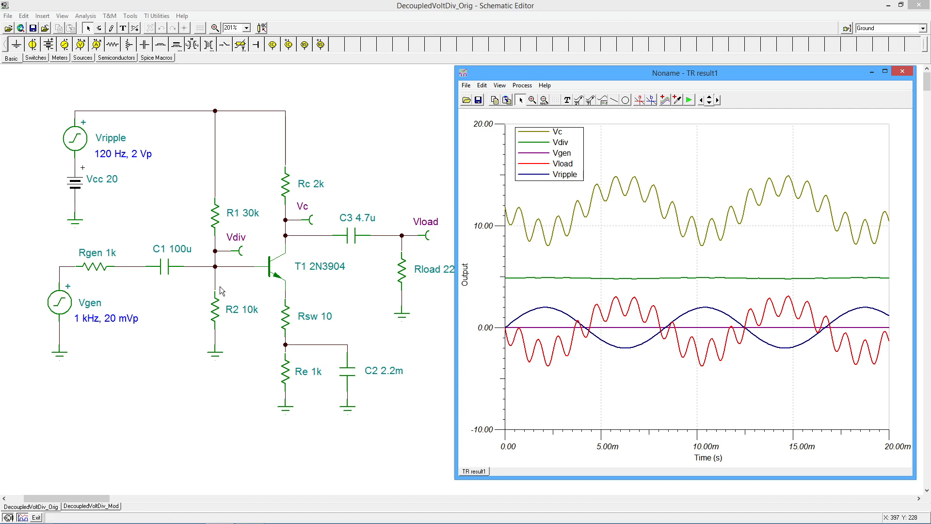
pyautogui.moveTo(513, 183)
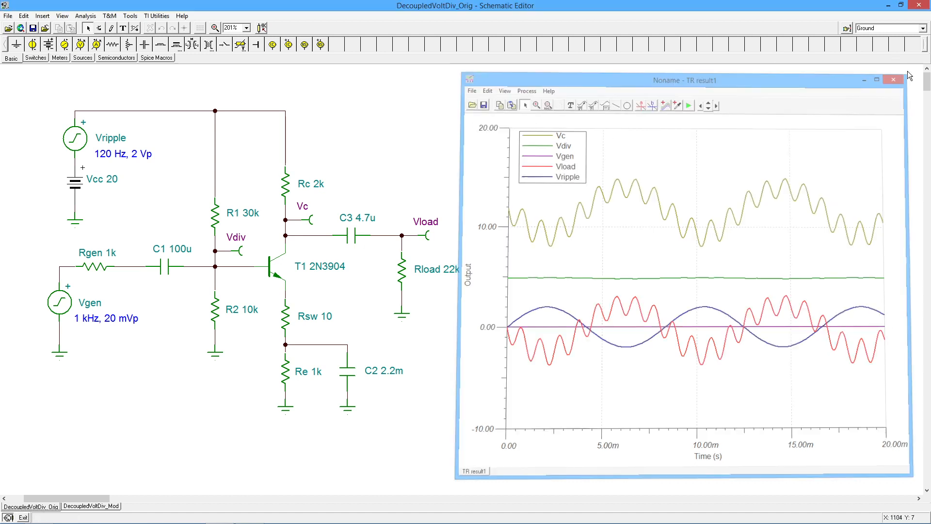
# Close the result window, view the DecoupledVoltDiv_Mod tab, then return to Orig.
pyautogui.click(892, 79)
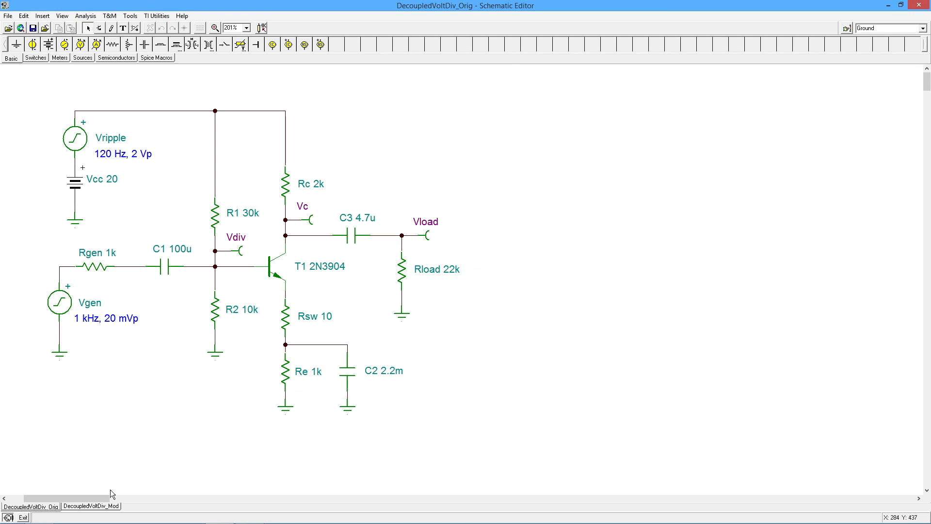
pyautogui.click(90, 505)
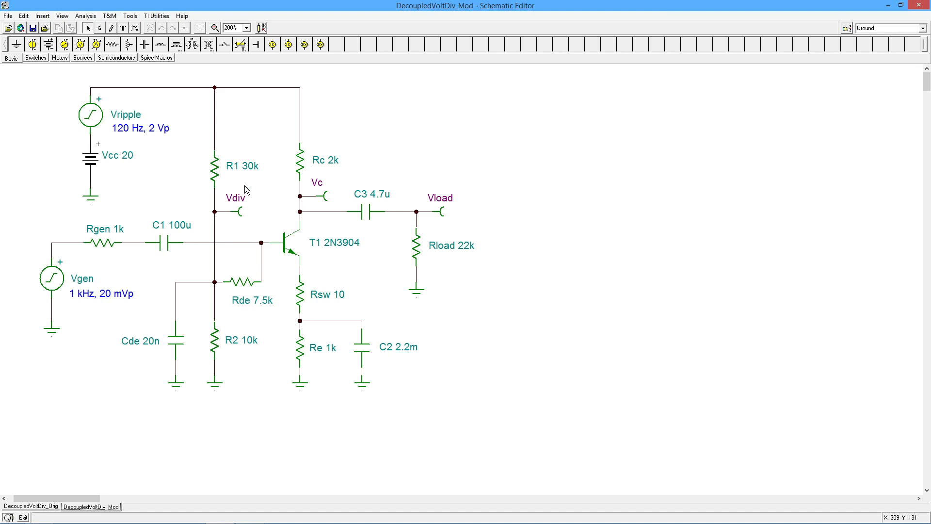
pyautogui.moveTo(178, 347)
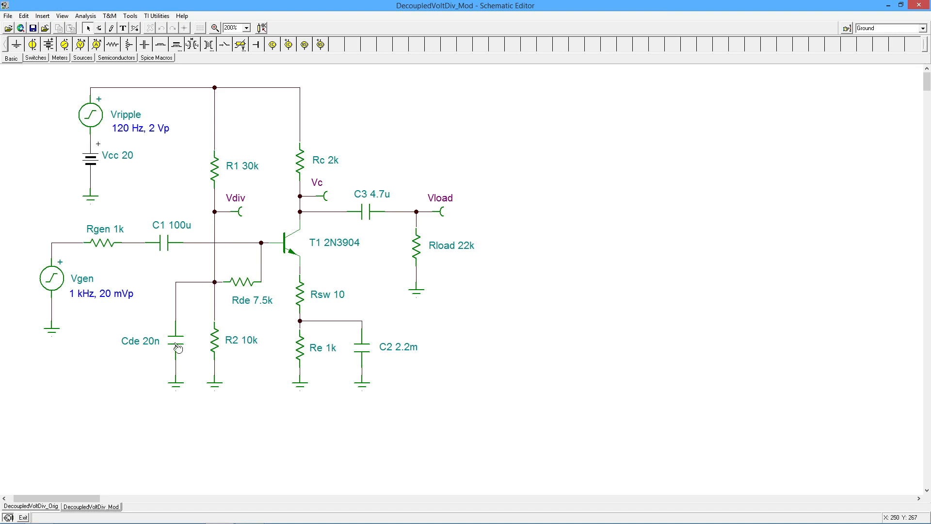
pyautogui.moveTo(286, 124)
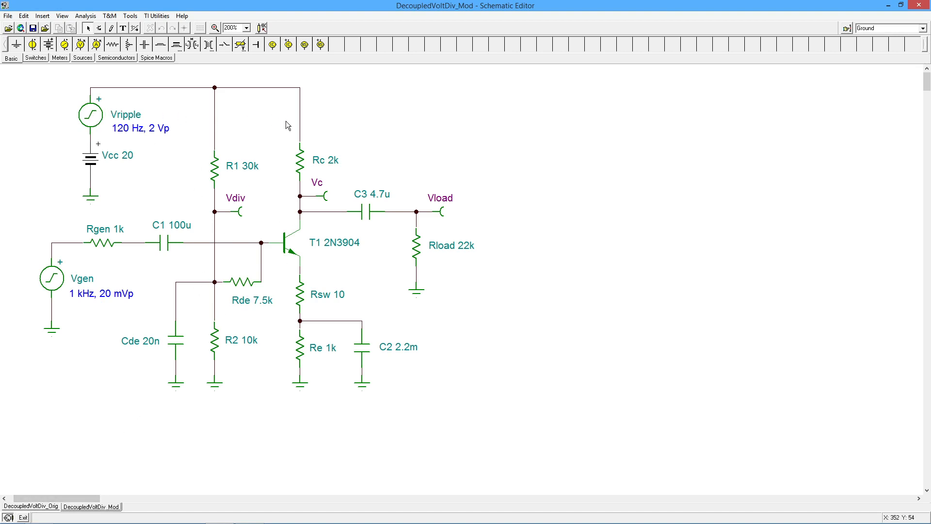
pyautogui.moveTo(273, 220)
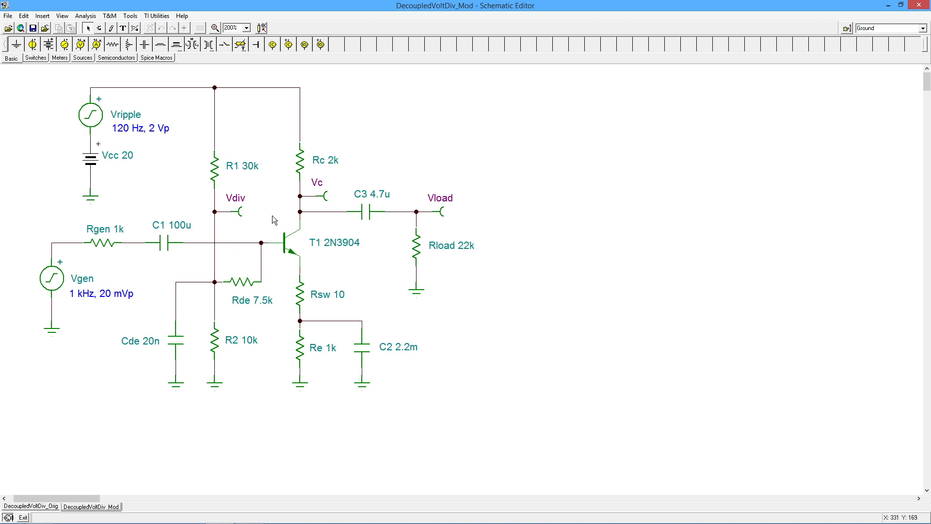
pyautogui.moveTo(163, 307)
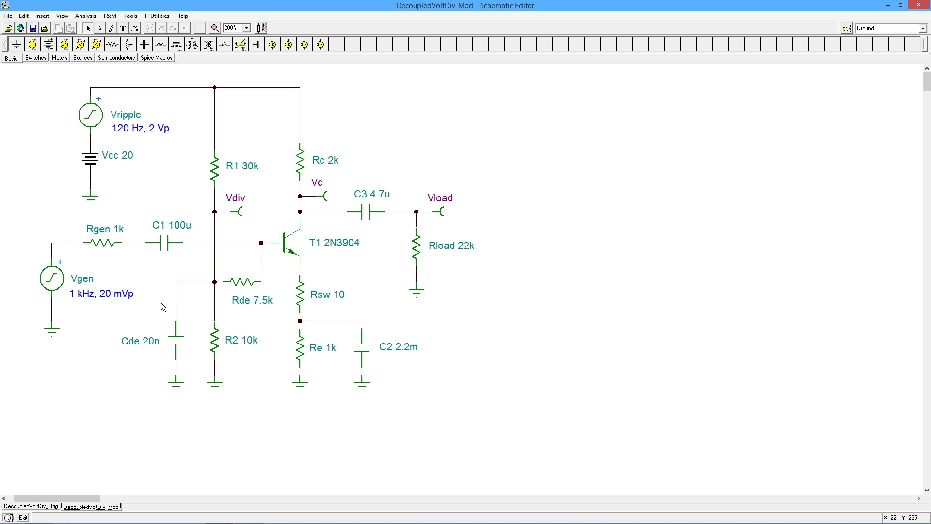
pyautogui.click(32, 506)
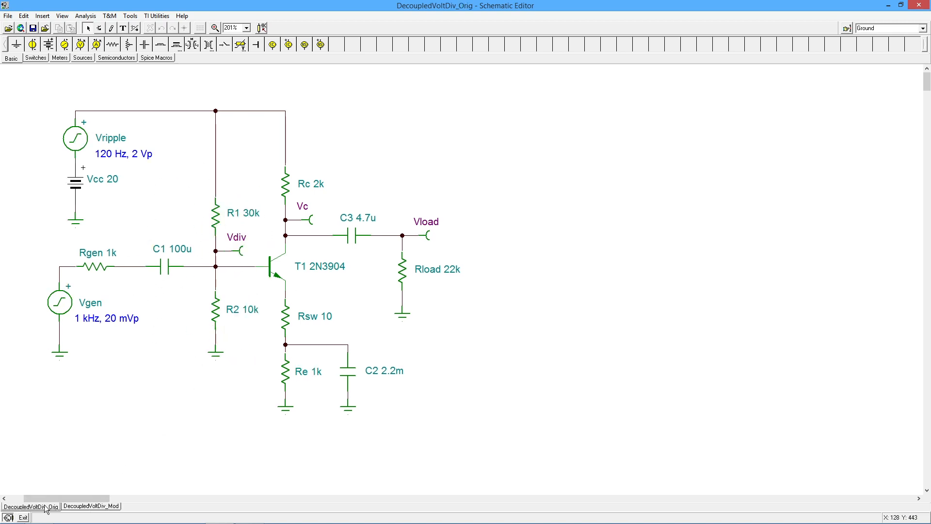
pyautogui.moveTo(225, 325)
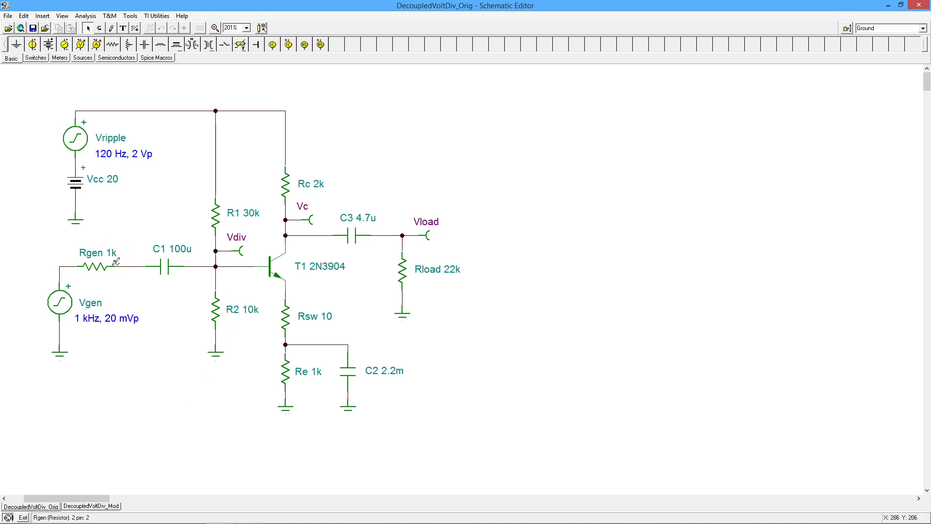
pyautogui.moveTo(175, 267)
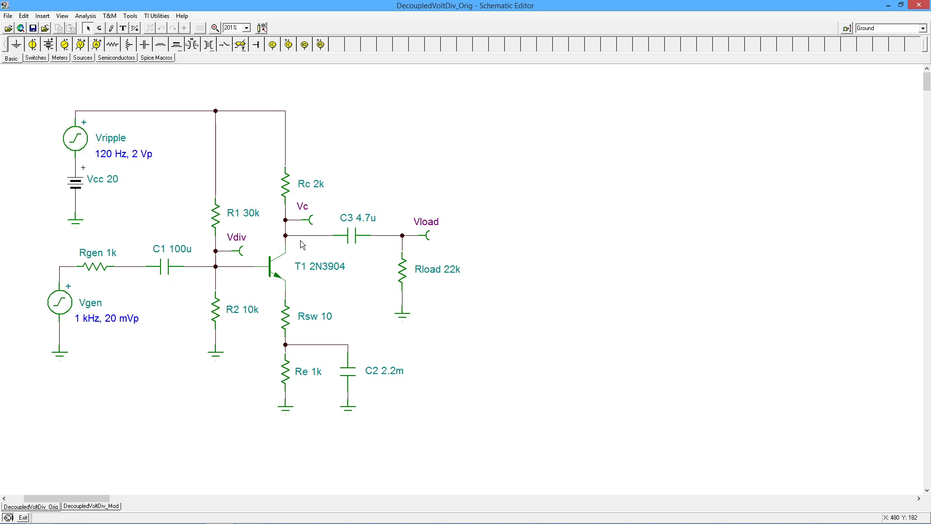
pyautogui.moveTo(132, 489)
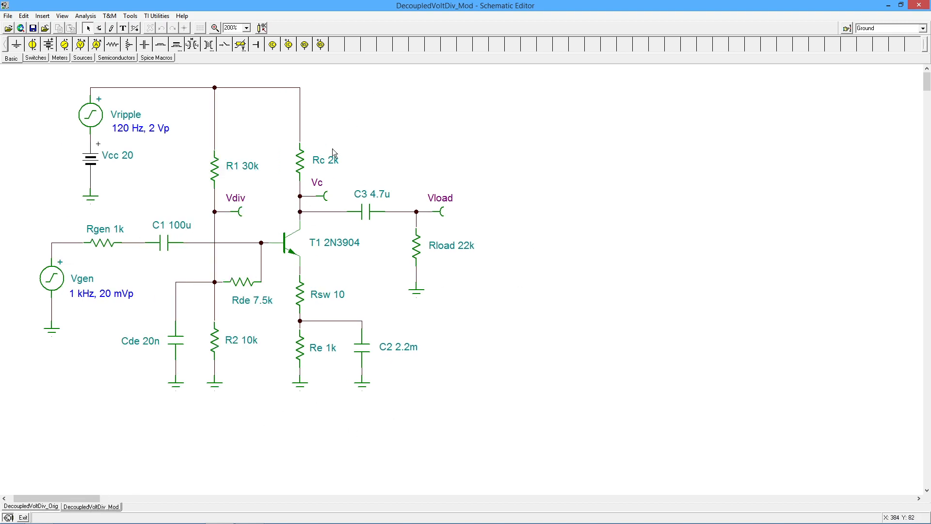
pyautogui.moveTo(267, 209)
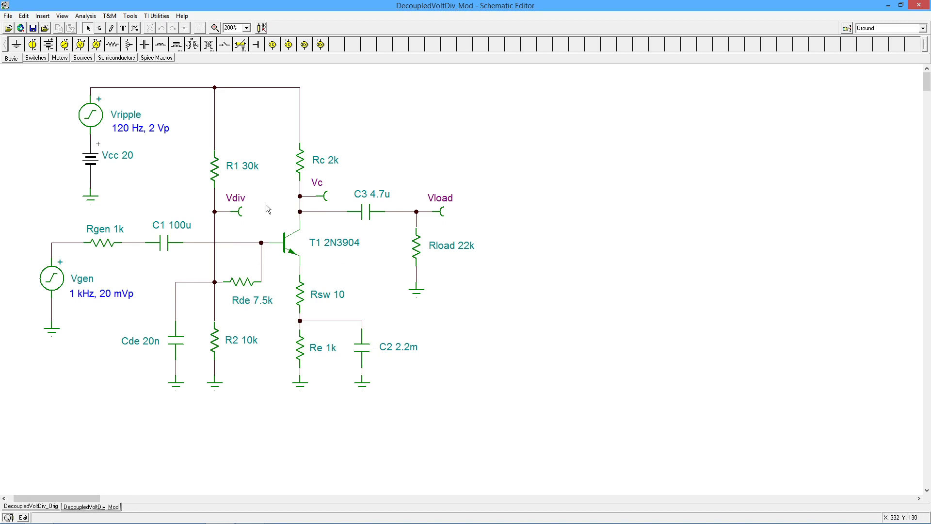
pyautogui.moveTo(147, 355)
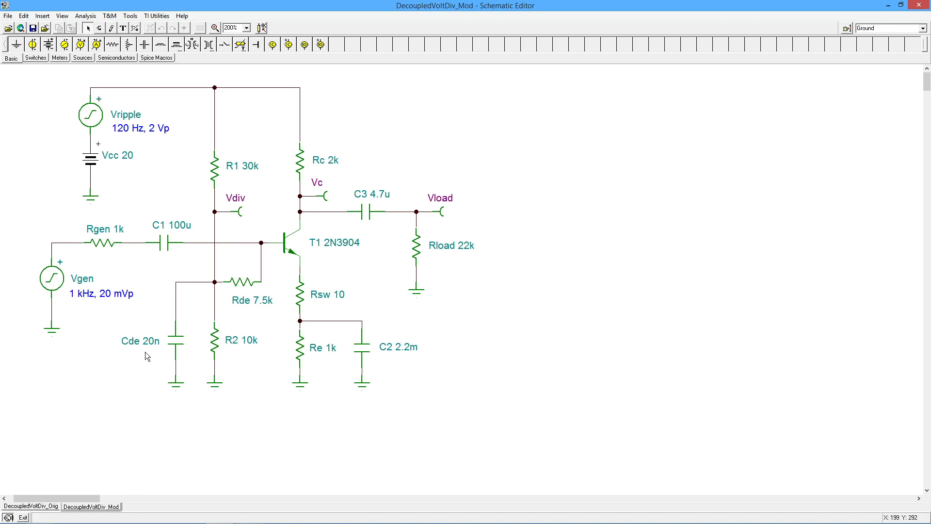
pyautogui.moveTo(247, 303)
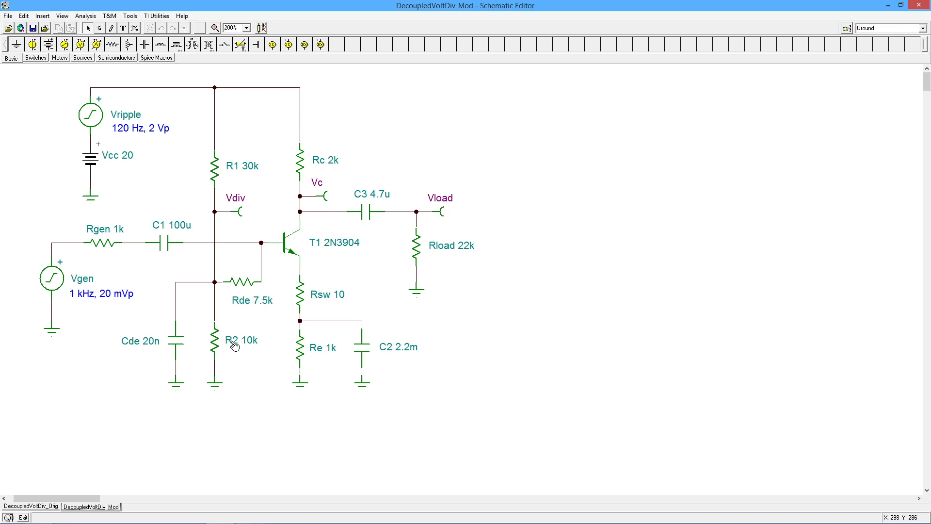
pyautogui.moveTo(251, 159)
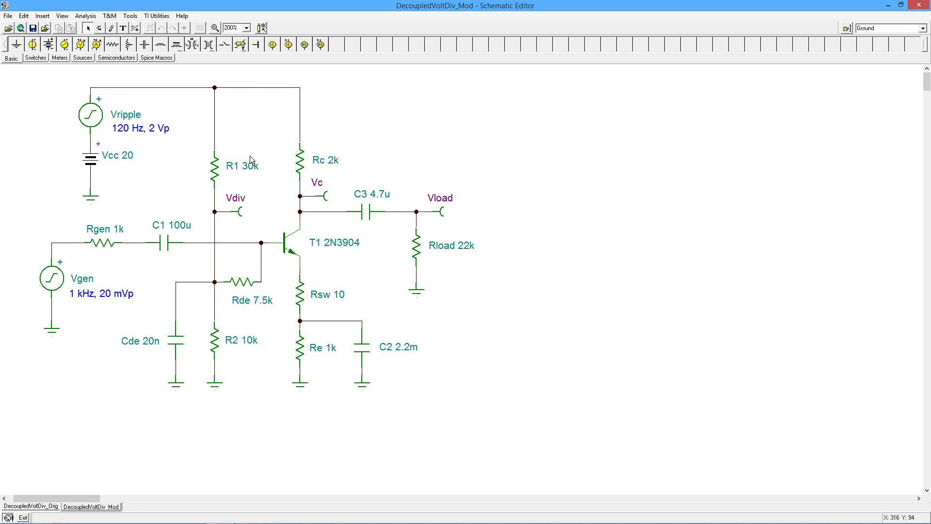
pyautogui.moveTo(247, 290)
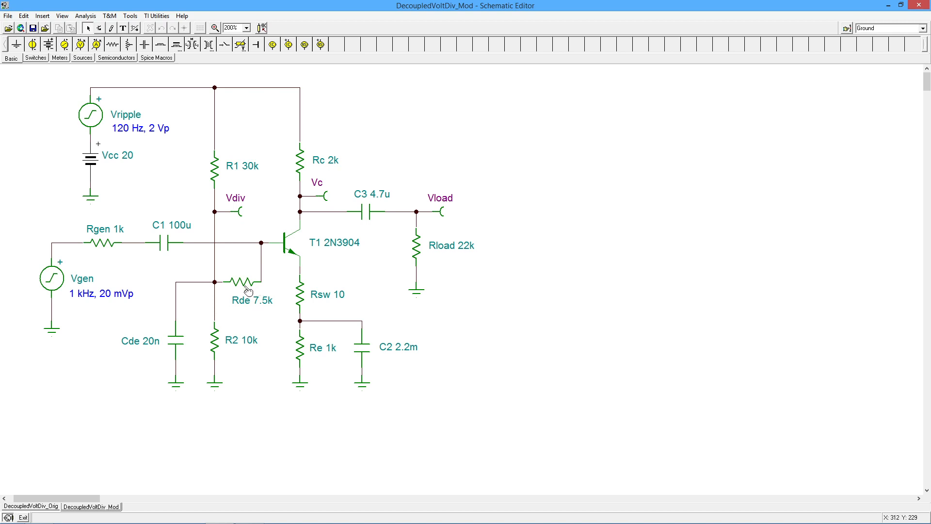
pyautogui.moveTo(248, 298)
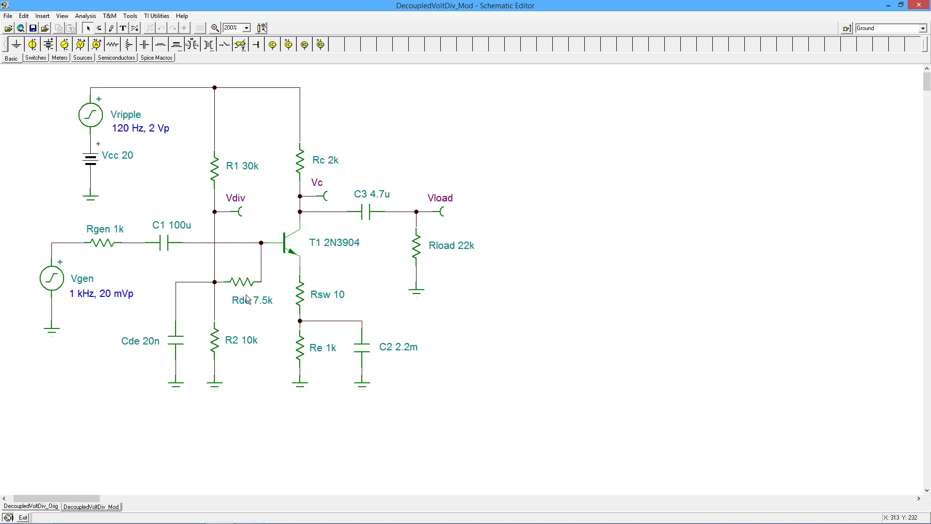
pyautogui.moveTo(252, 296)
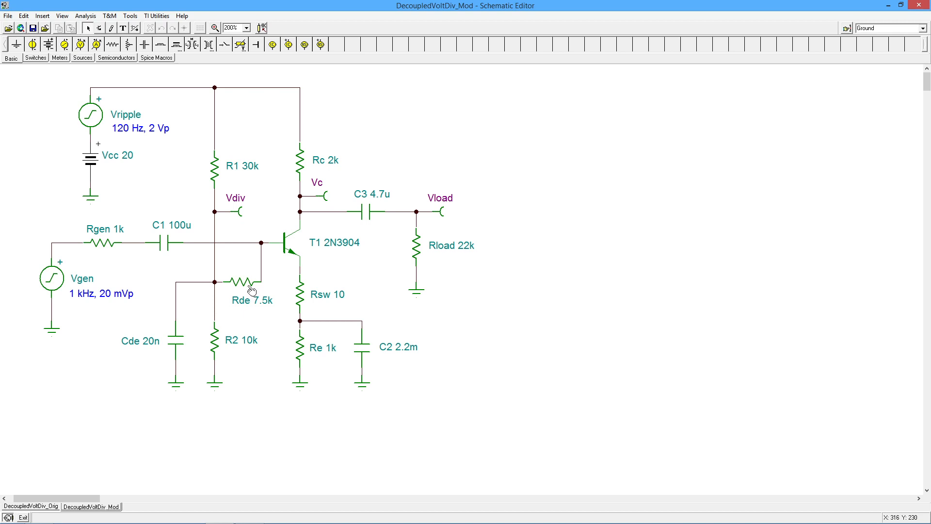
pyautogui.moveTo(251, 280)
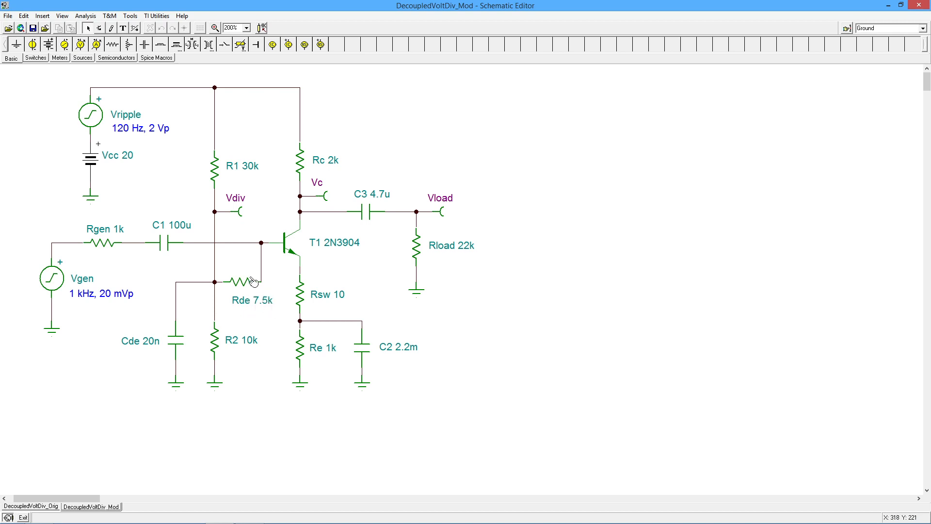
pyautogui.moveTo(241, 267)
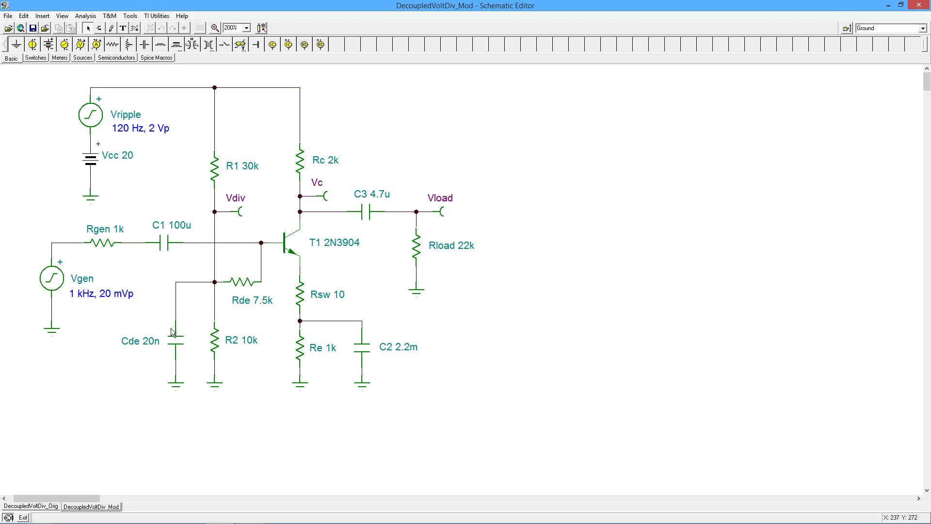
pyautogui.moveTo(229, 138)
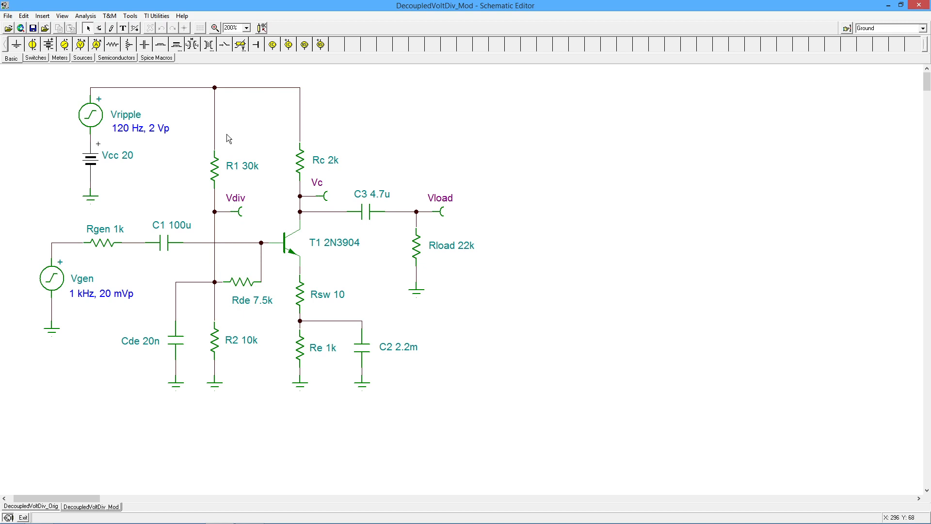
pyautogui.moveTo(198, 164)
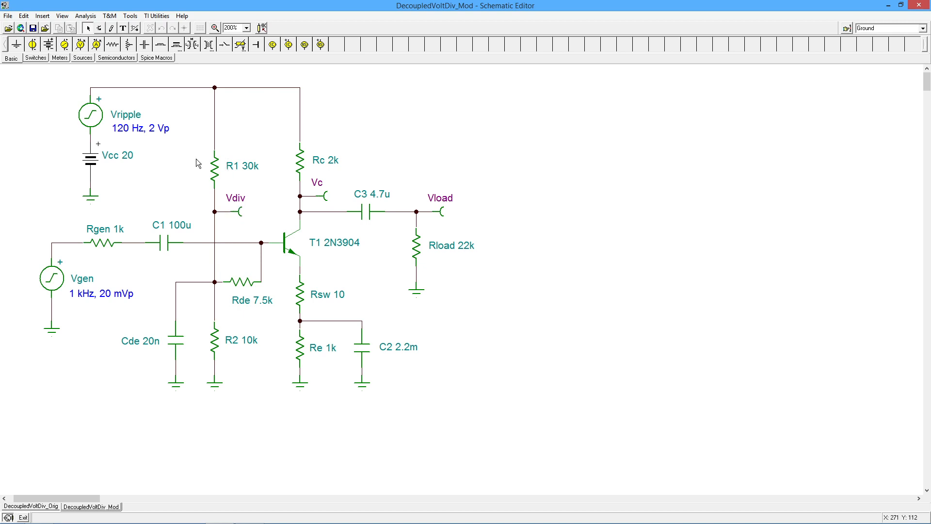
pyautogui.moveTo(219, 242)
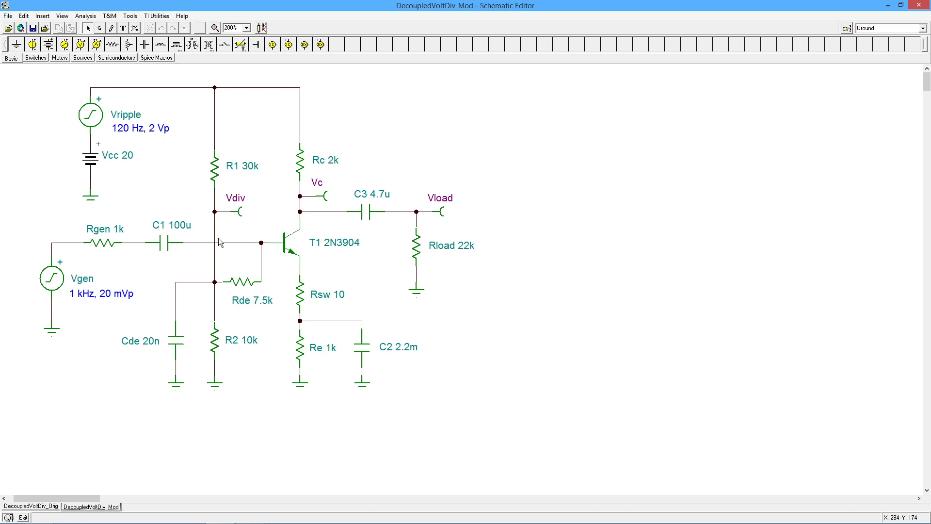
pyautogui.moveTo(267, 254)
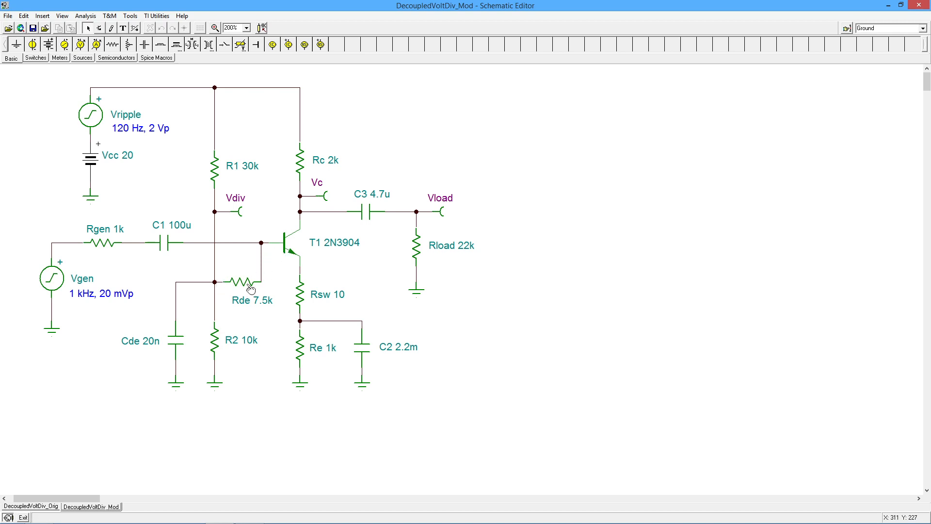
pyautogui.moveTo(278, 245)
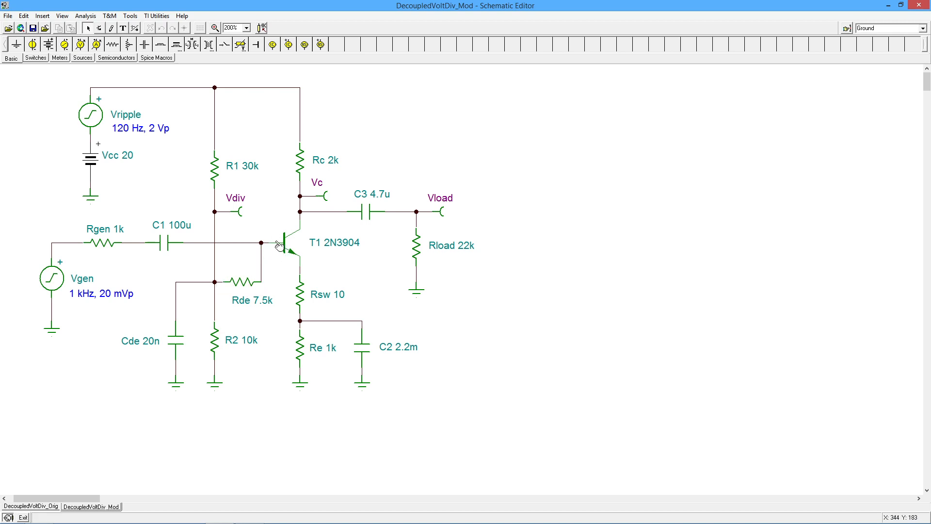
pyautogui.moveTo(250, 279)
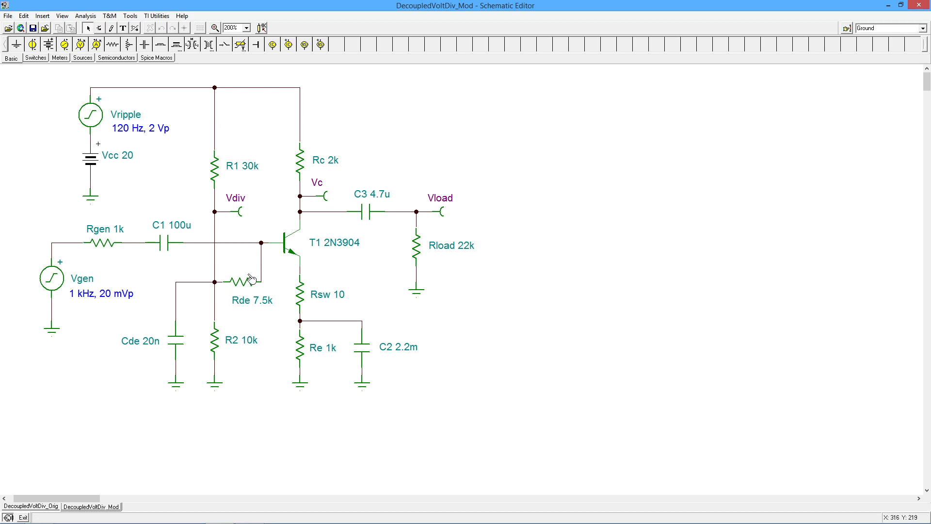
pyautogui.moveTo(247, 281)
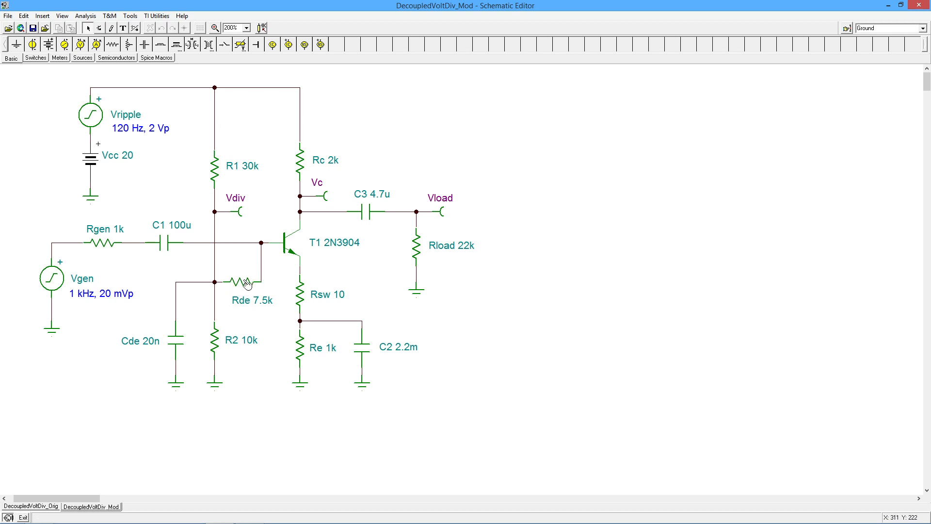
pyautogui.moveTo(273, 248)
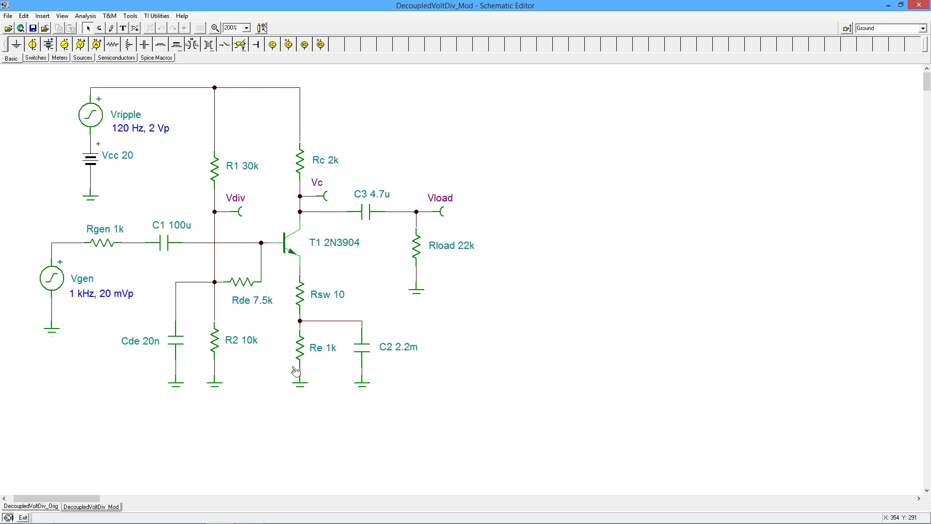
pyautogui.moveTo(305, 178)
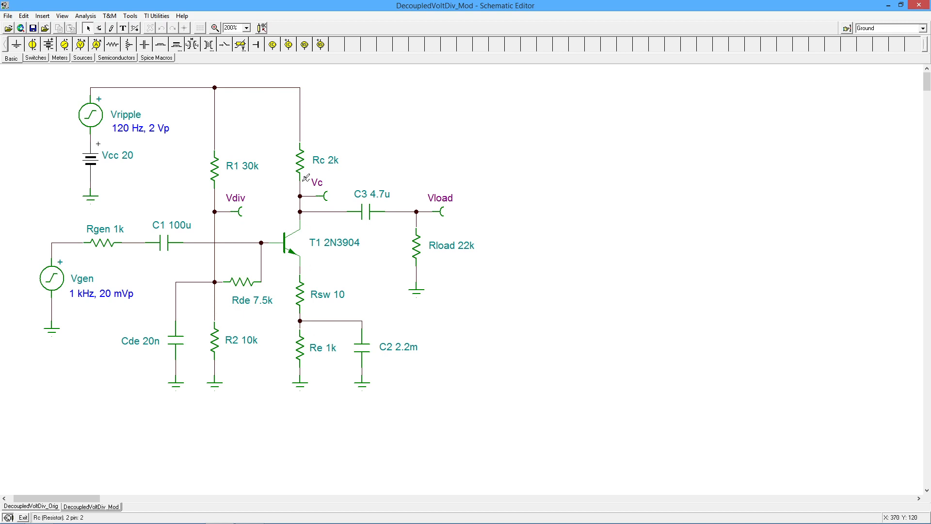
pyautogui.moveTo(134, 238)
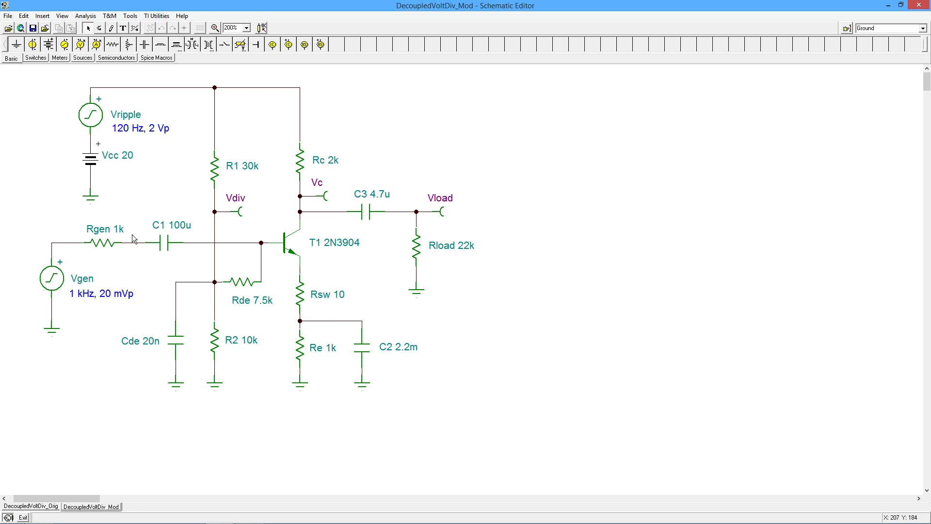
pyautogui.moveTo(280, 216)
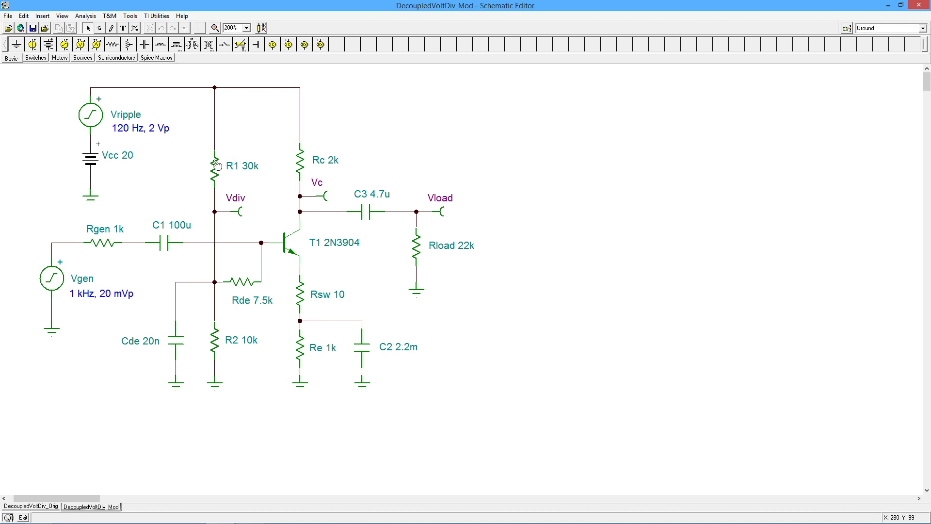
pyautogui.moveTo(217, 336)
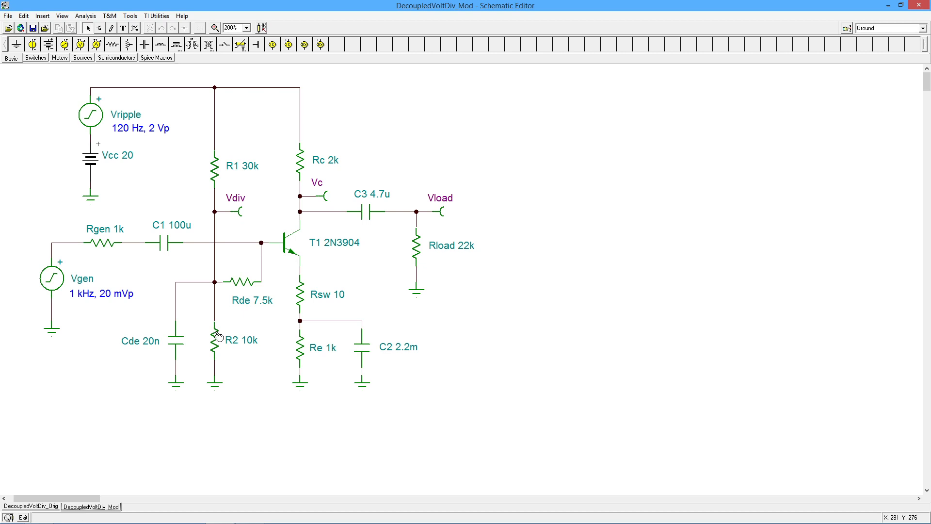
pyautogui.moveTo(156, 330)
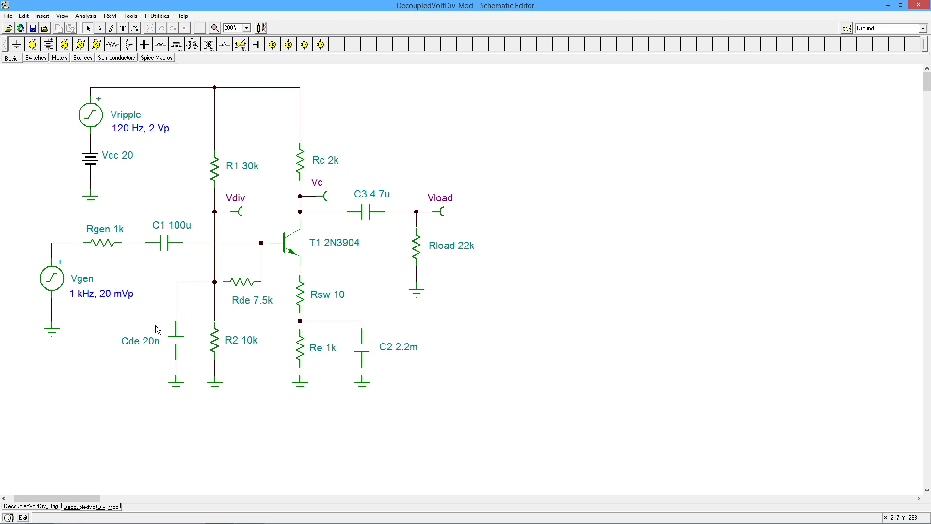
pyautogui.moveTo(221, 277)
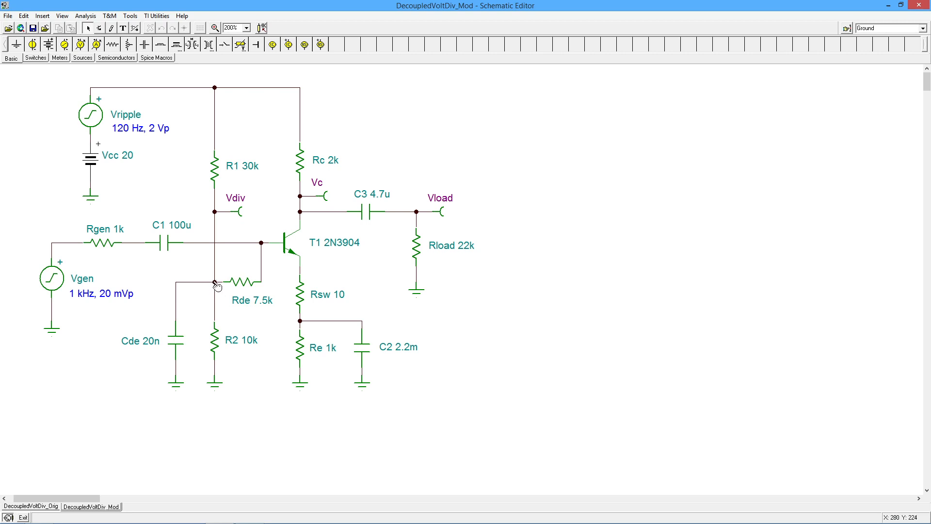
pyautogui.moveTo(227, 271)
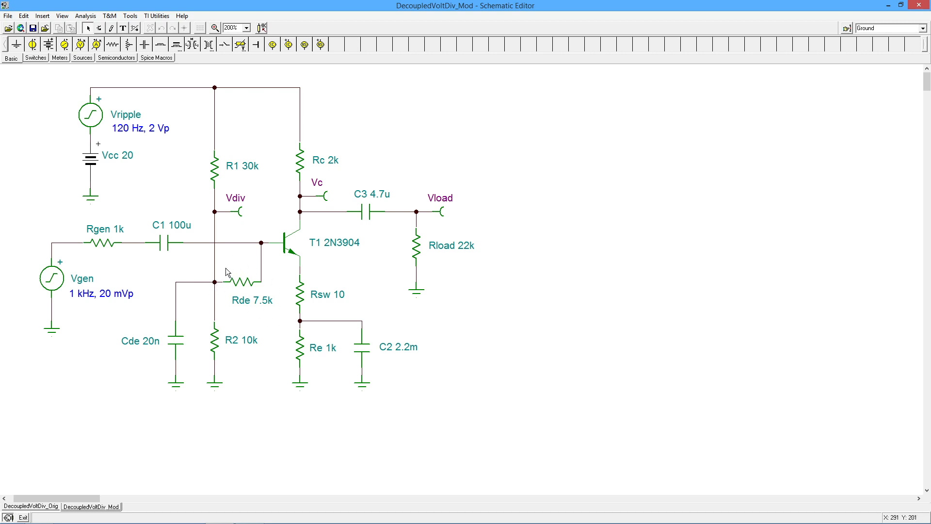
pyautogui.moveTo(260, 291)
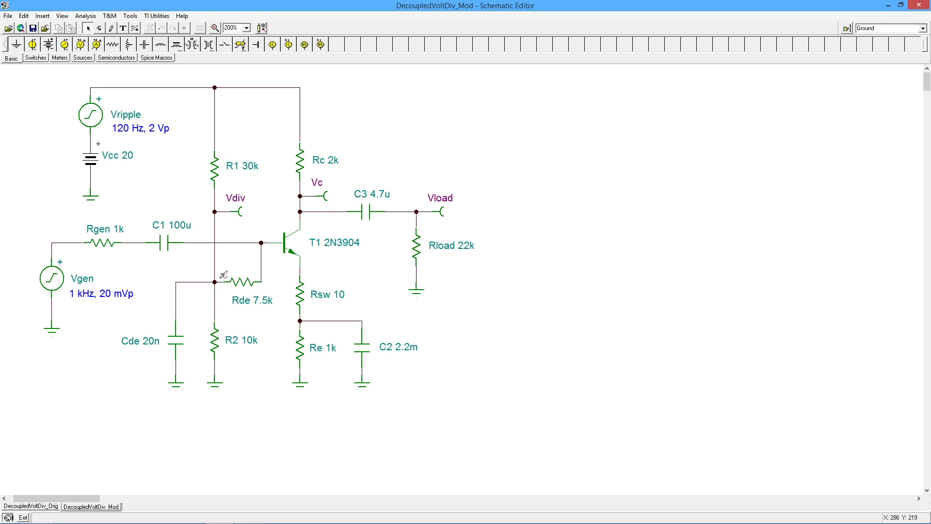
pyautogui.moveTo(249, 286)
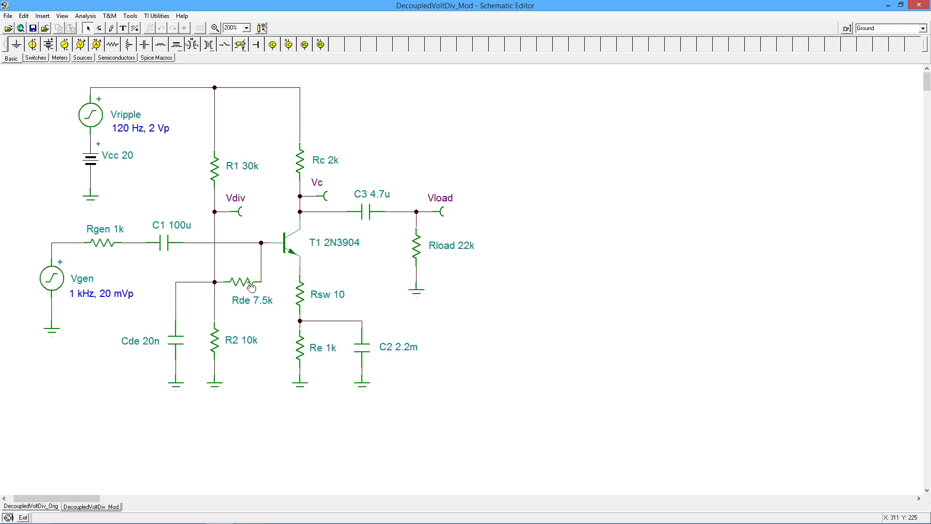
pyautogui.moveTo(295, 236)
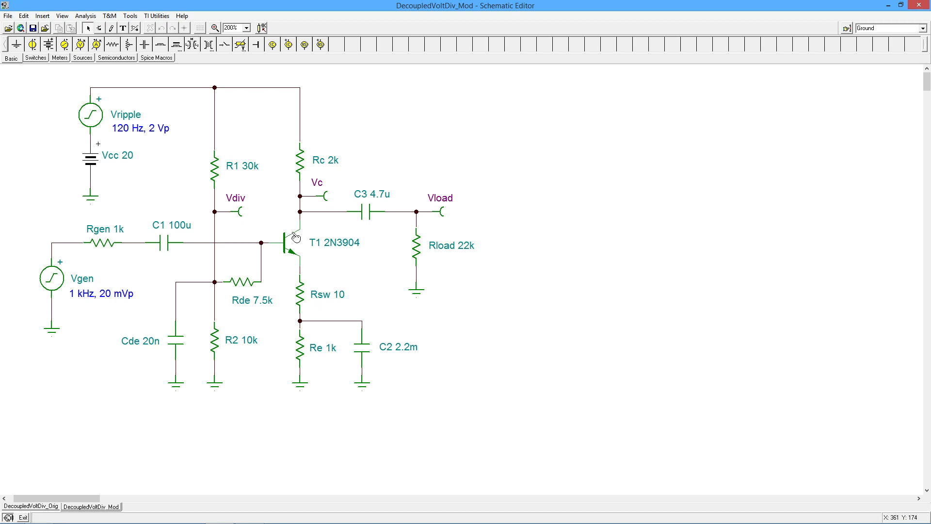
pyautogui.moveTo(321, 238)
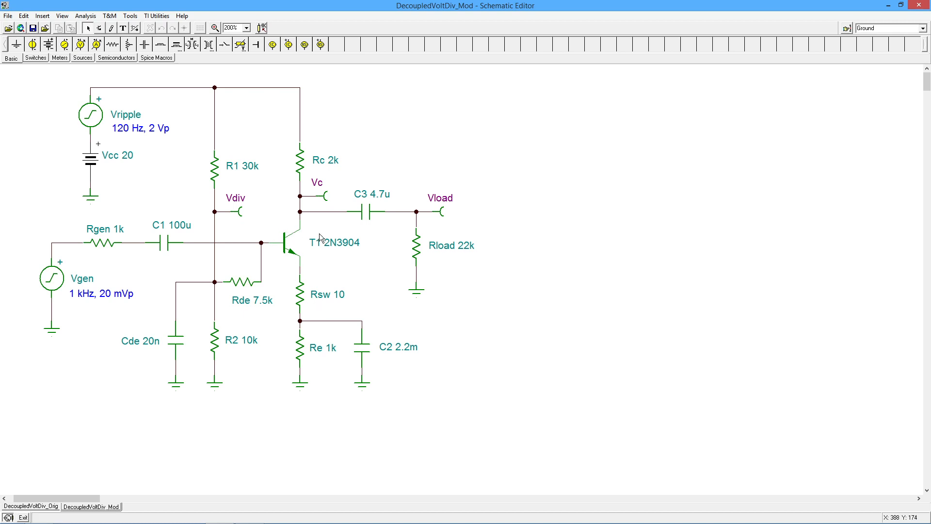
pyautogui.moveTo(266, 304)
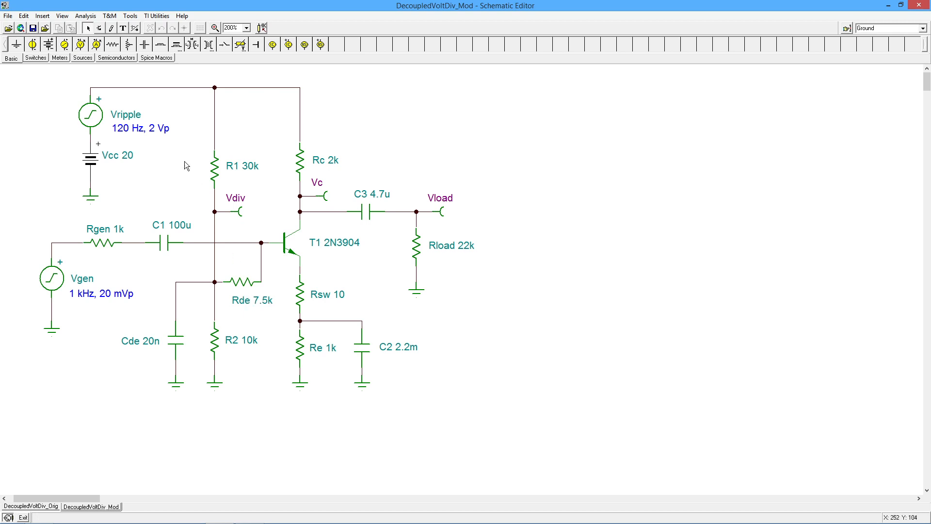
pyautogui.moveTo(225, 117)
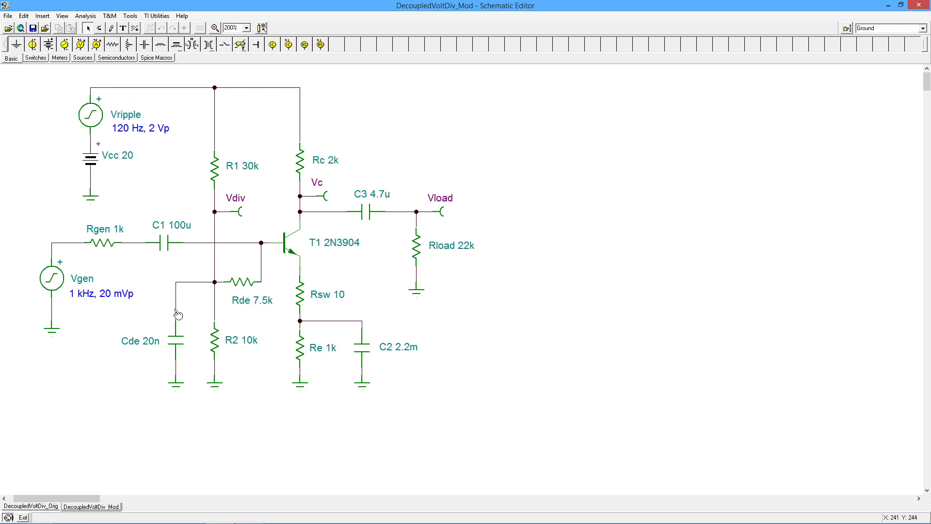
pyautogui.moveTo(217, 283)
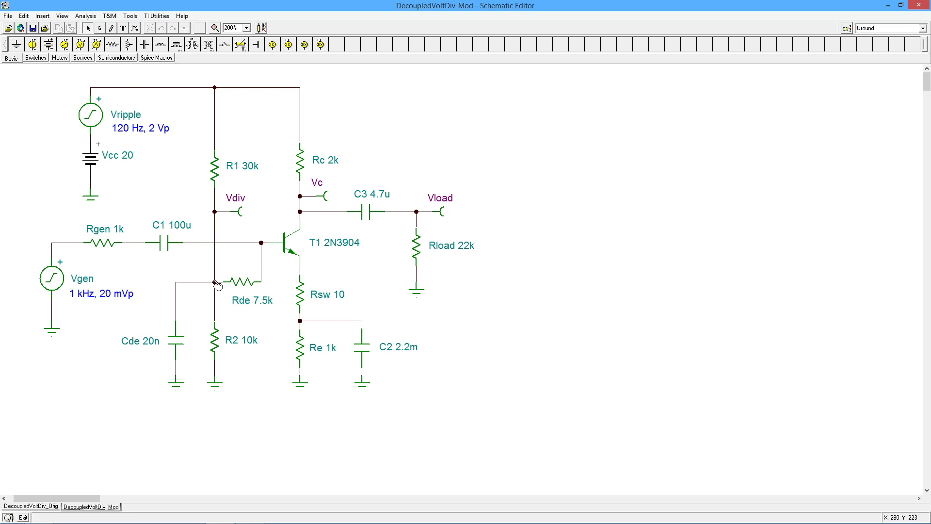
pyautogui.moveTo(265, 275)
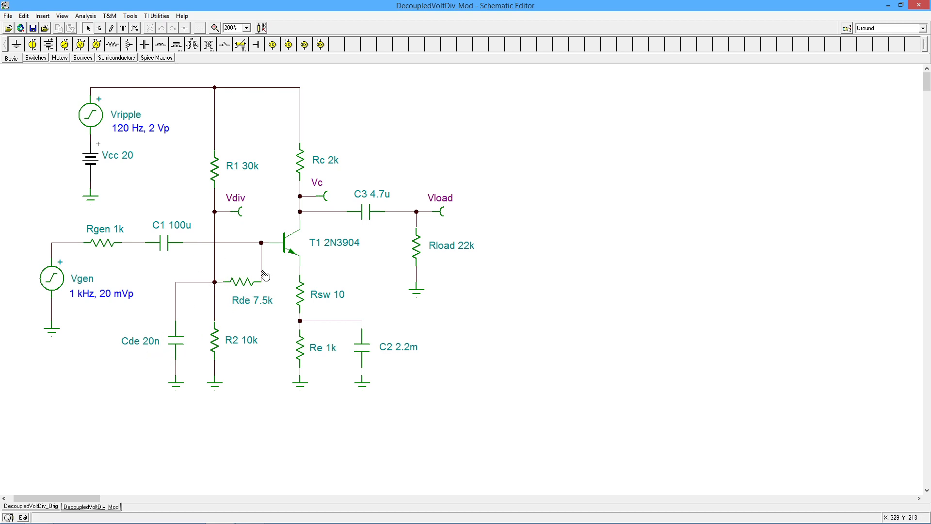
pyautogui.moveTo(158, 224)
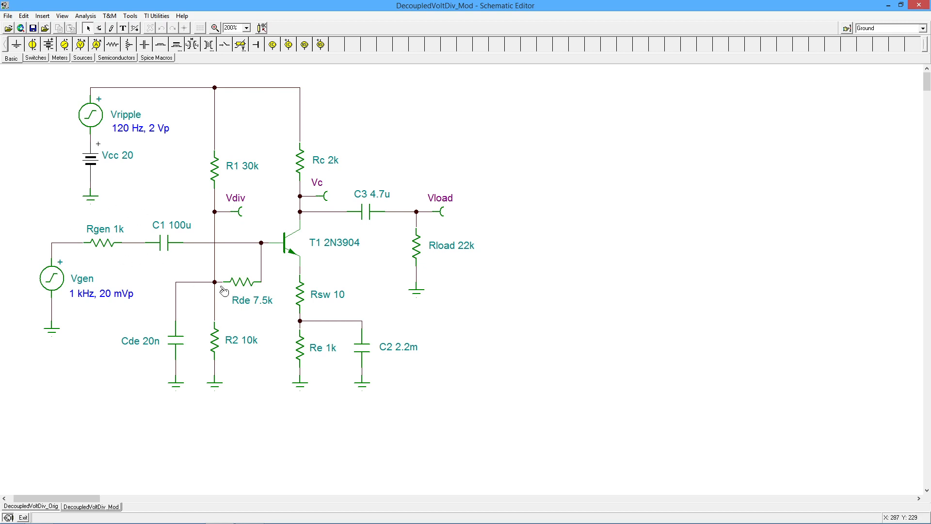
pyautogui.moveTo(224, 297)
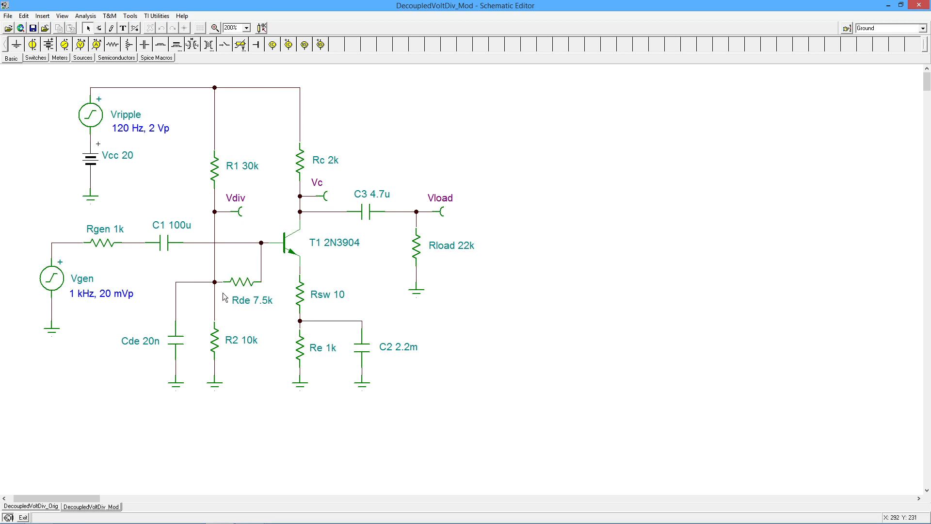
pyautogui.moveTo(254, 280)
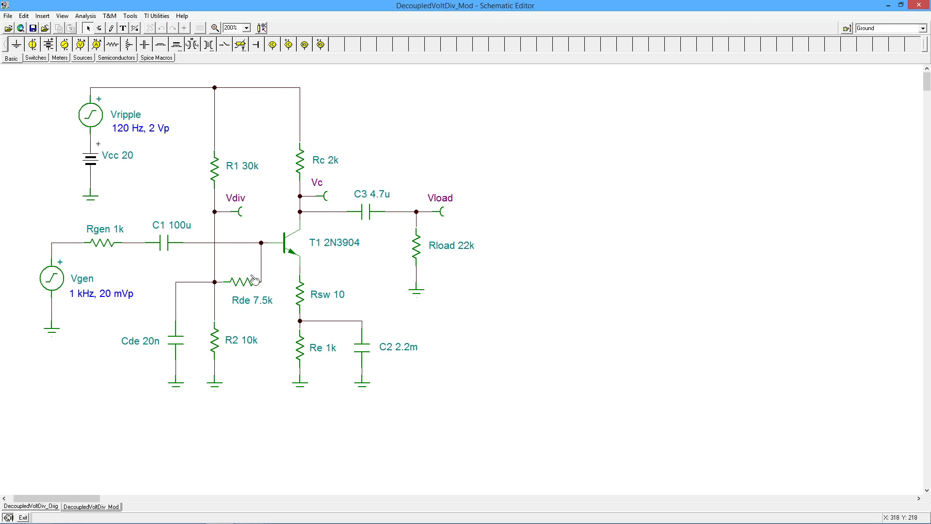
pyautogui.moveTo(249, 203)
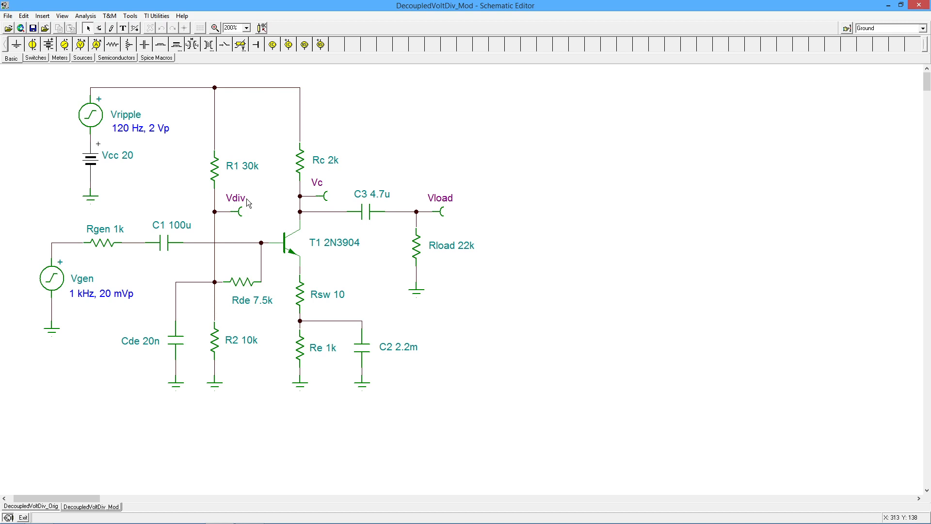
pyautogui.moveTo(272, 215)
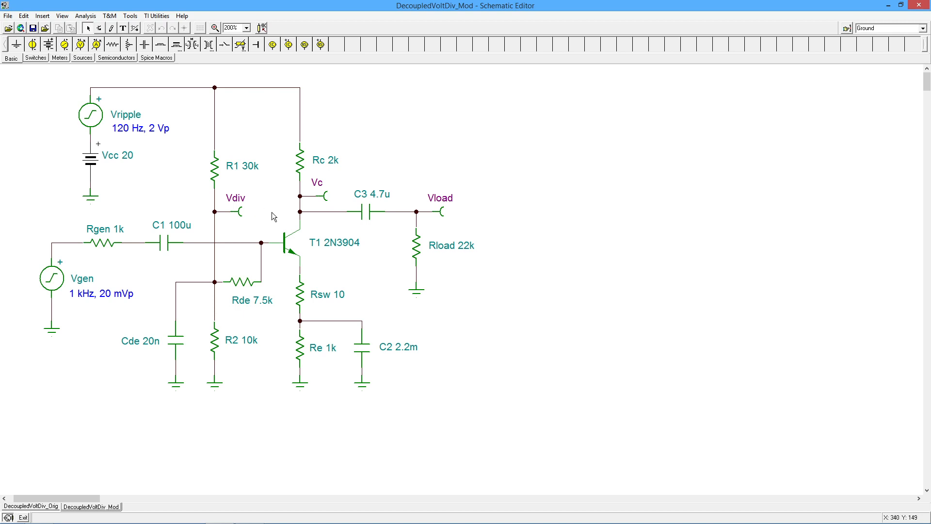
pyautogui.moveTo(242, 236)
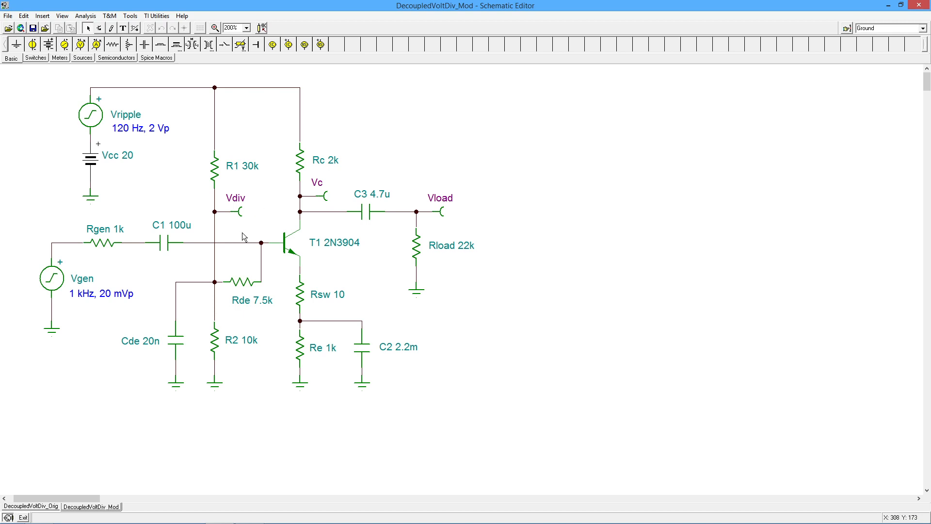
pyautogui.moveTo(222, 165)
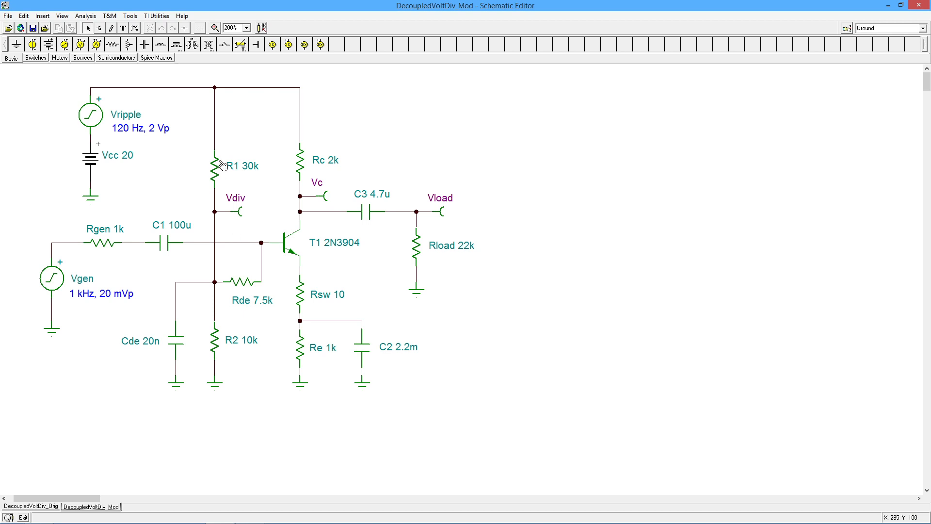
pyautogui.moveTo(304, 205)
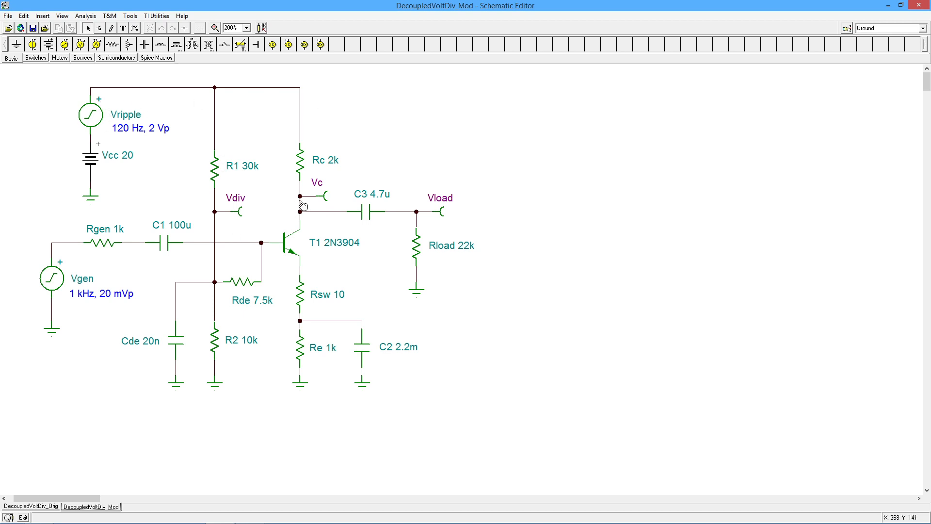
pyautogui.moveTo(231, 190)
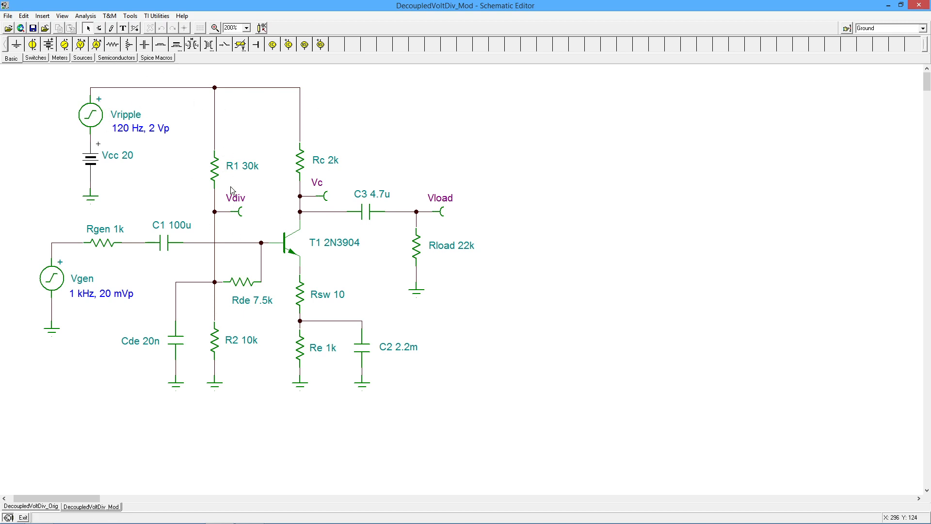
pyautogui.moveTo(266, 248)
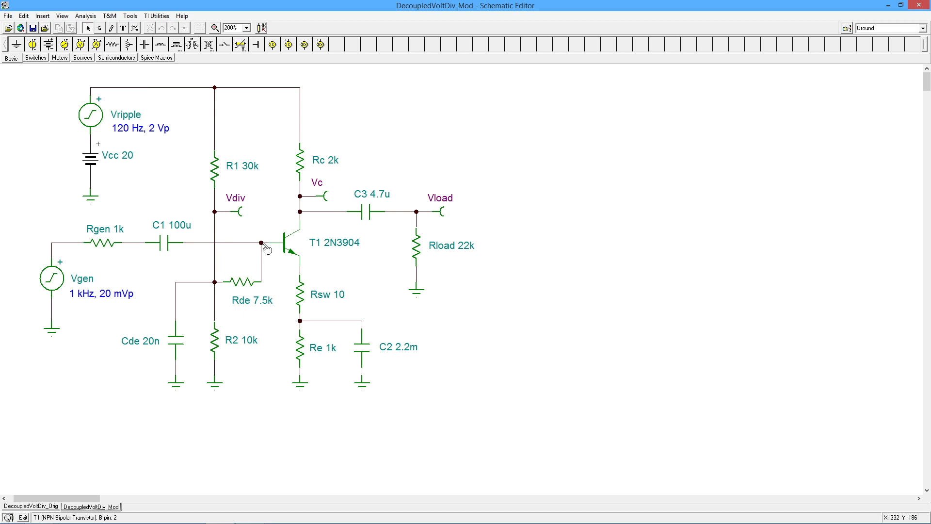
pyautogui.moveTo(326, 238)
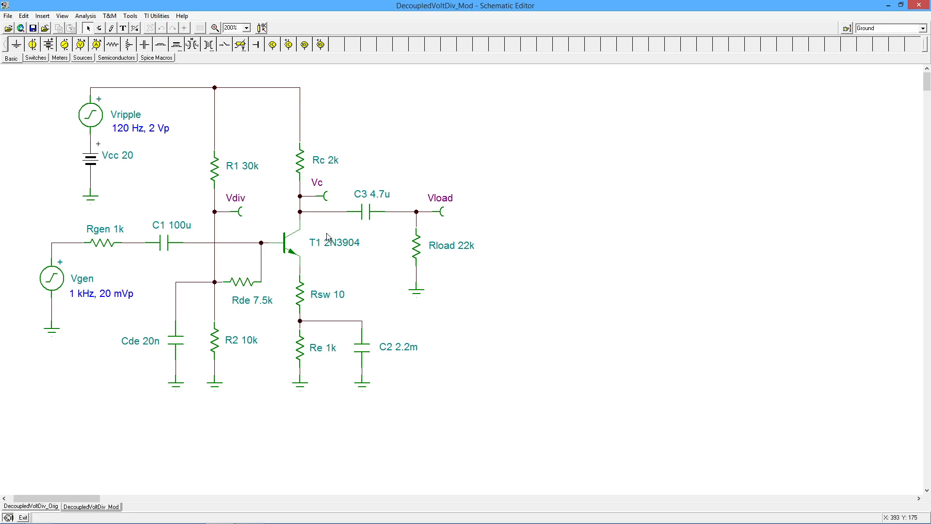
pyautogui.moveTo(297, 125)
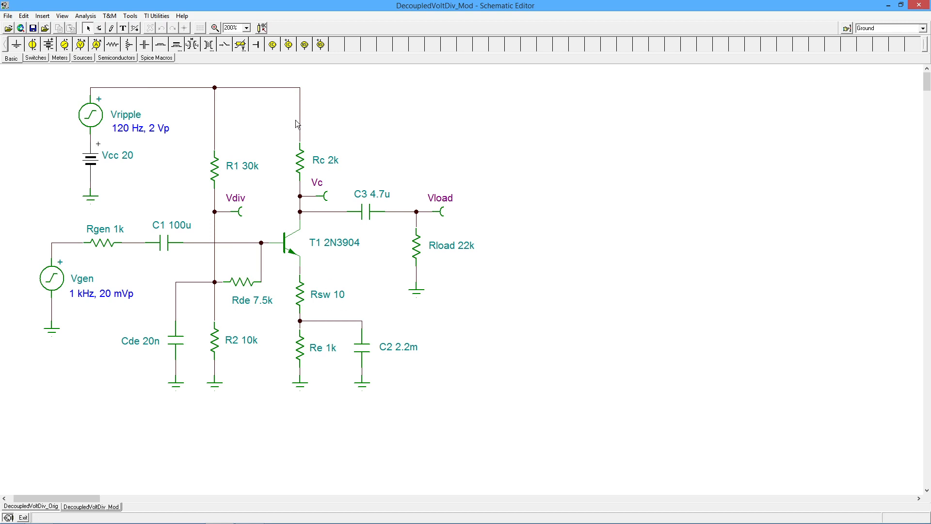
pyautogui.moveTo(413, 322)
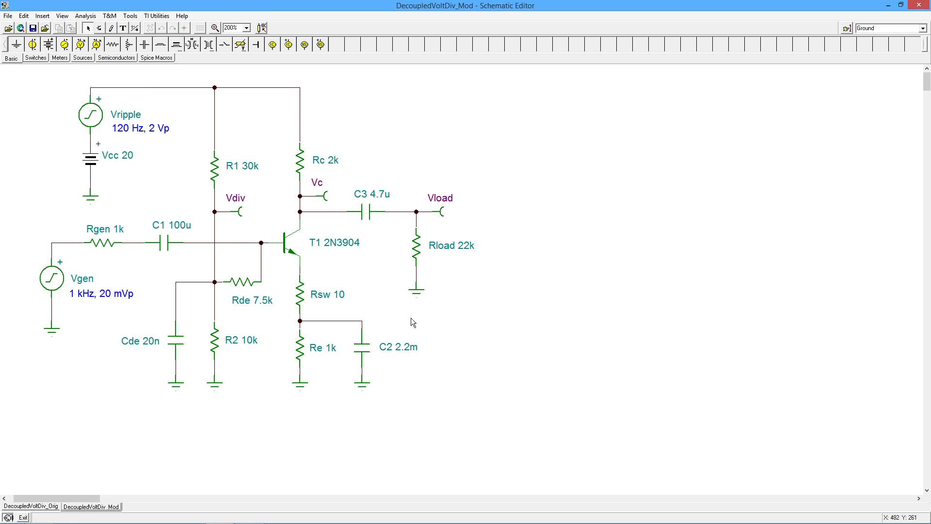
pyautogui.moveTo(380, 265)
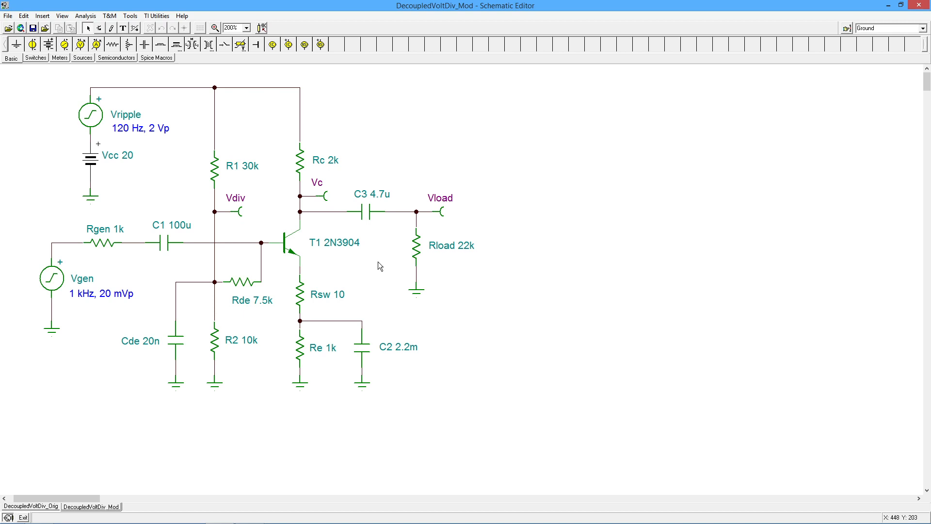
pyautogui.moveTo(243, 101)
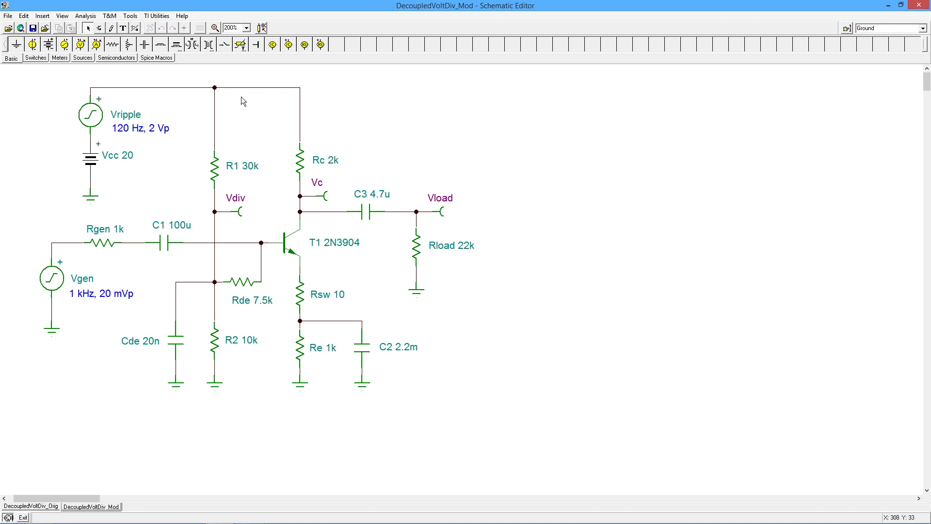
# Run a 0–20 ms transient simulation of the modified circuit.
pyautogui.click(85, 15)
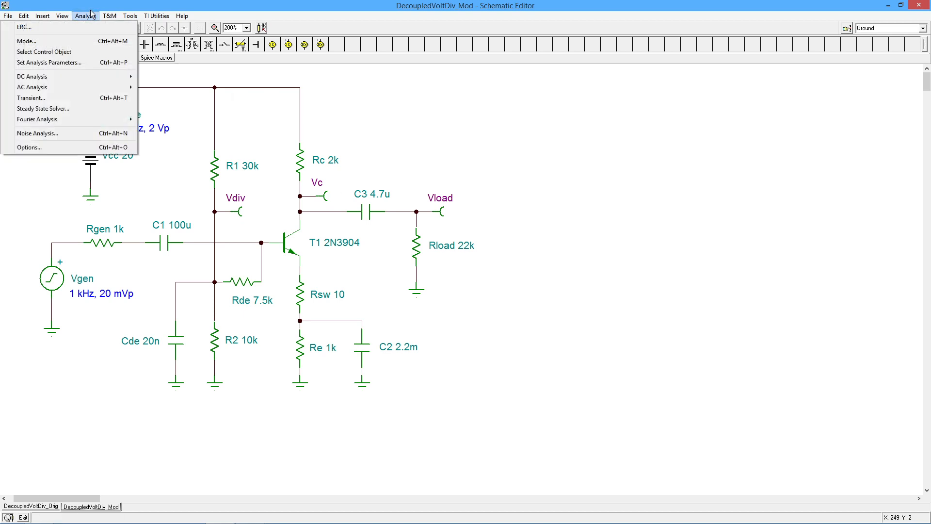
pyautogui.click(31, 97)
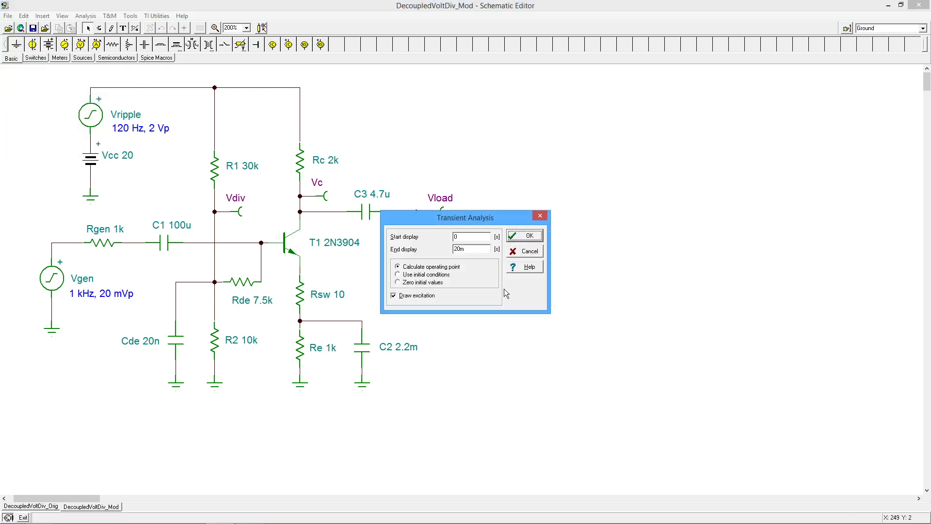
pyautogui.click(523, 235)
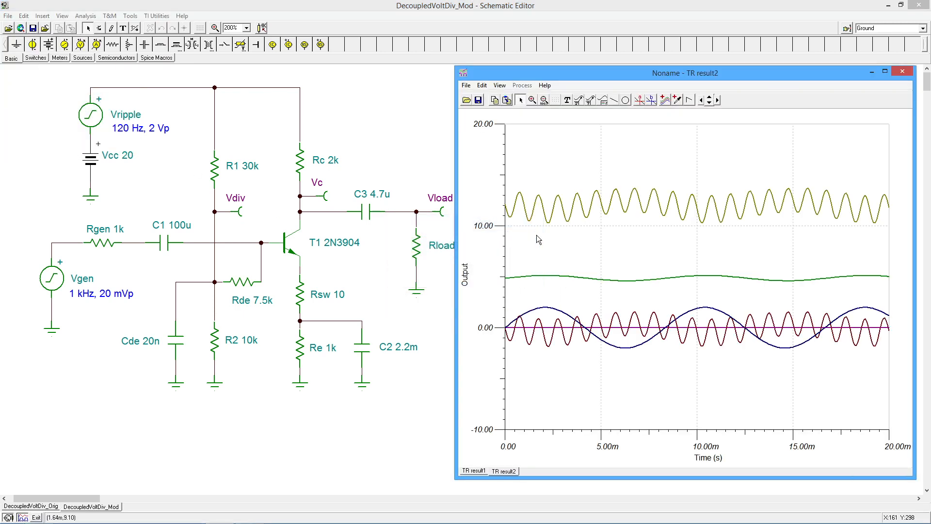
pyautogui.moveTo(551, 209)
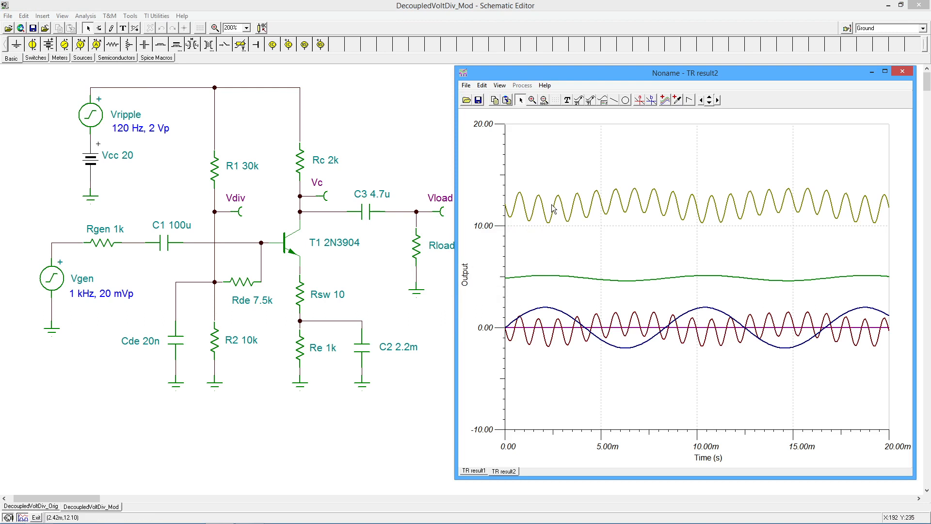
pyautogui.moveTo(600, 133)
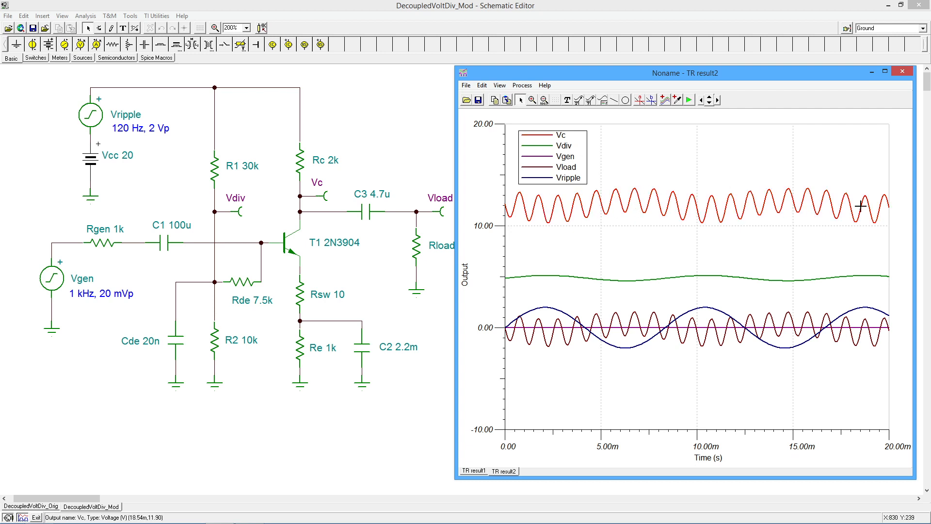
pyautogui.moveTo(622, 322)
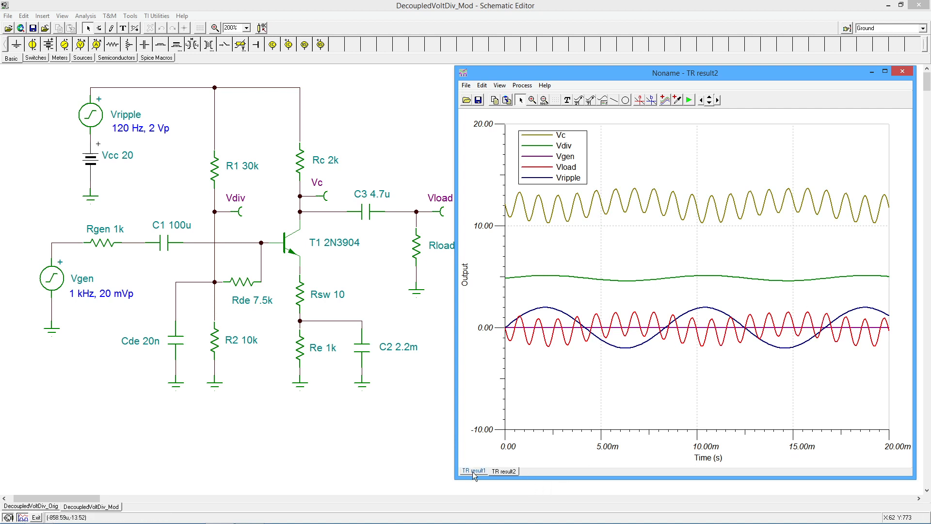
pyautogui.click(473, 470)
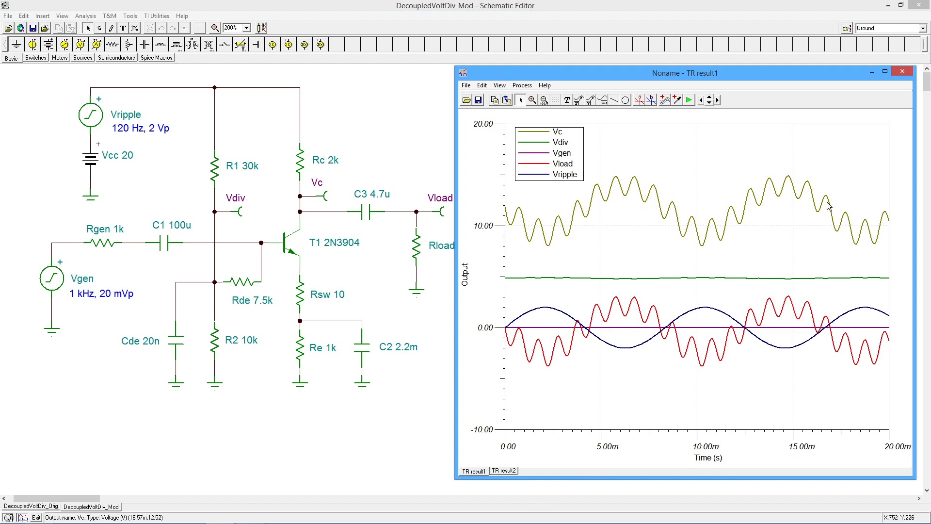
pyautogui.moveTo(541, 246)
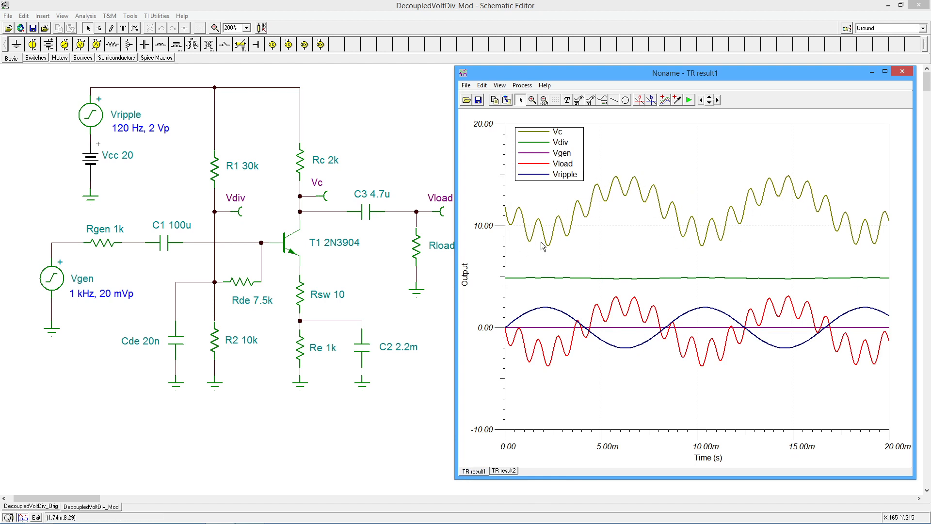
pyautogui.moveTo(803, 190)
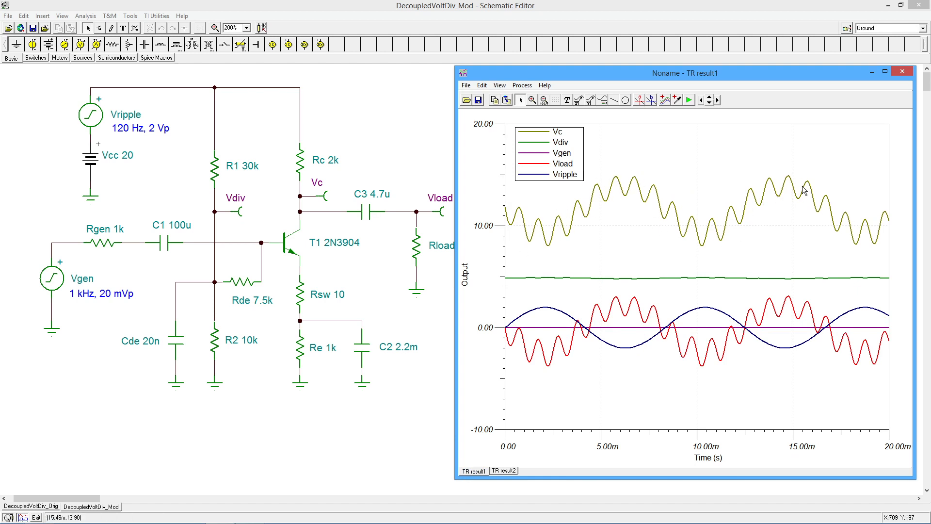
pyautogui.moveTo(519, 427)
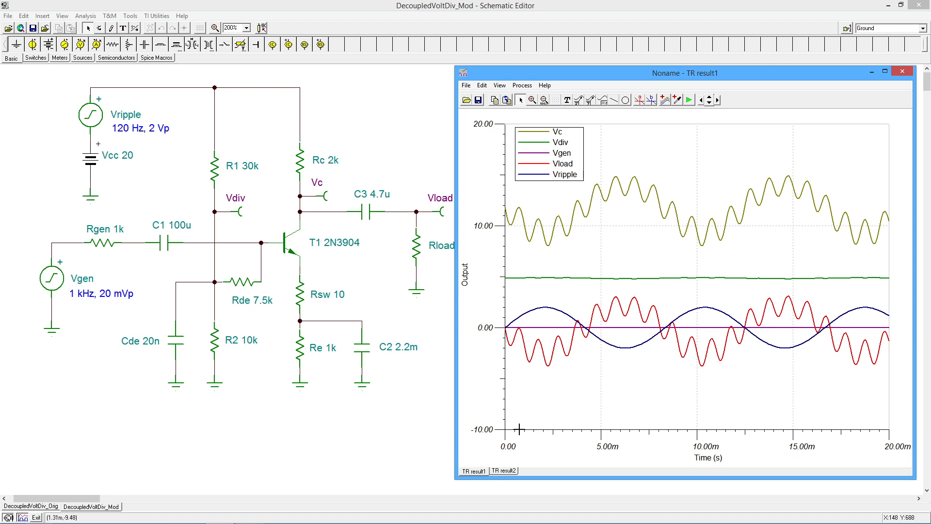
pyautogui.click(503, 470)
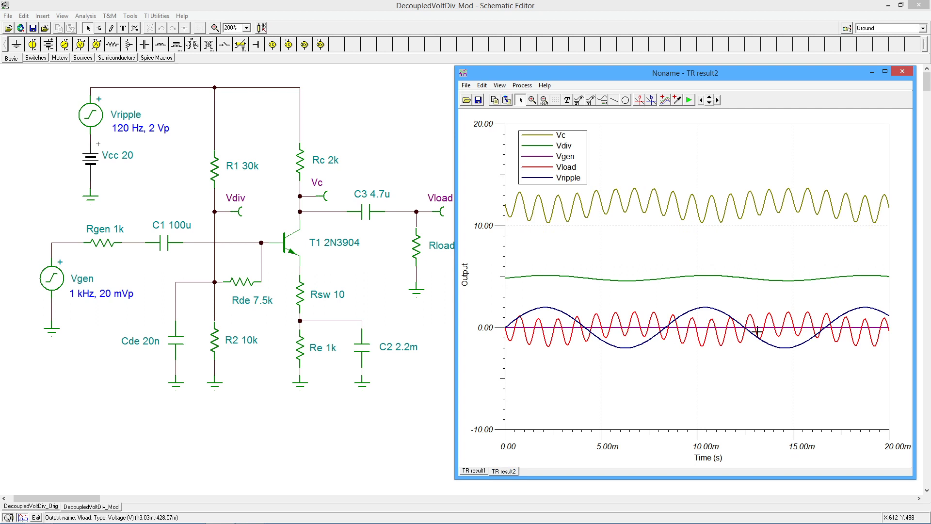
pyautogui.moveTo(619, 223)
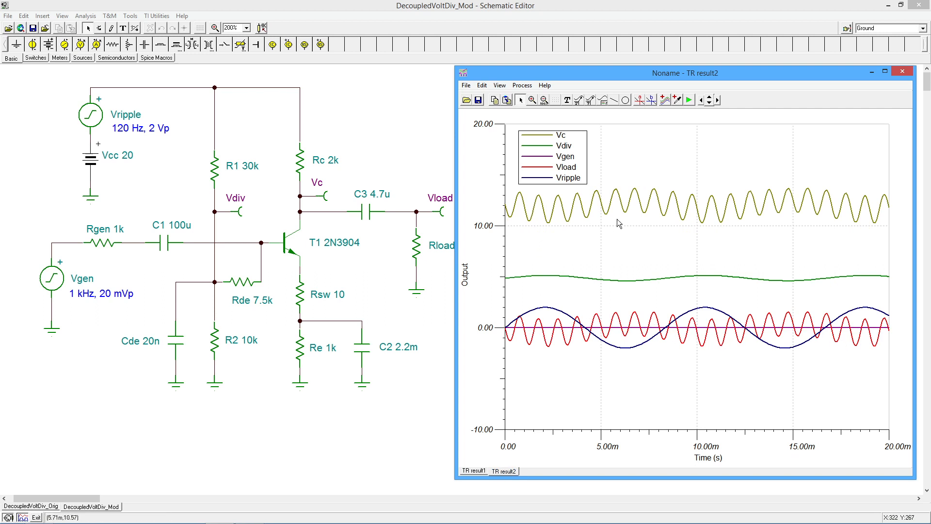
pyautogui.moveTo(616, 274)
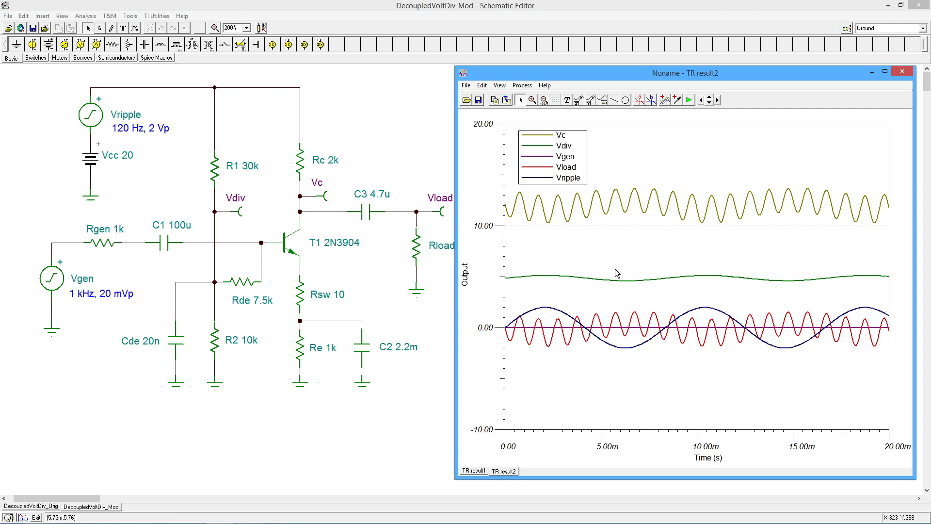
pyautogui.moveTo(616, 273)
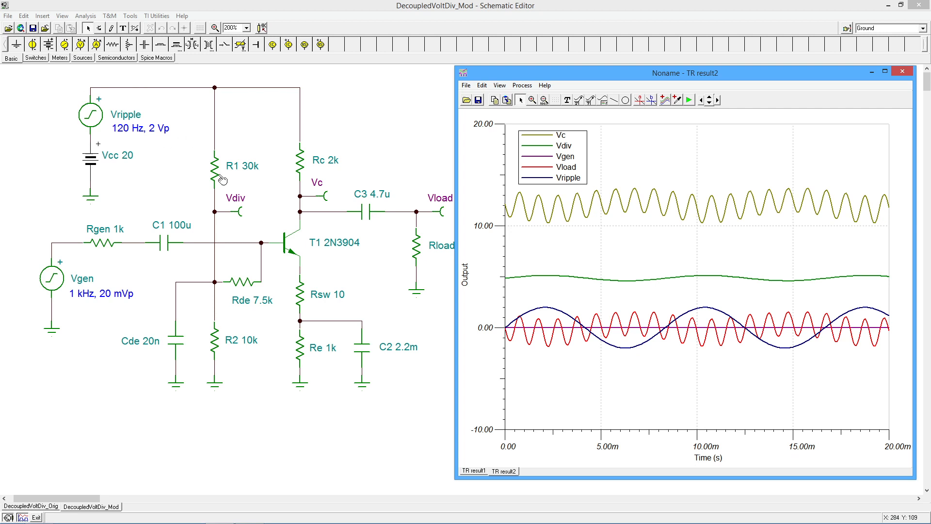
pyautogui.moveTo(212, 236)
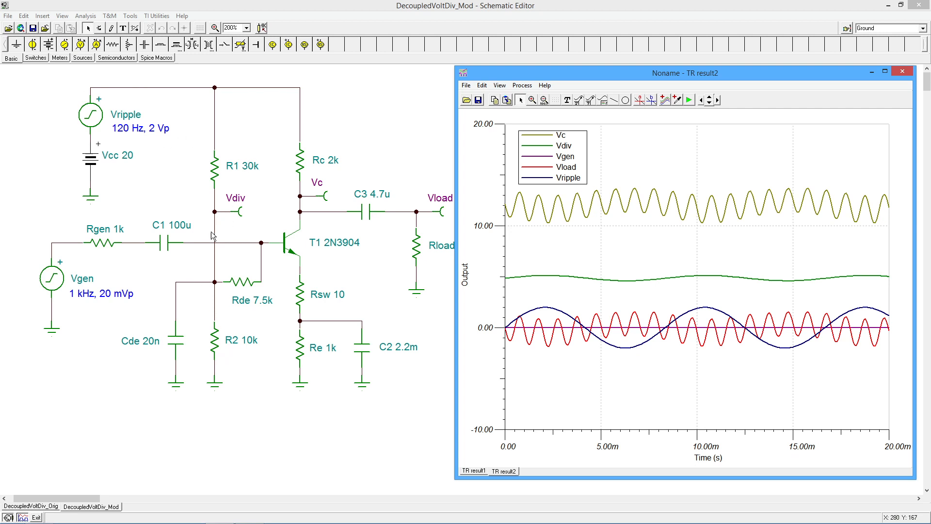
pyautogui.moveTo(224, 221)
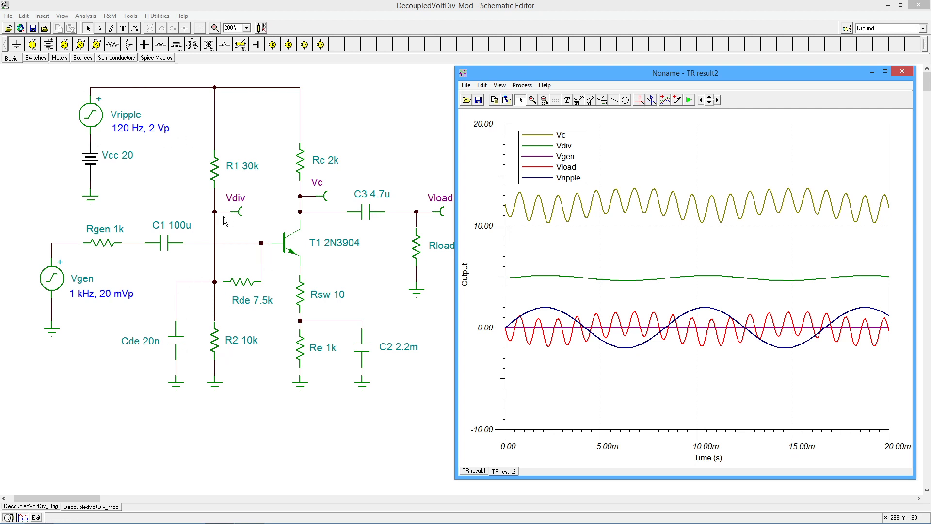
pyautogui.moveTo(258, 240)
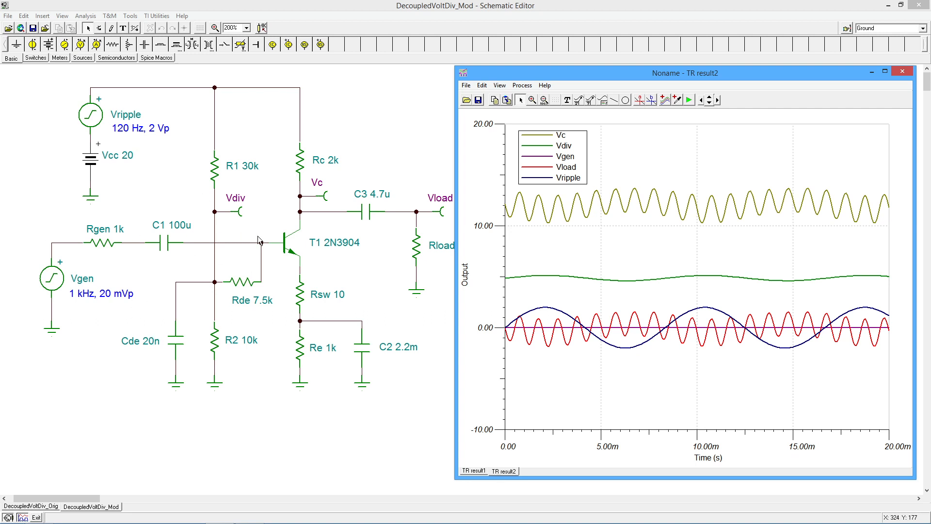
pyautogui.moveTo(265, 232)
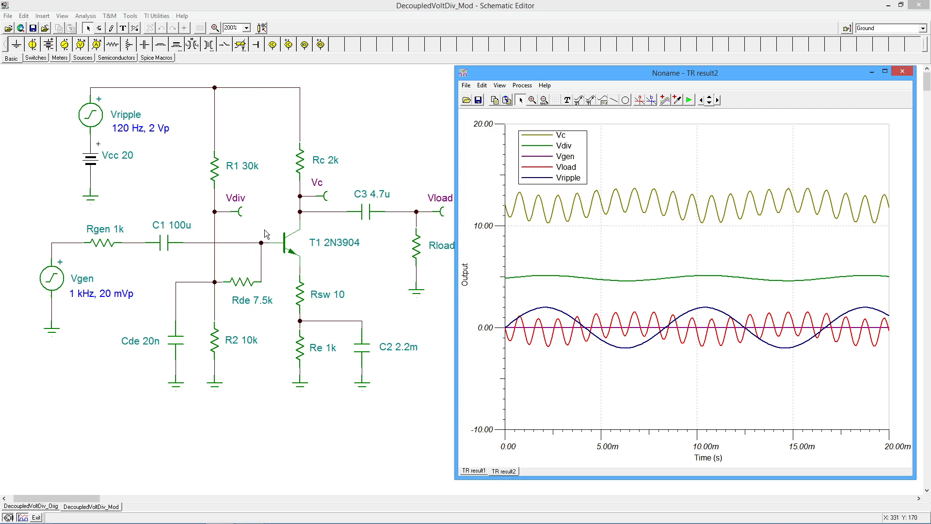
pyautogui.moveTo(169, 343)
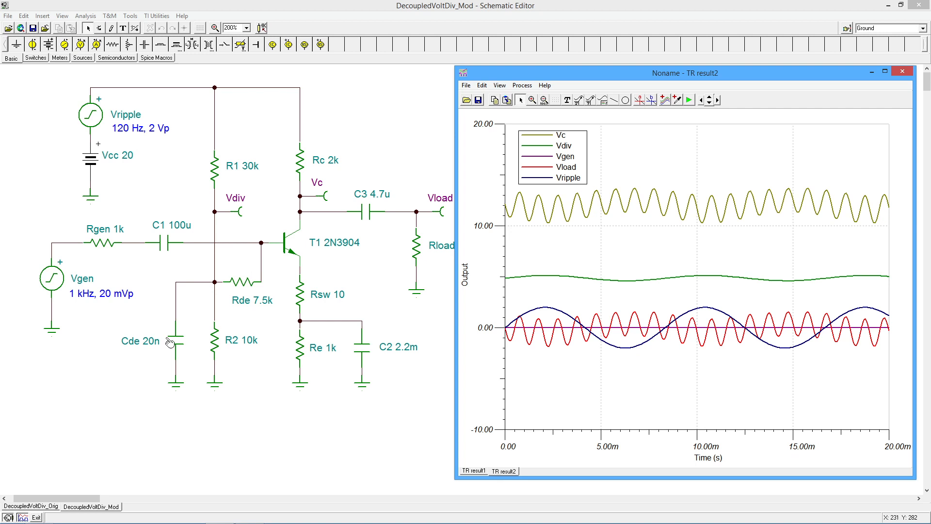
pyautogui.moveTo(415, 116)
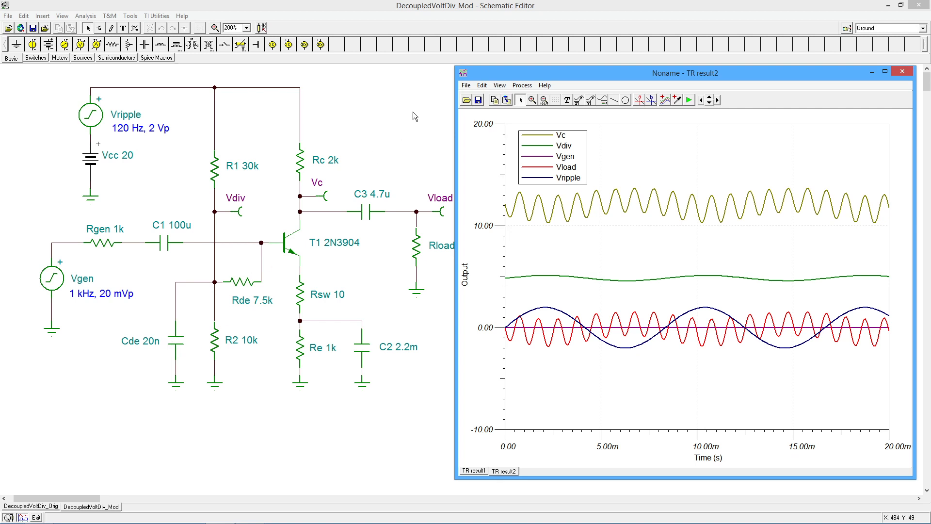